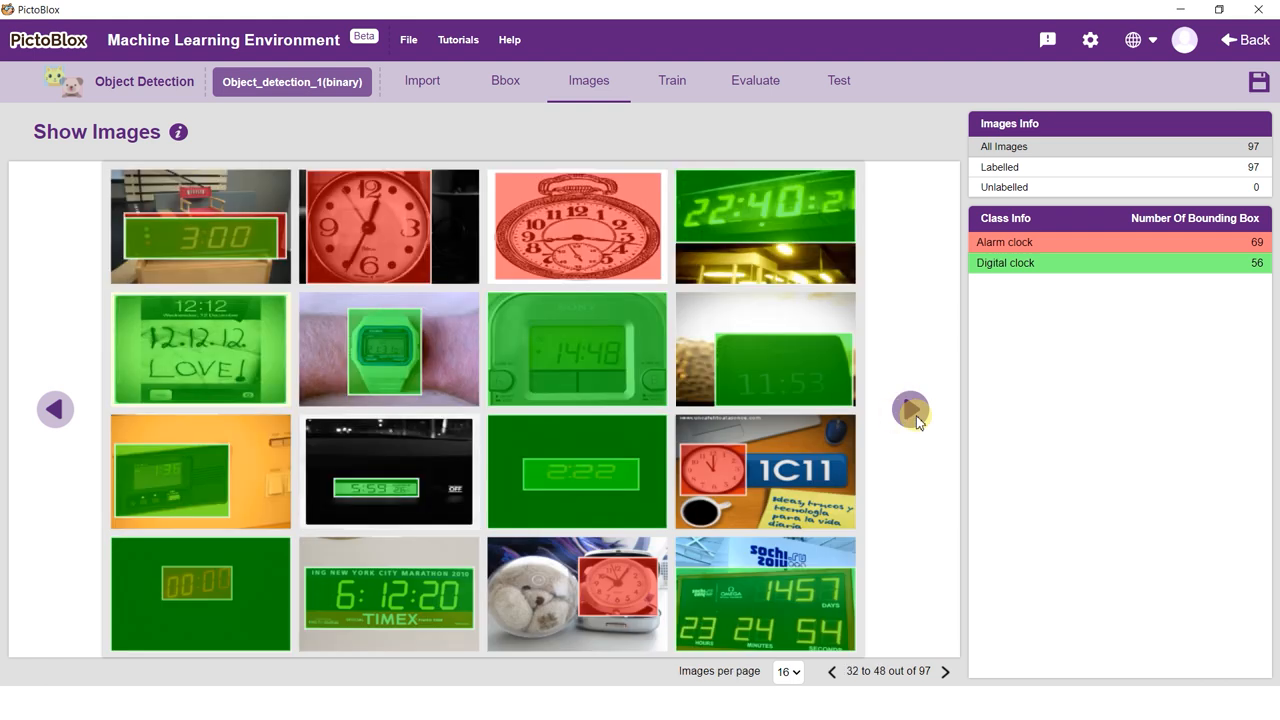
Step: Page through the clock images, then upload test clock photos to check predictions, e.g. digital clock at 80%
{"action": "left_click", "coordinate": [838, 80]}
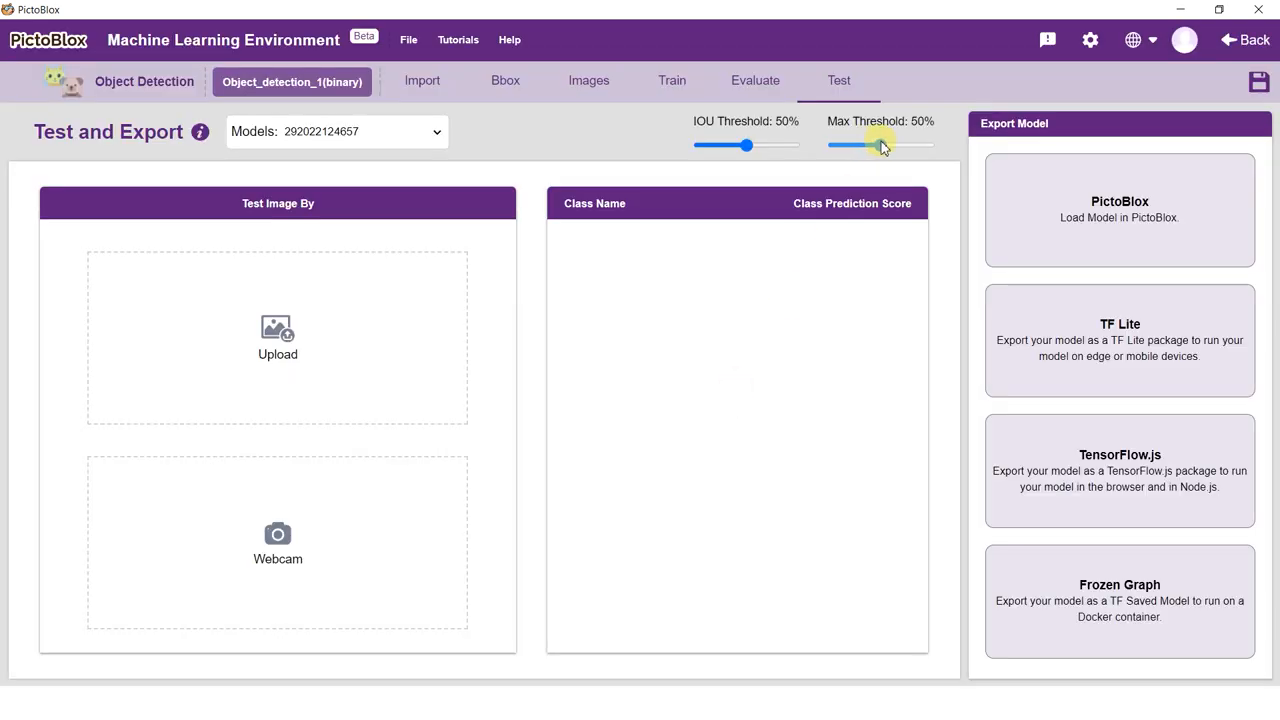
{"action": "left_click", "coordinate": [277, 337]}
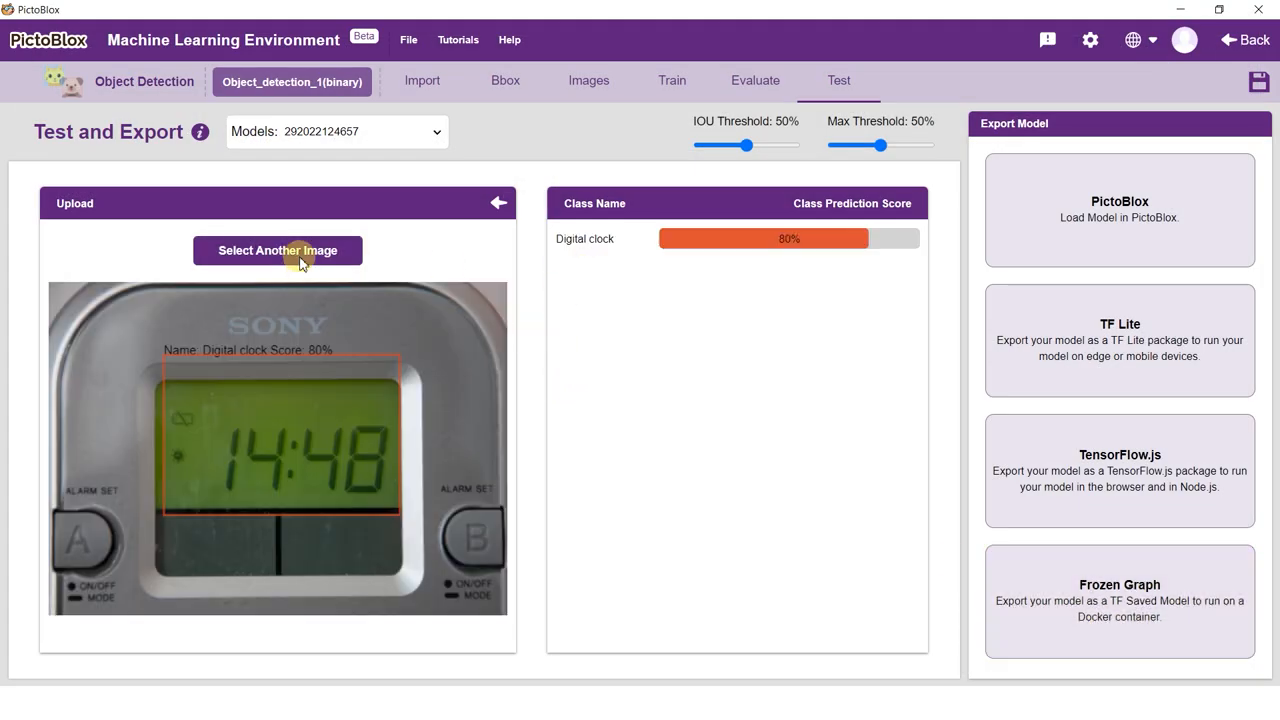
{"action": "left_click", "coordinate": [277, 250]}
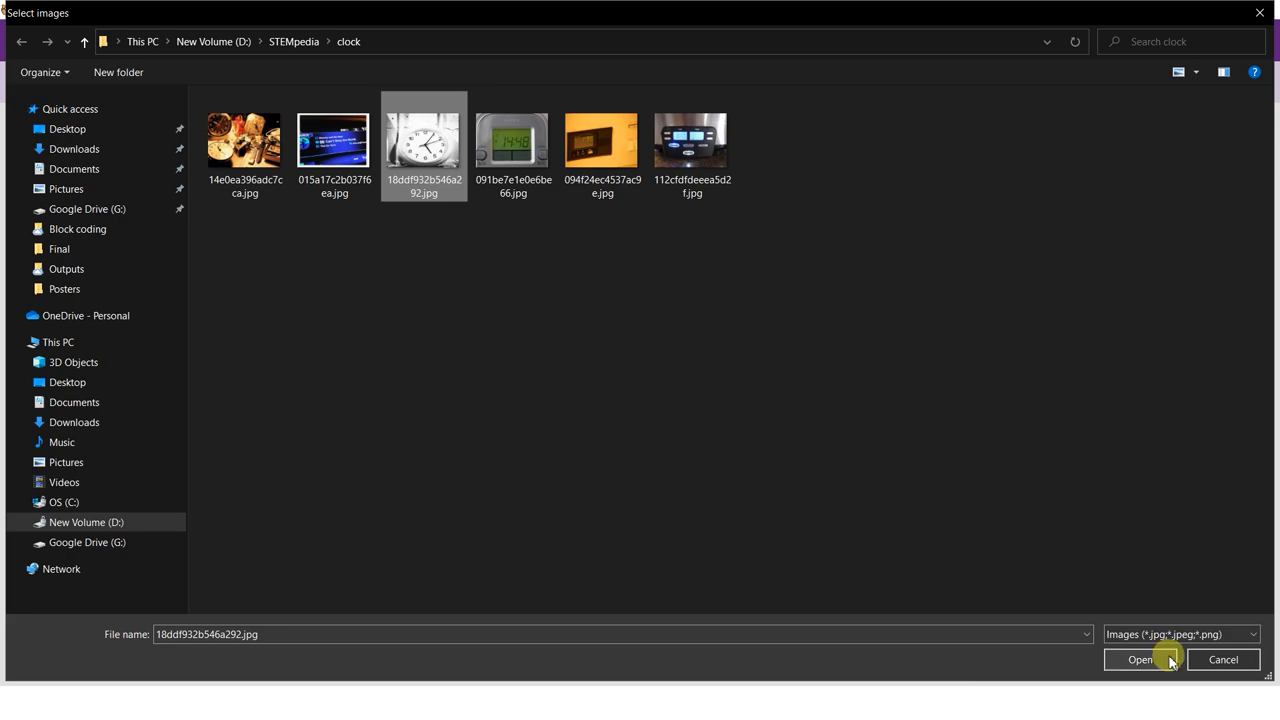
{"action": "left_click", "coordinate": [1140, 659]}
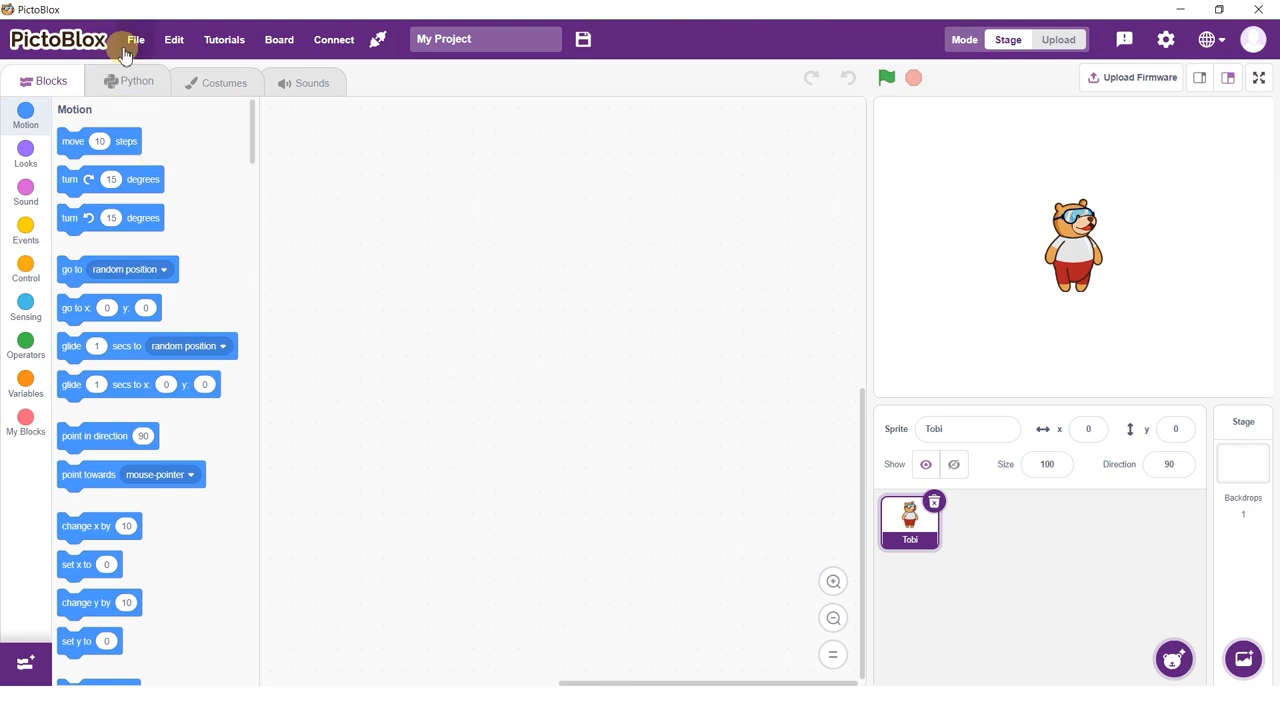
Step: Reopen the Machine Learning Environment from the File menu
{"action": "left_click", "coordinate": [135, 39]}
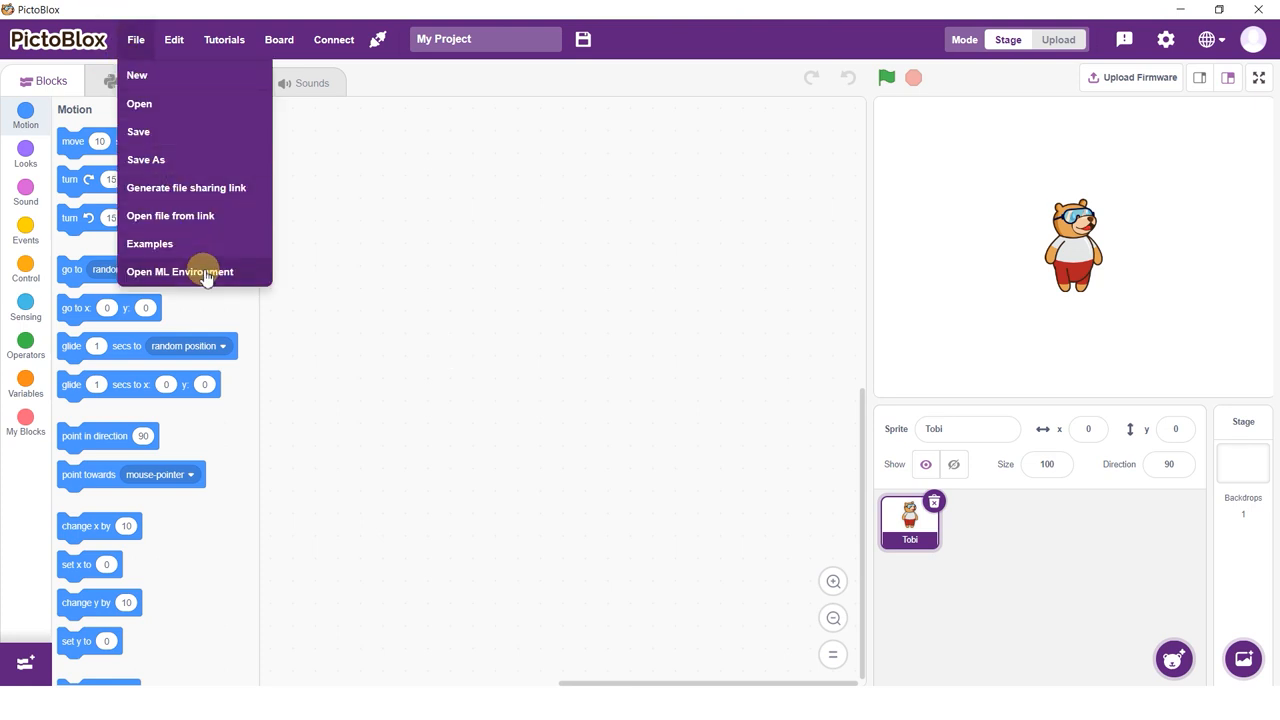
{"action": "left_click", "coordinate": [180, 271]}
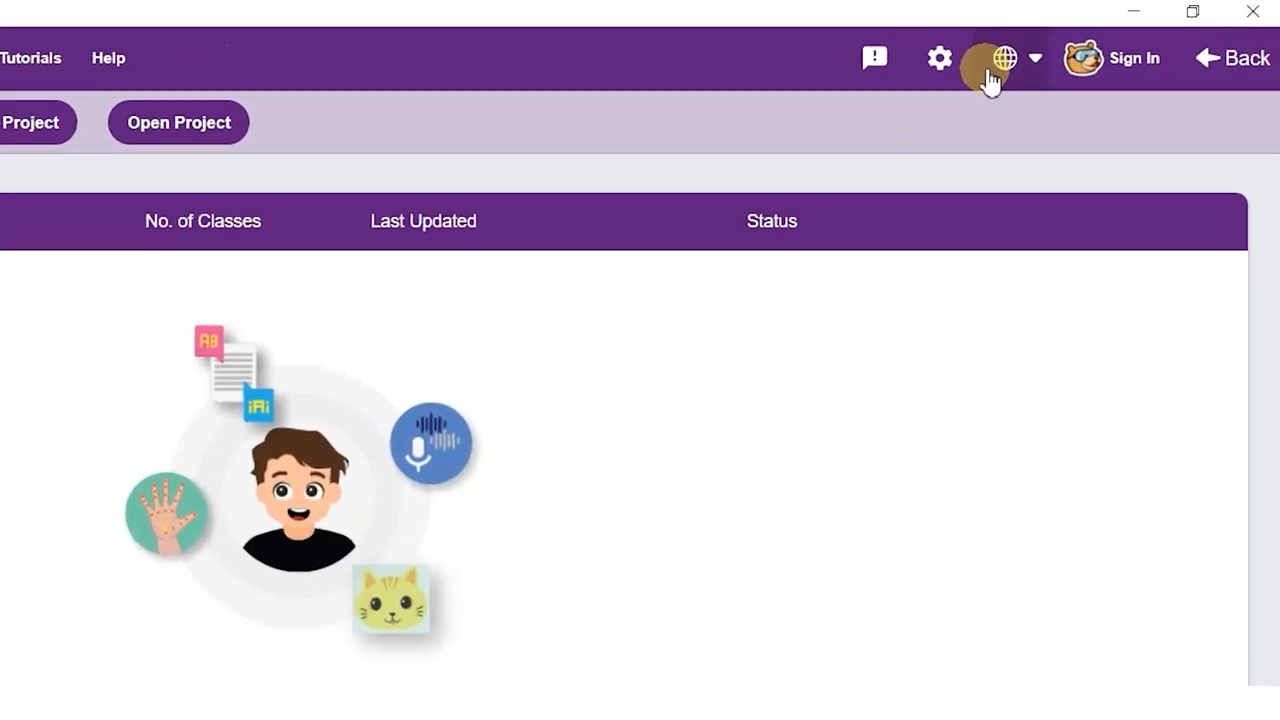
Step: Start downloading the Python dependencies from the settings gear
{"action": "left_click", "coordinate": [938, 58]}
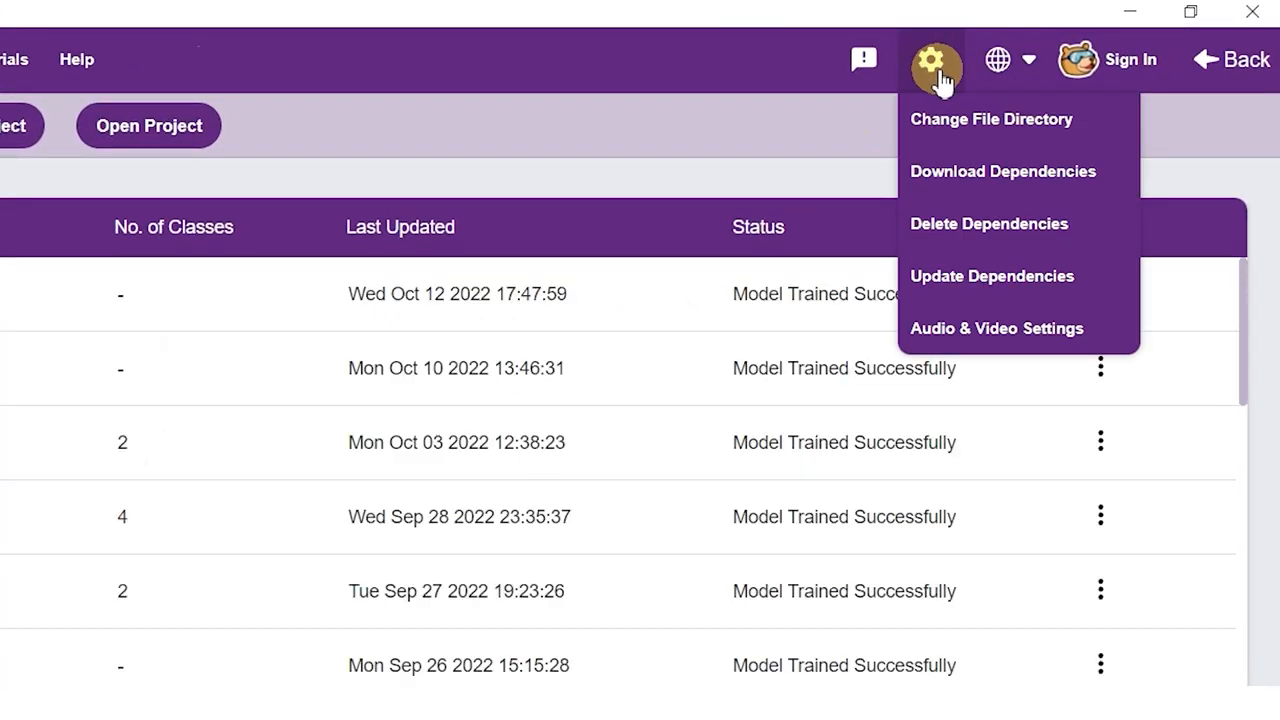
{"action": "mouse_move", "coordinate": [980, 190]}
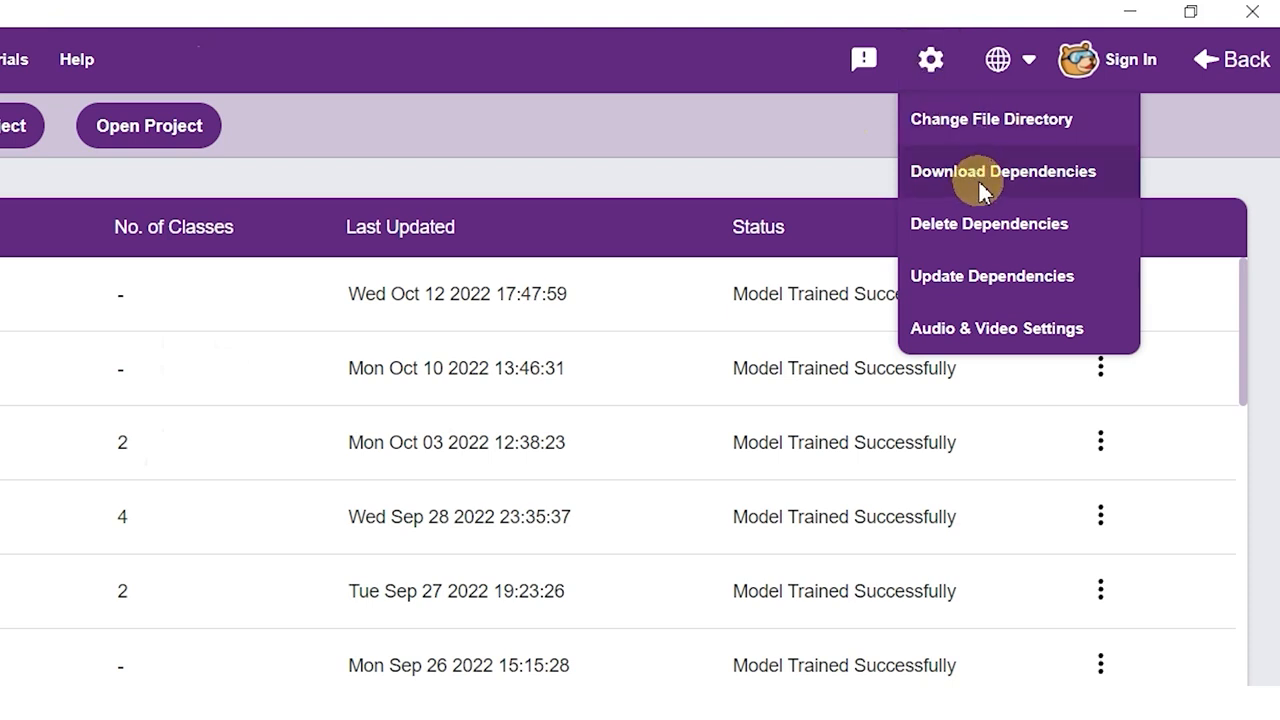
{"action": "left_click", "coordinate": [1003, 171]}
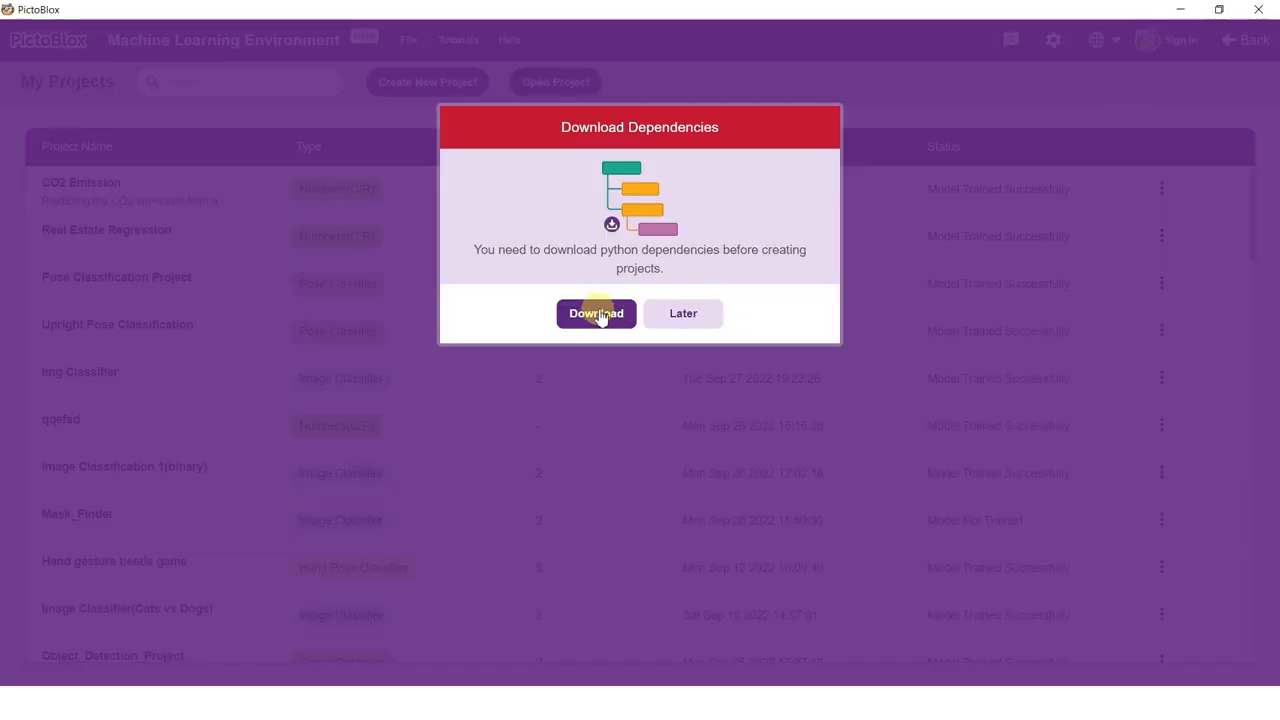
{"action": "left_click", "coordinate": [595, 313]}
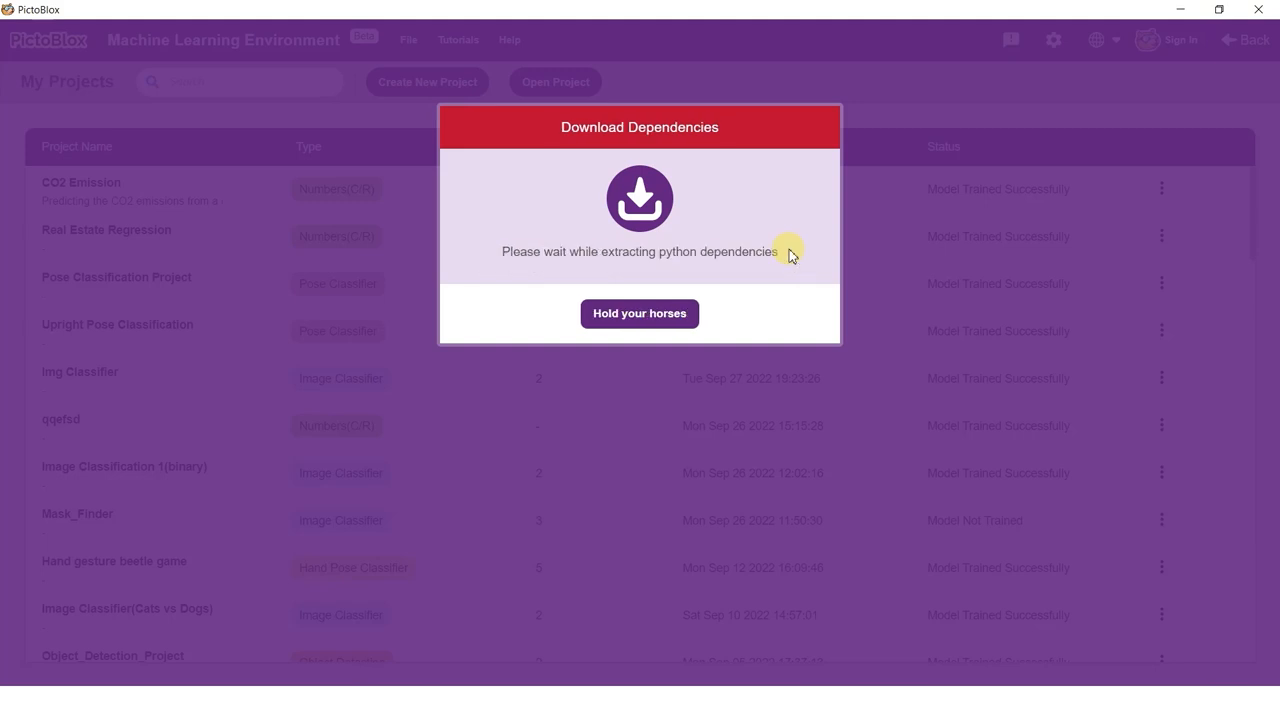
{"action": "mouse_move", "coordinate": [760, 405]}
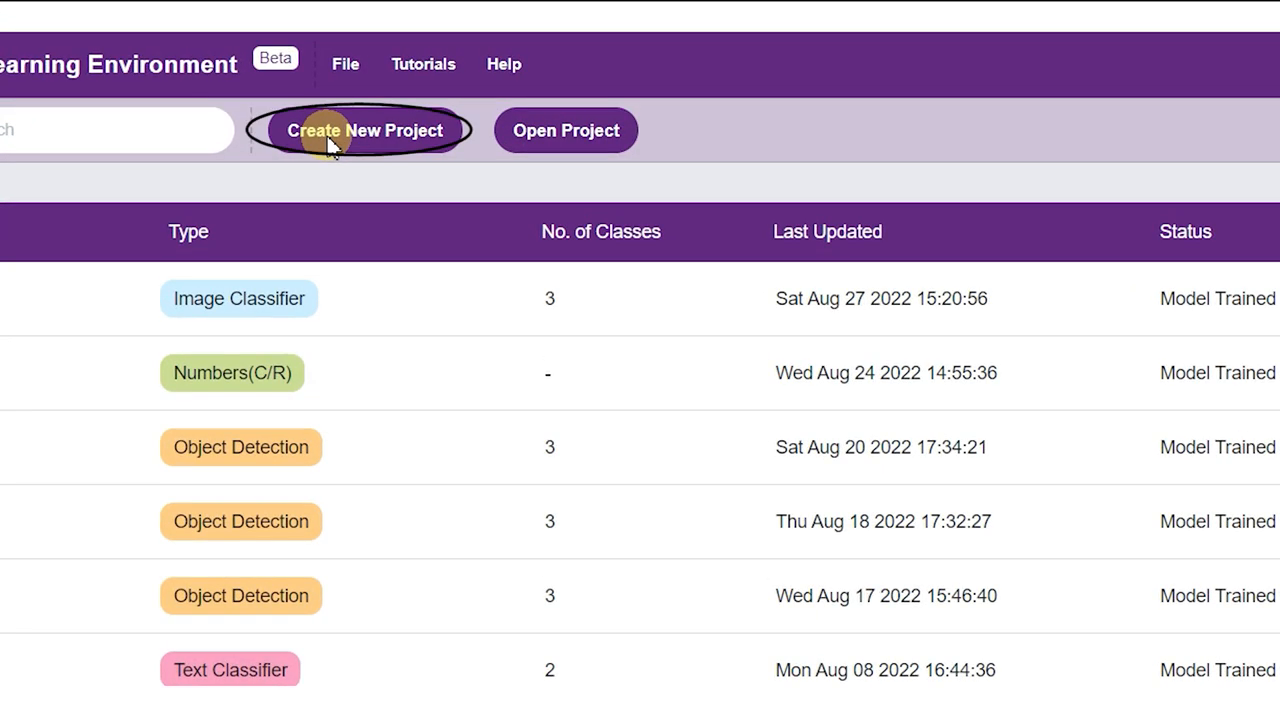
Step: Create an Object Detection project named 'Object_Detection_Project'
{"action": "left_click", "coordinate": [366, 130]}
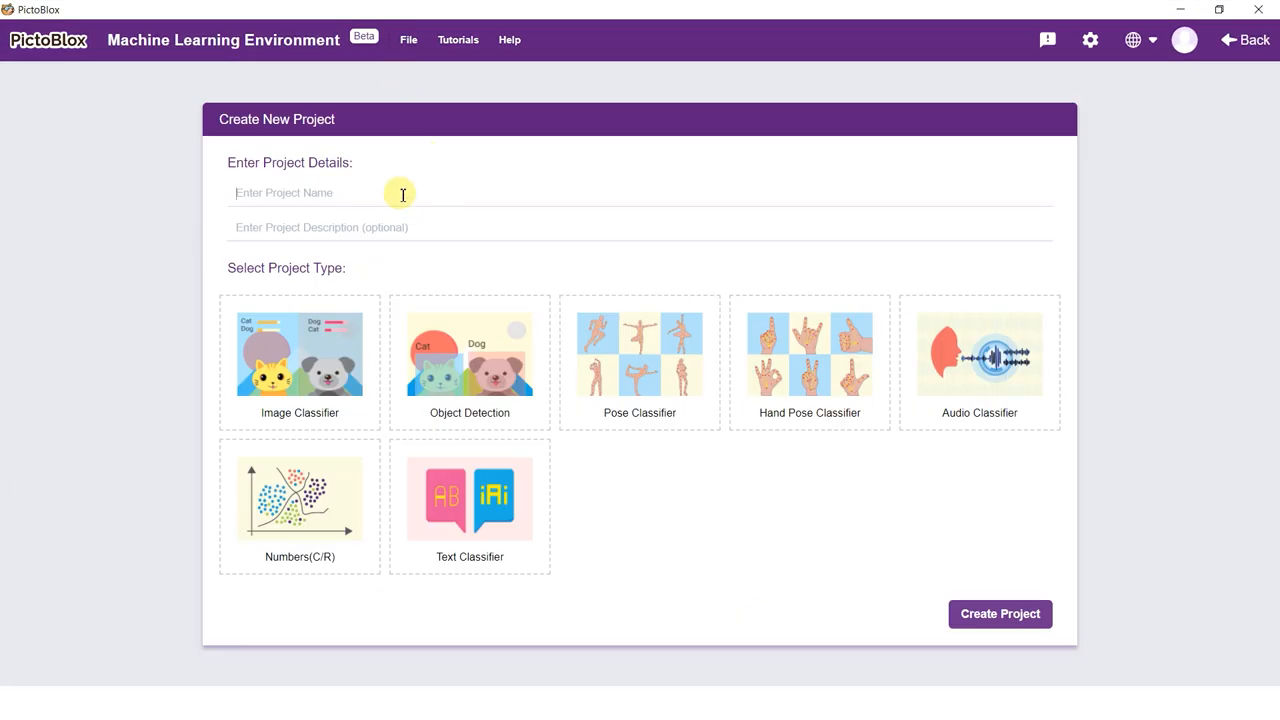
{"action": "type", "text": "Object_Detection_Projec"}
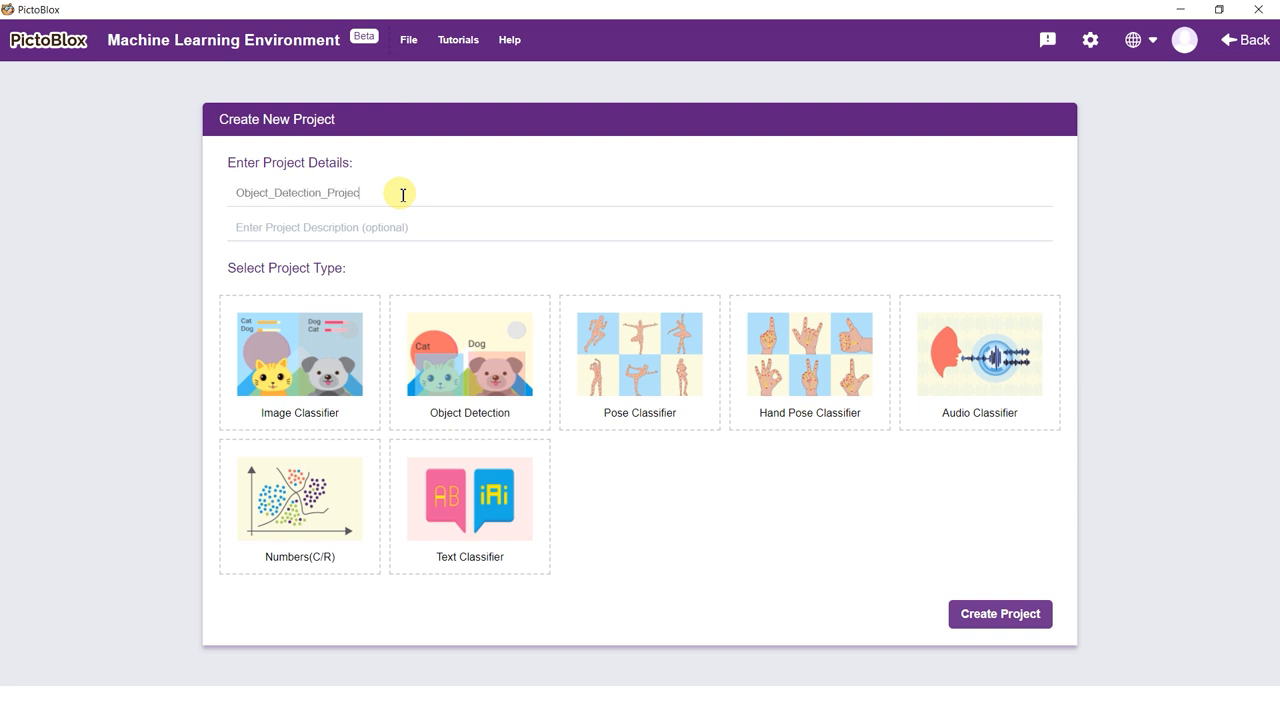
{"action": "left_click", "coordinate": [469, 360]}
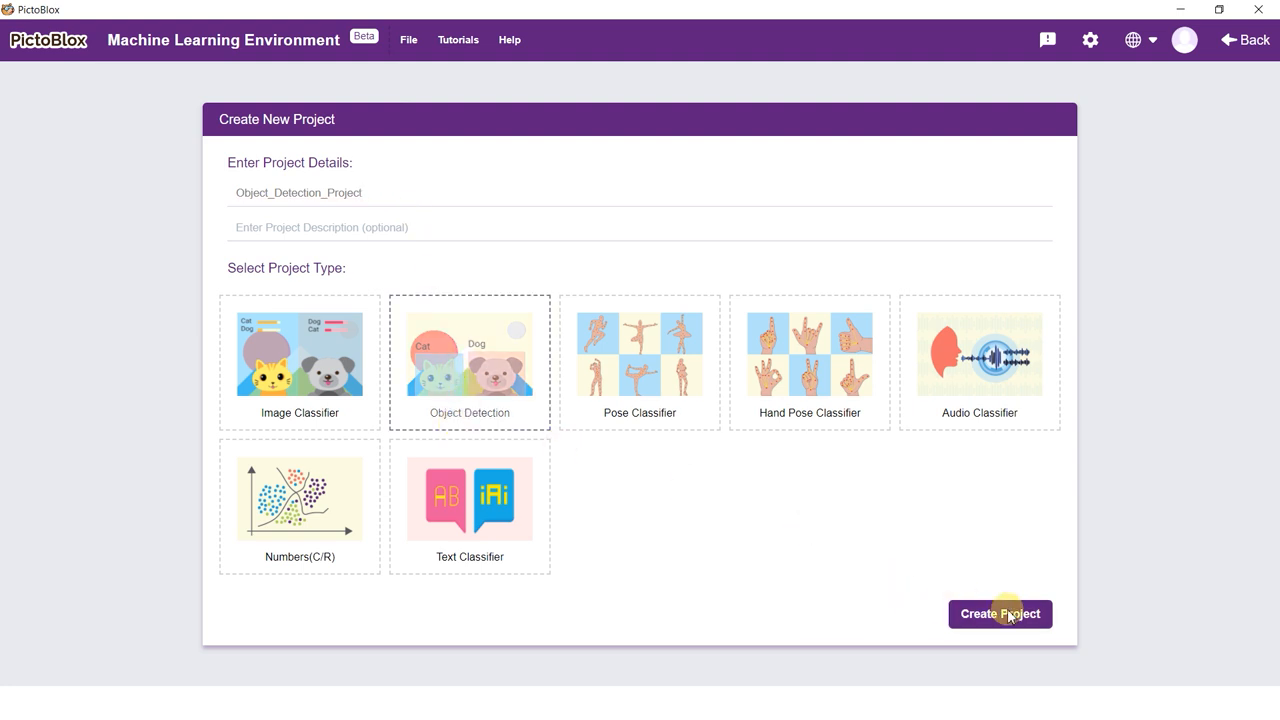
{"action": "left_click", "coordinate": [1000, 613]}
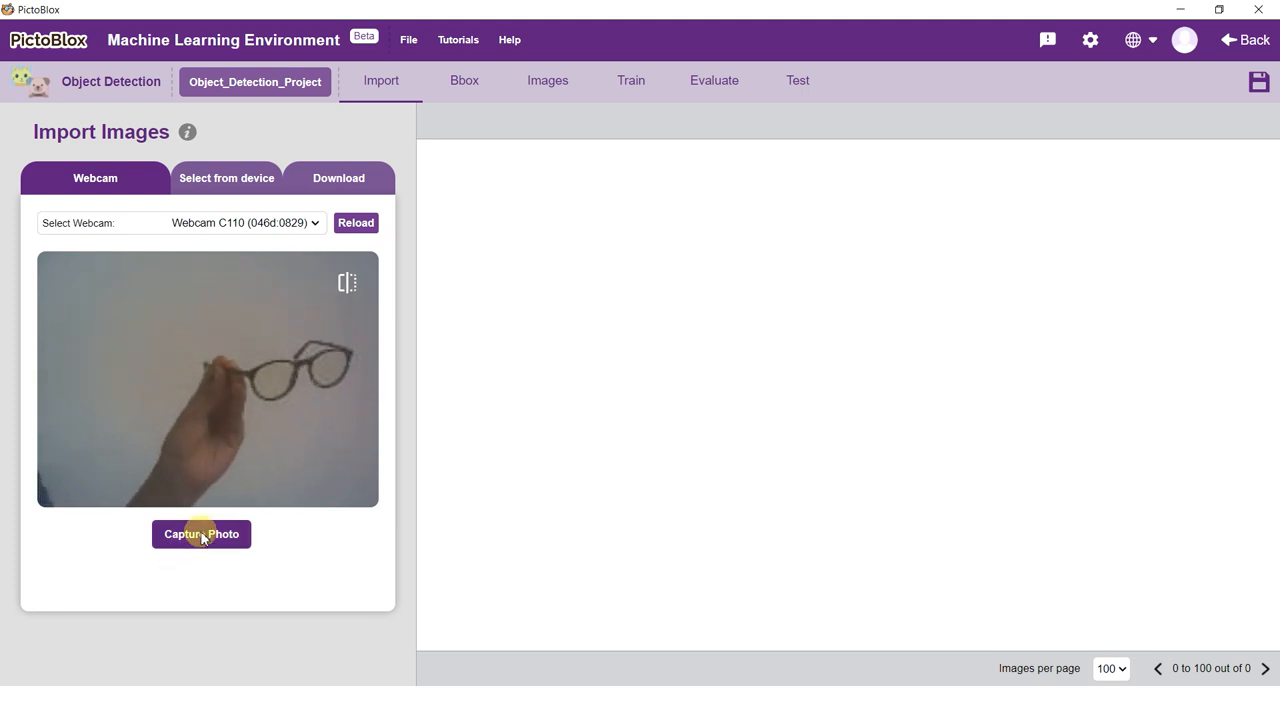
Step: Capture webcam photos of the glasses at various angles, tilted and up close
{"action": "left_click", "coordinate": [201, 534]}
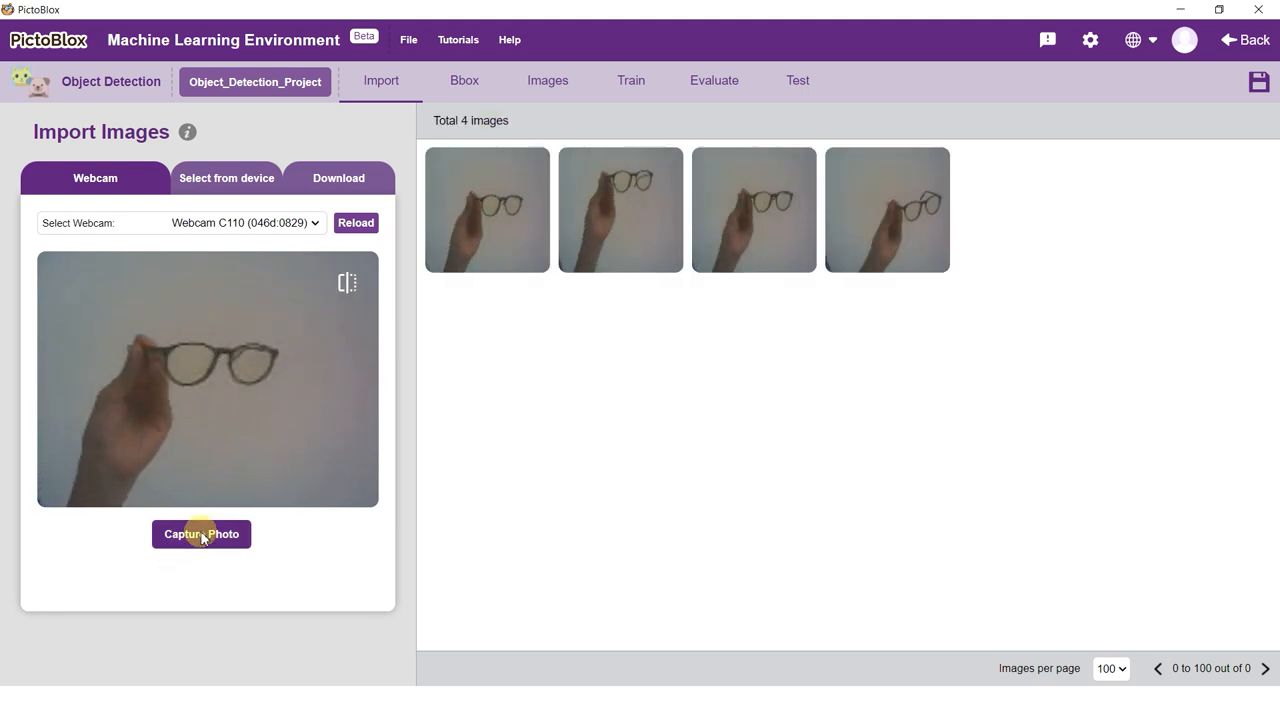
{"action": "left_click", "coordinate": [201, 533]}
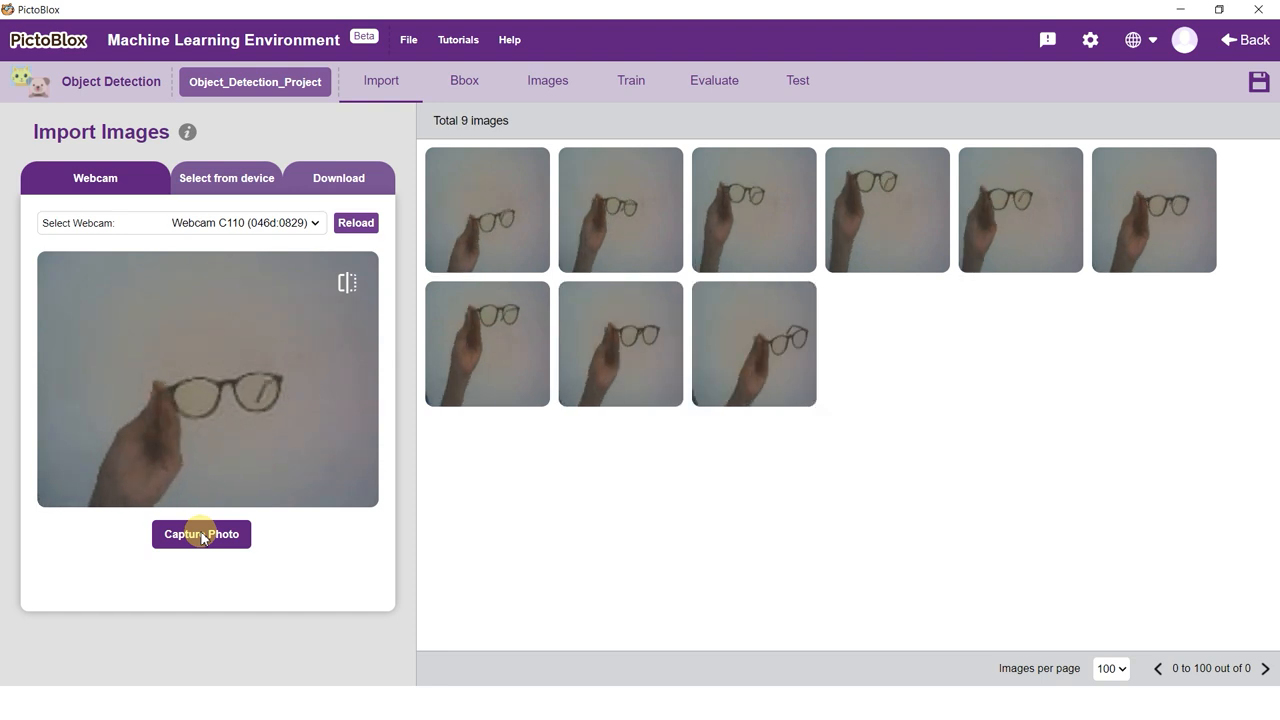
{"action": "left_click", "coordinate": [201, 533]}
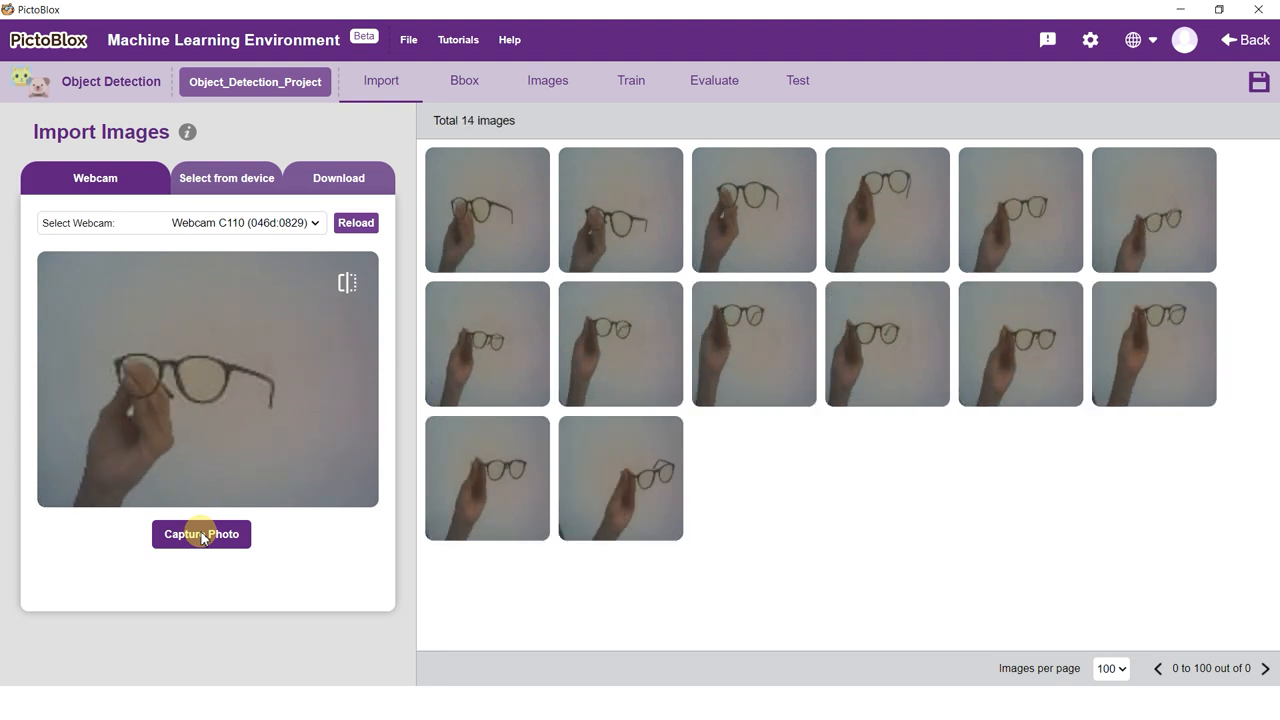
{"action": "left_click", "coordinate": [201, 533]}
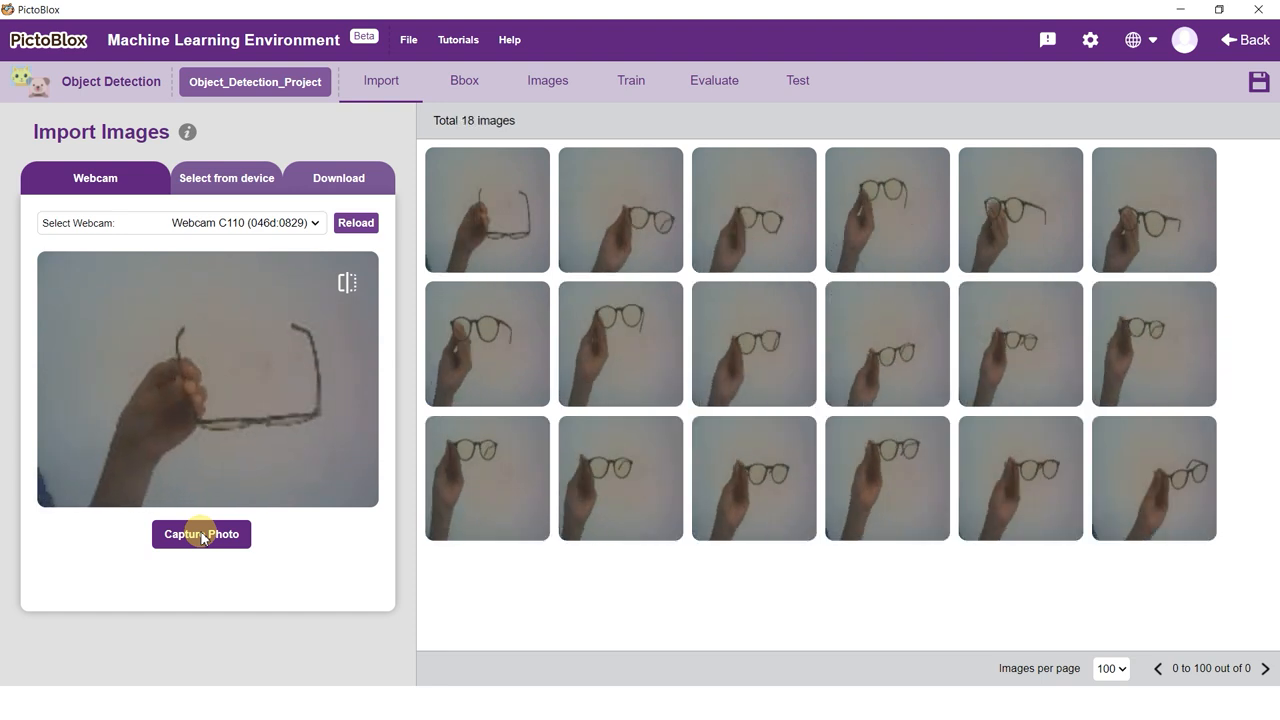
{"action": "left_click", "coordinate": [201, 533]}
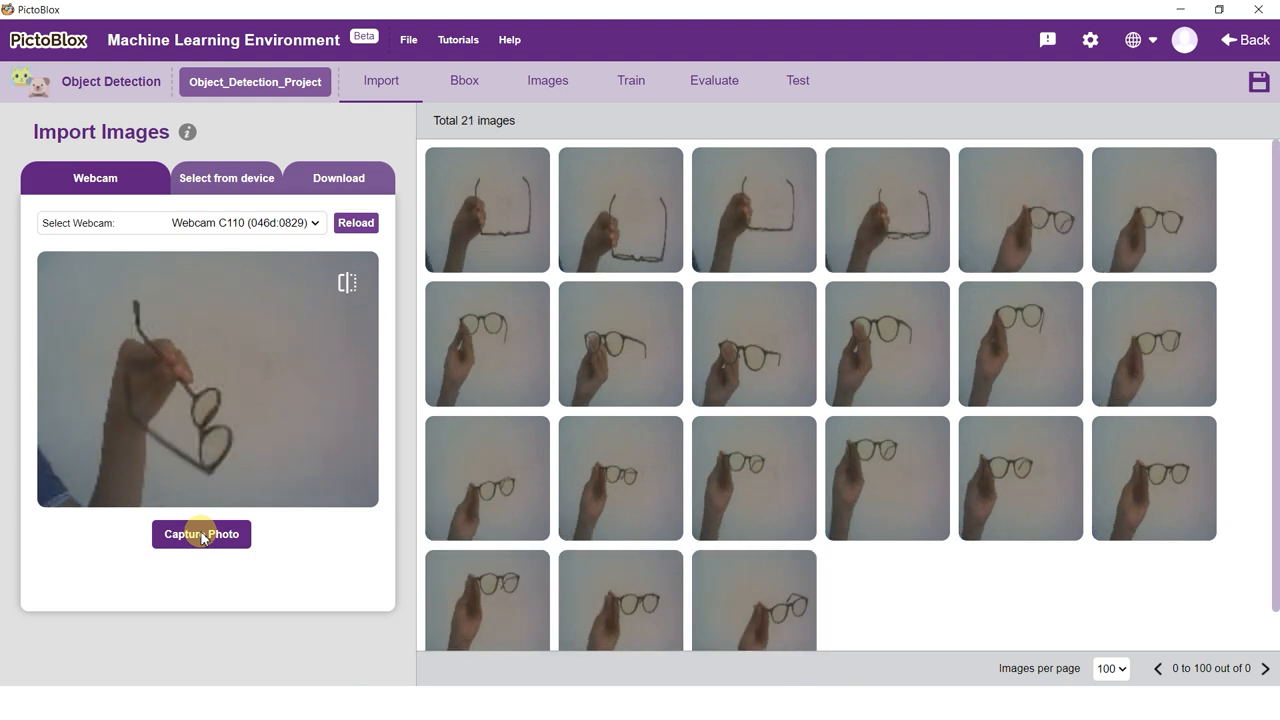
{"action": "left_click", "coordinate": [201, 534]}
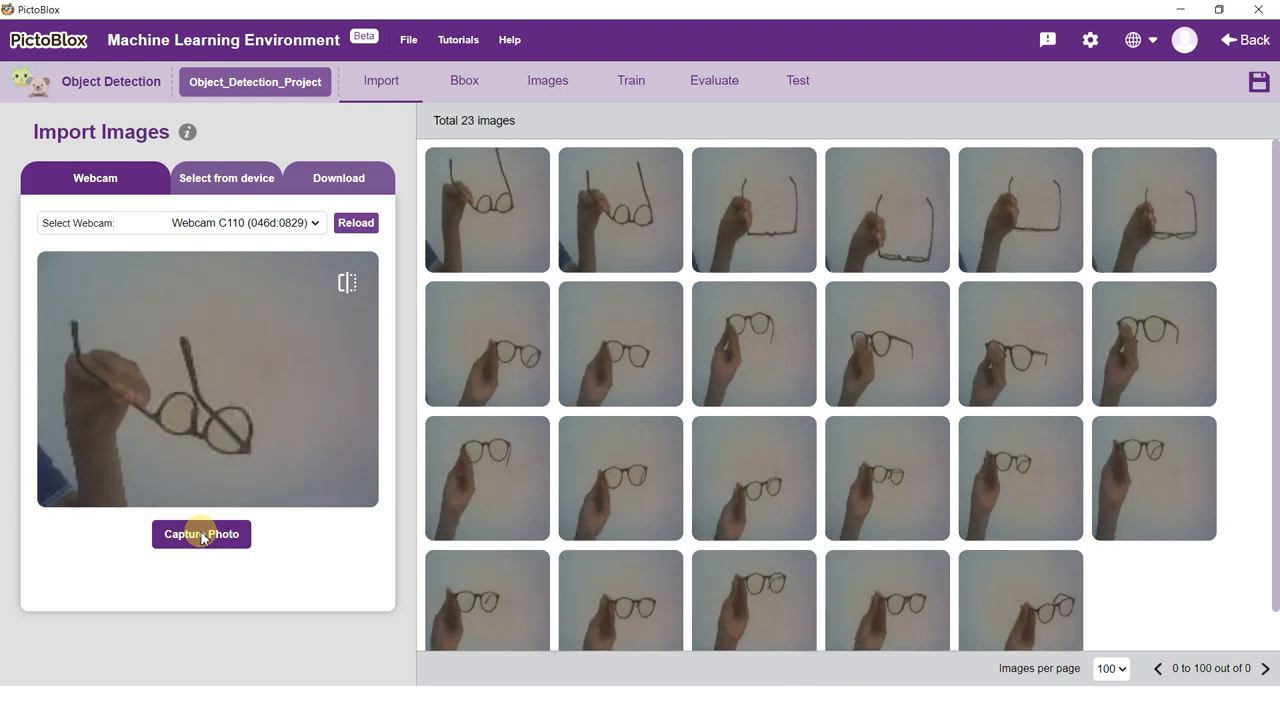
{"action": "left_click", "coordinate": [201, 533]}
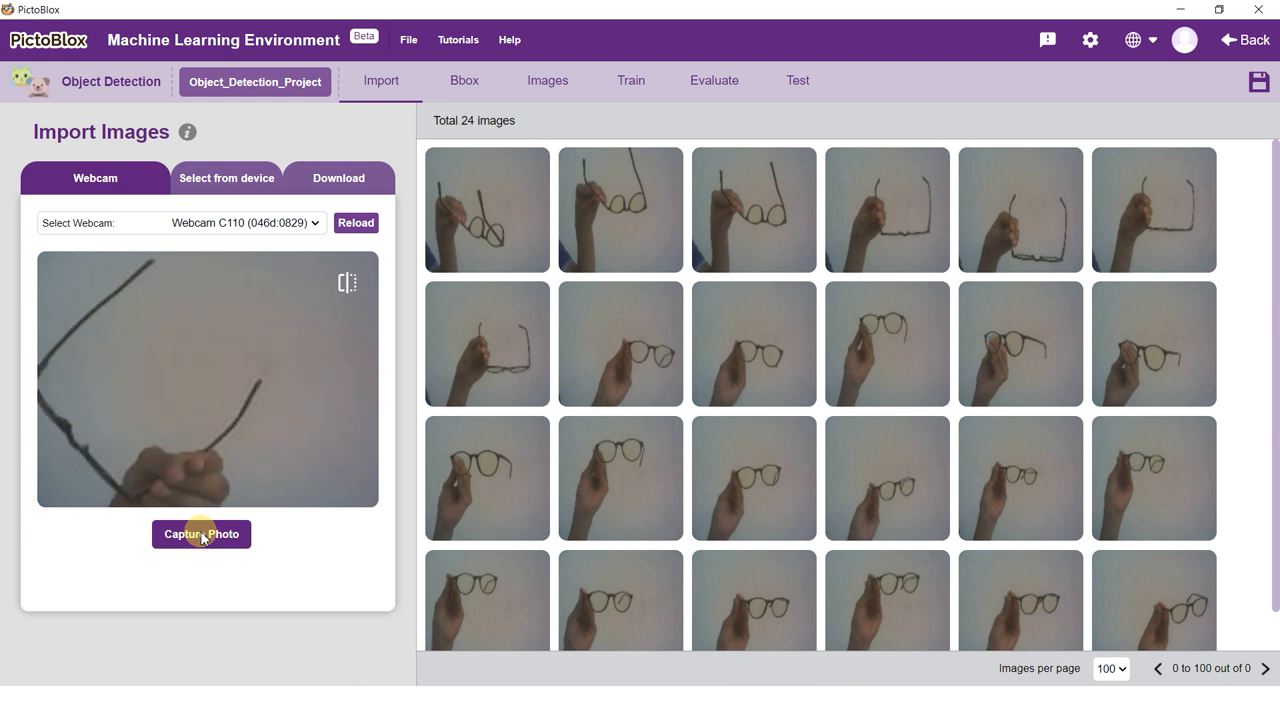
{"action": "left_click", "coordinate": [201, 533]}
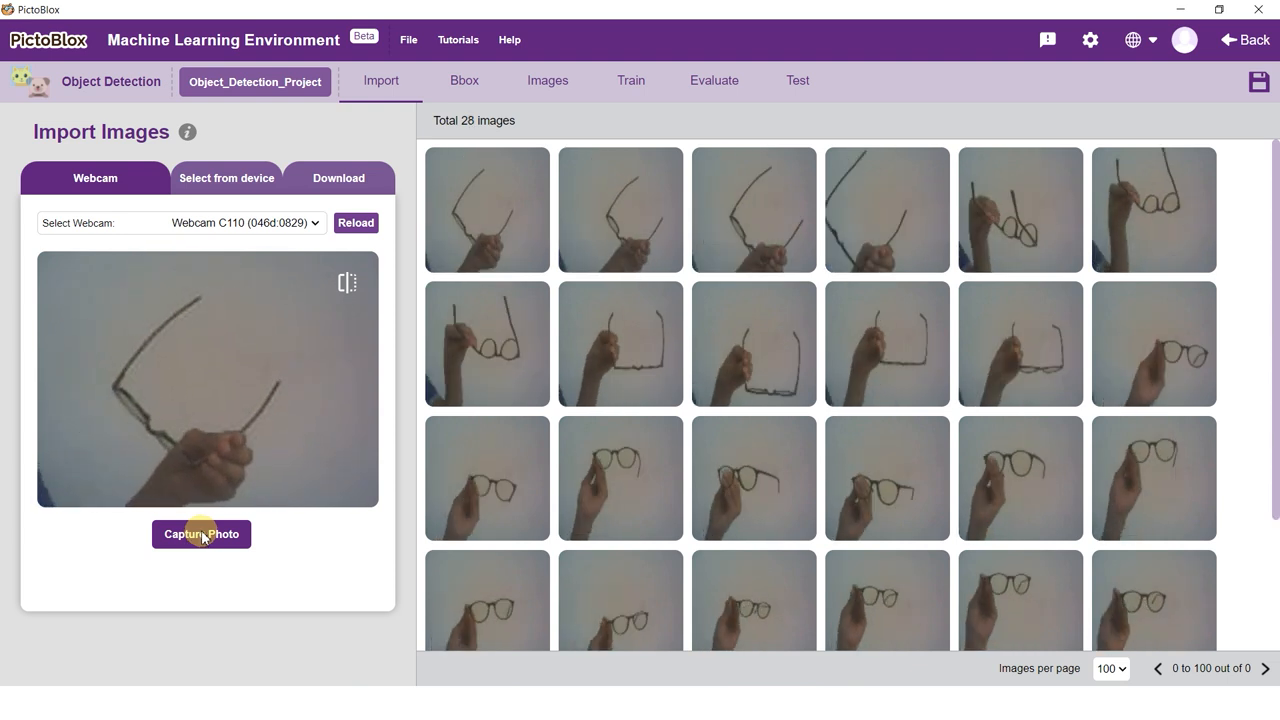
{"action": "left_click", "coordinate": [201, 534]}
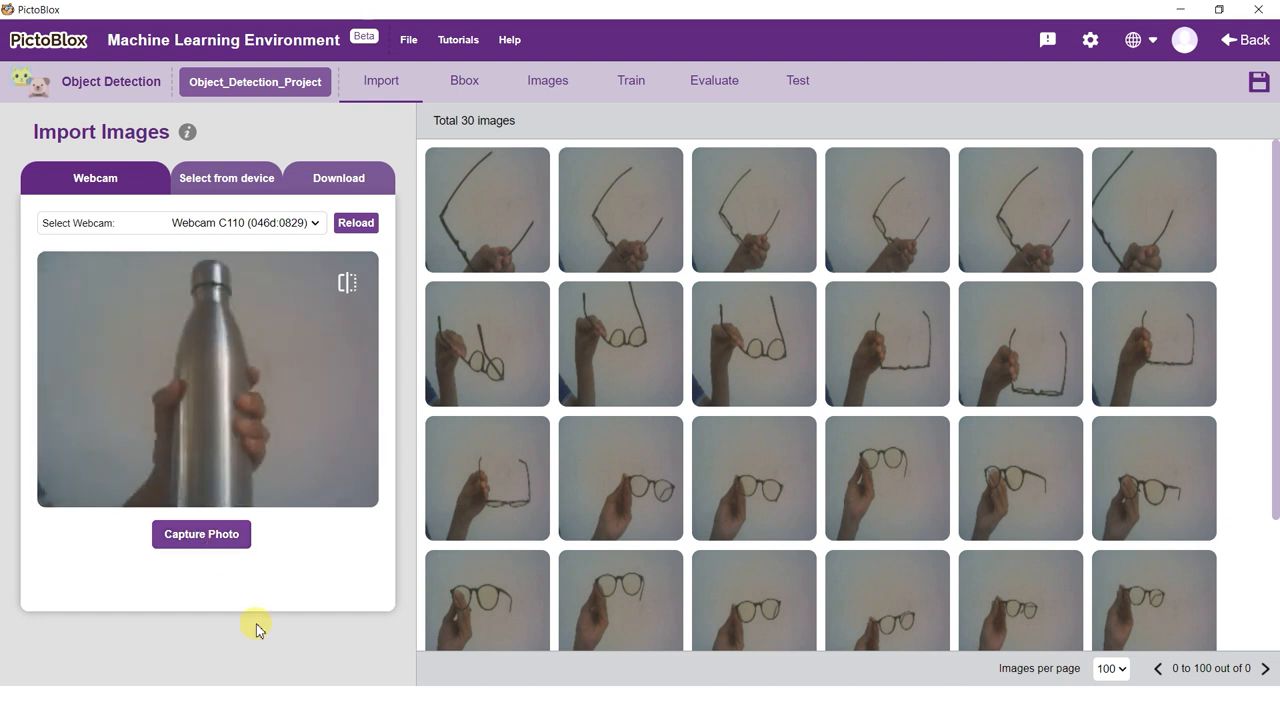
Step: Capture webcam photos of the metal bottle upright, tilted and from the top
{"action": "left_click", "coordinate": [201, 534]}
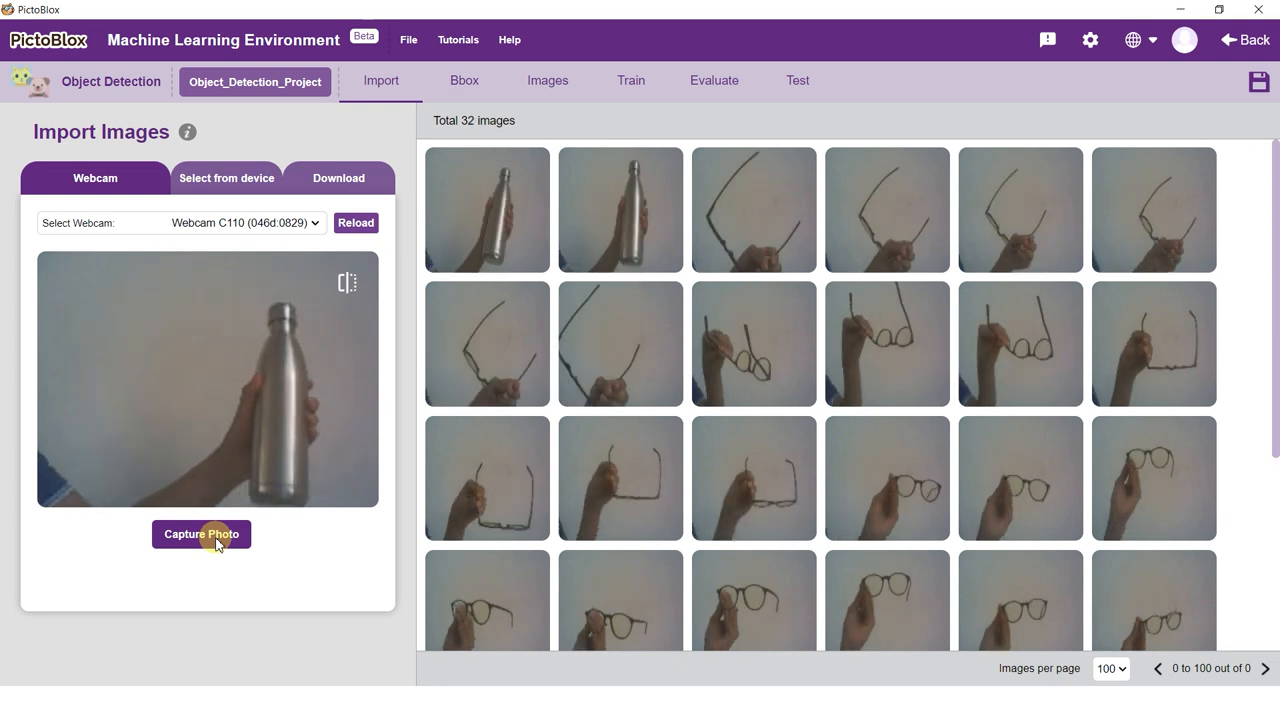
{"action": "left_click", "coordinate": [201, 533]}
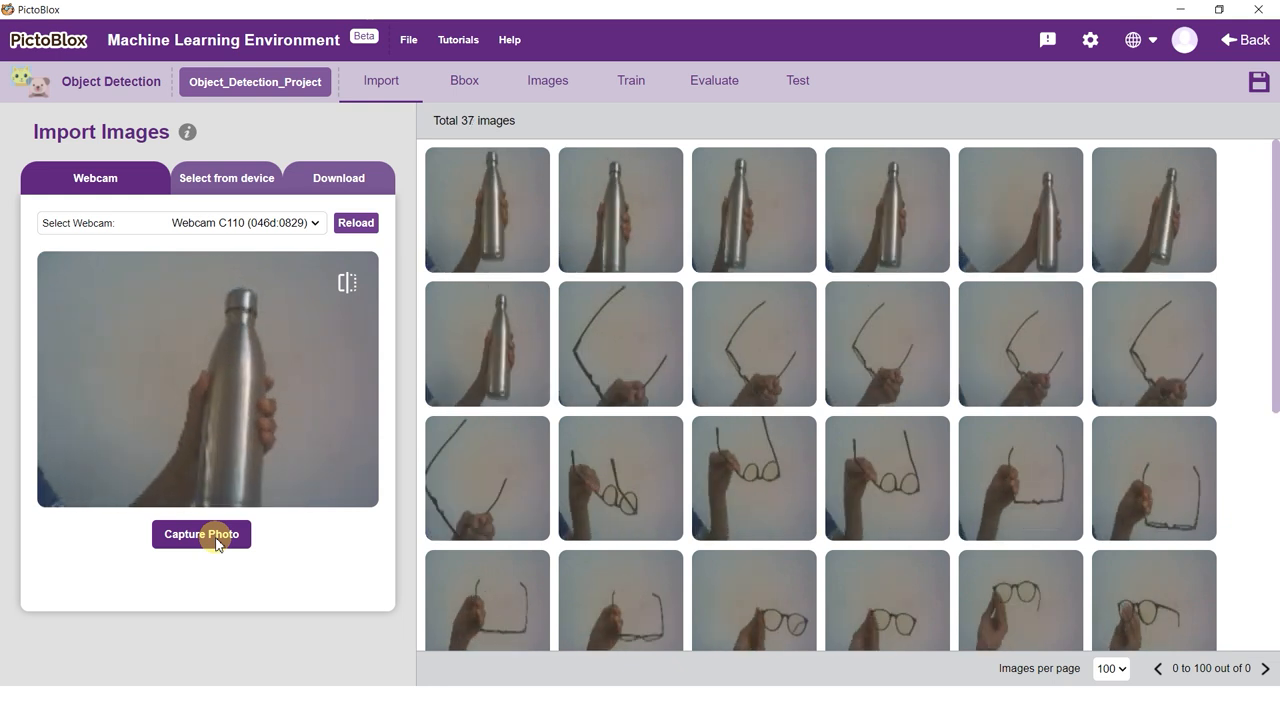
{"action": "left_click", "coordinate": [201, 534]}
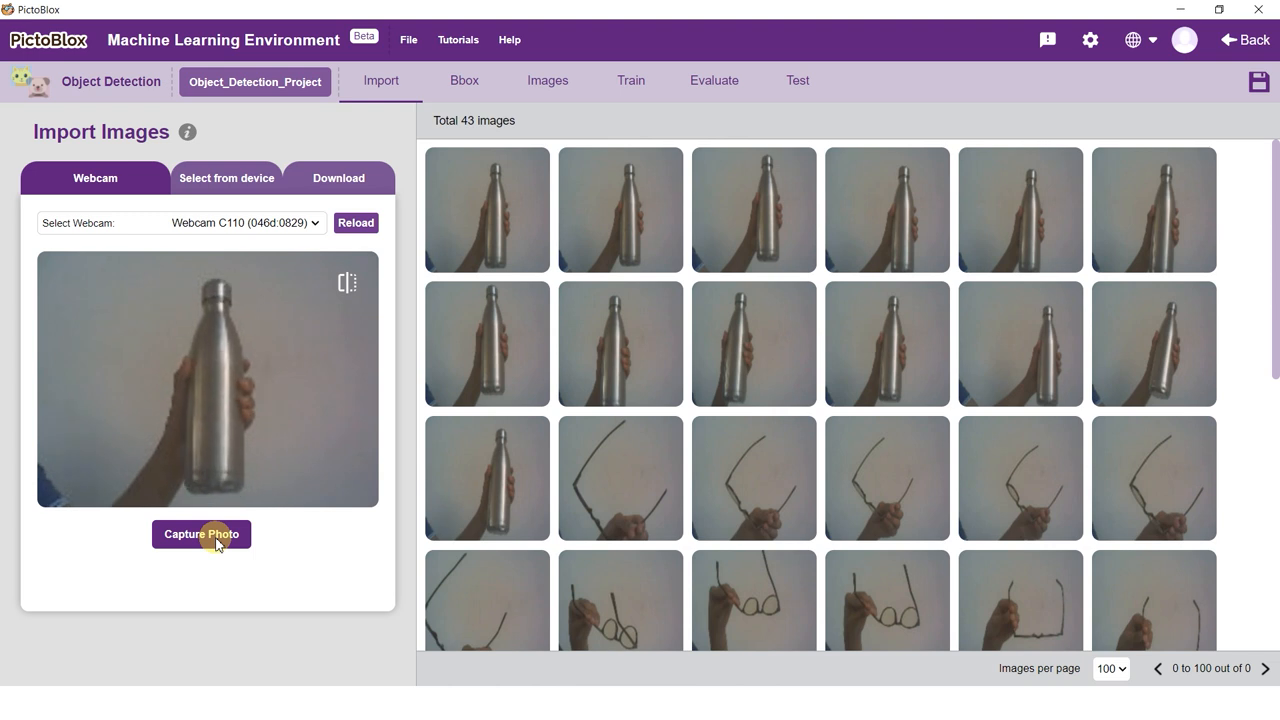
{"action": "left_click", "coordinate": [201, 533]}
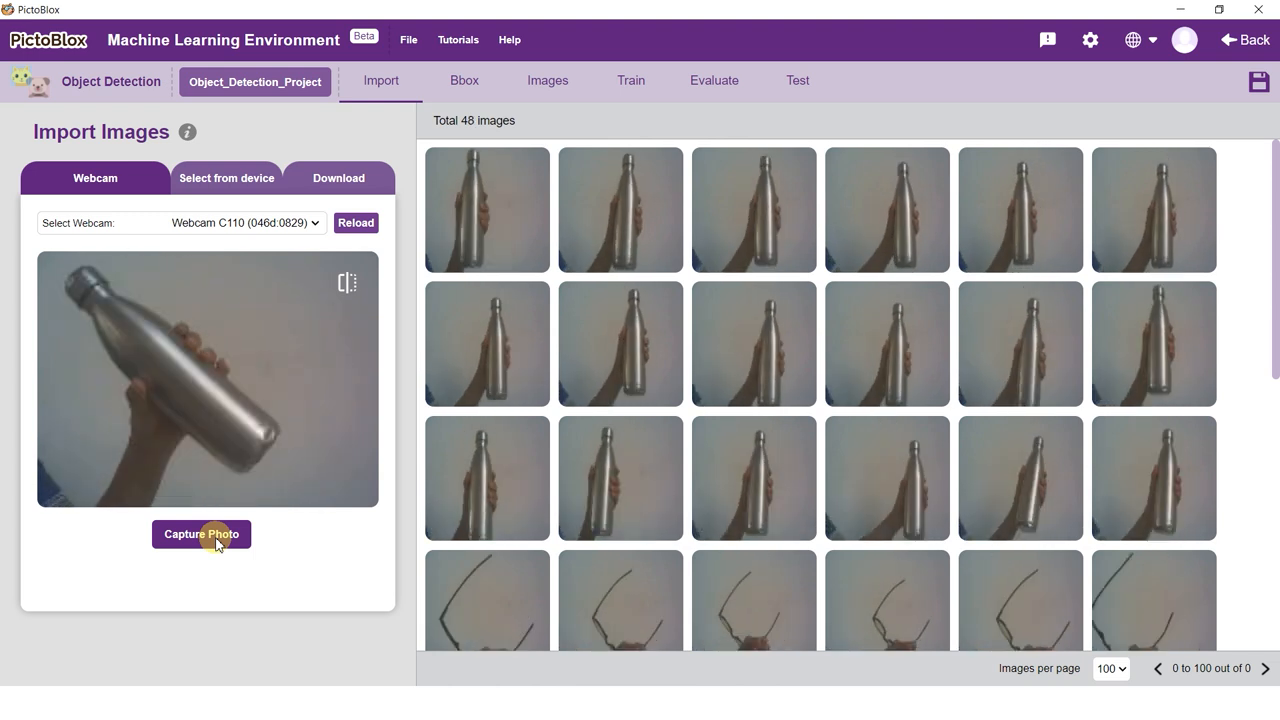
{"action": "left_click", "coordinate": [201, 533]}
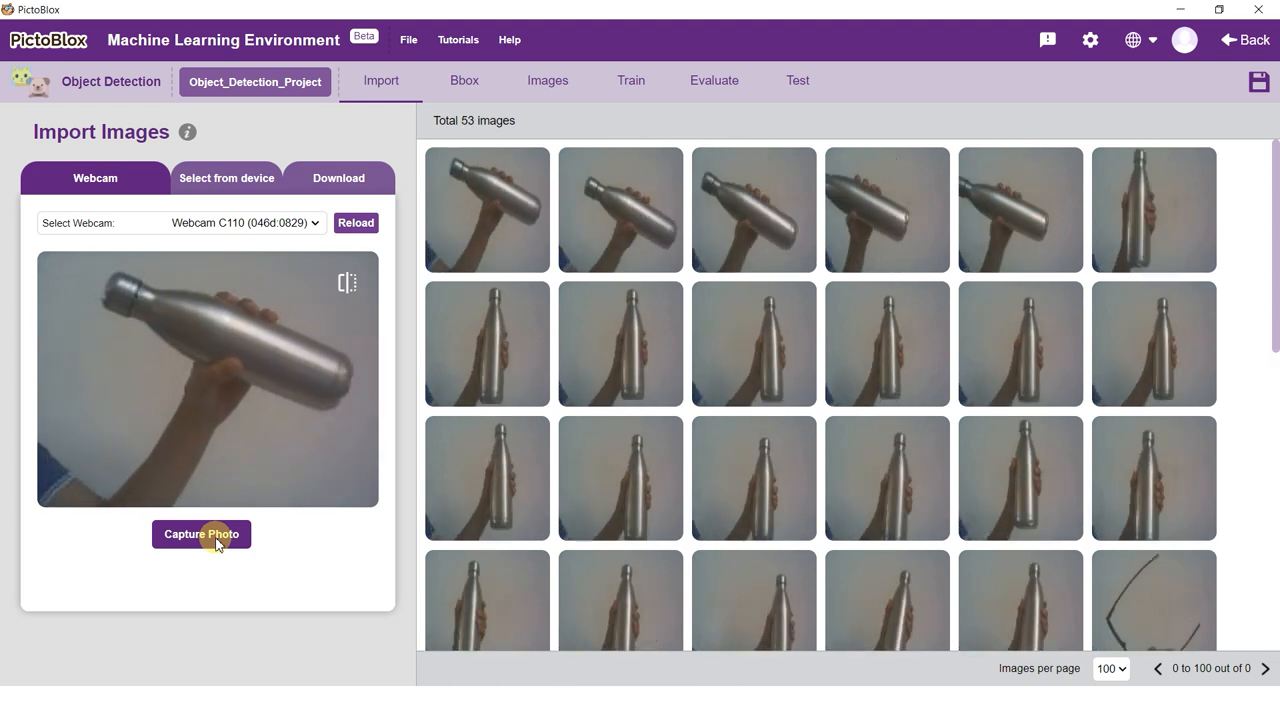
{"action": "left_click", "coordinate": [201, 533]}
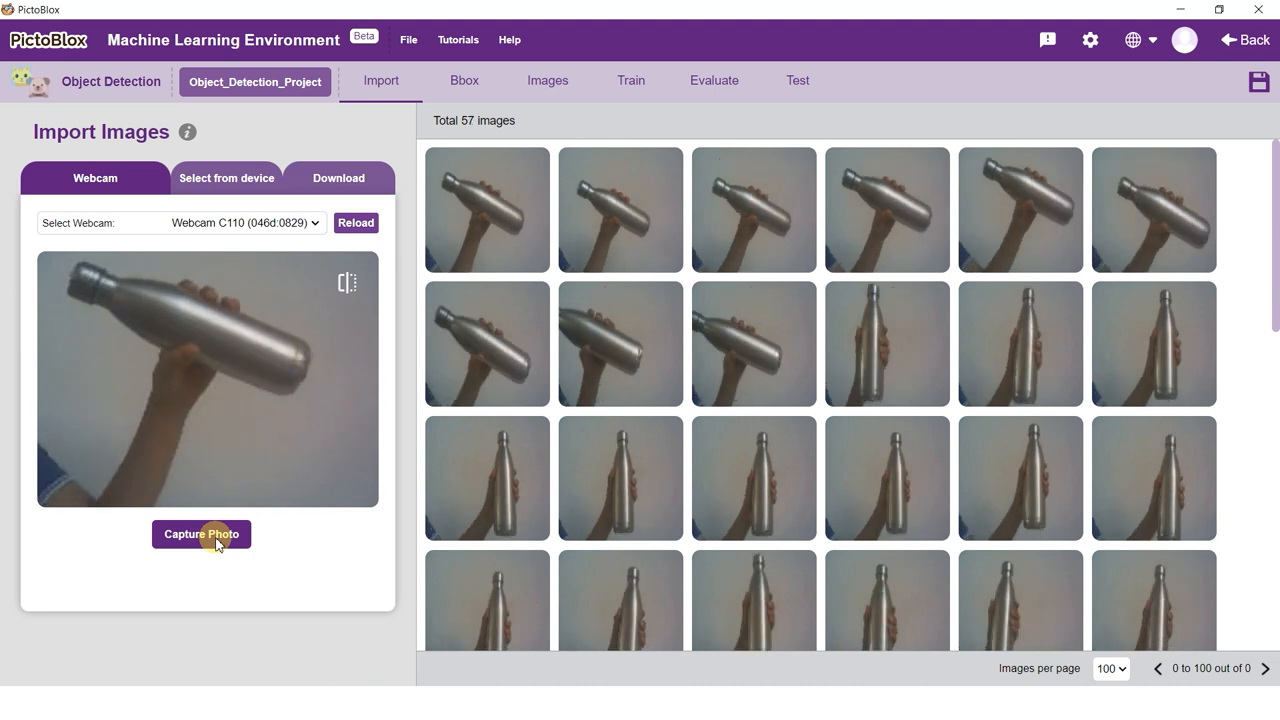
{"action": "left_click", "coordinate": [201, 533]}
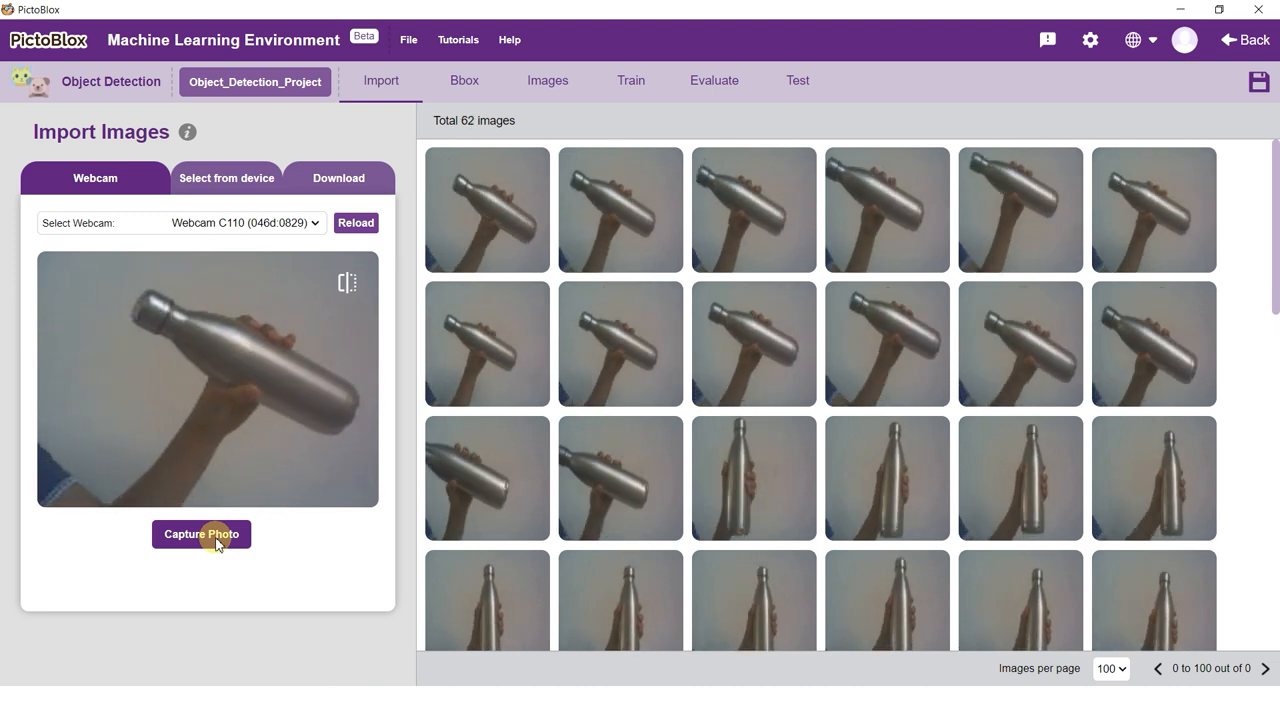
{"action": "left_click", "coordinate": [201, 533]}
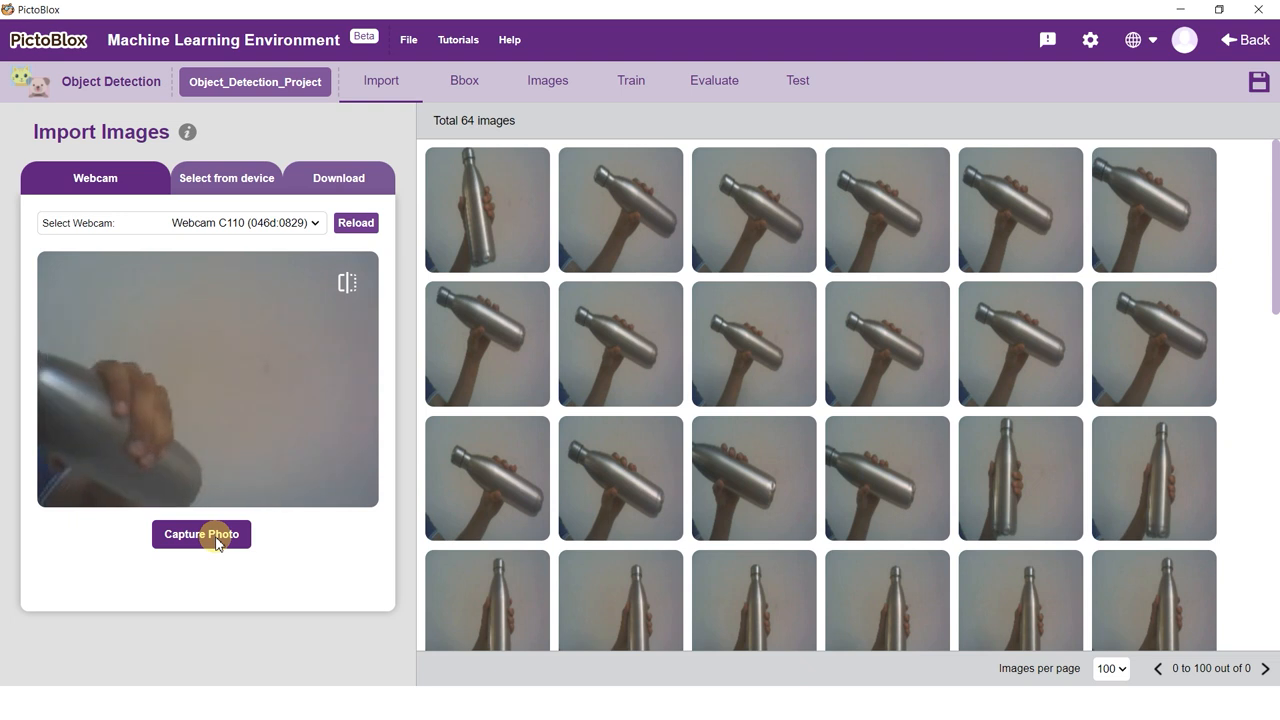
{"action": "left_click", "coordinate": [201, 533]}
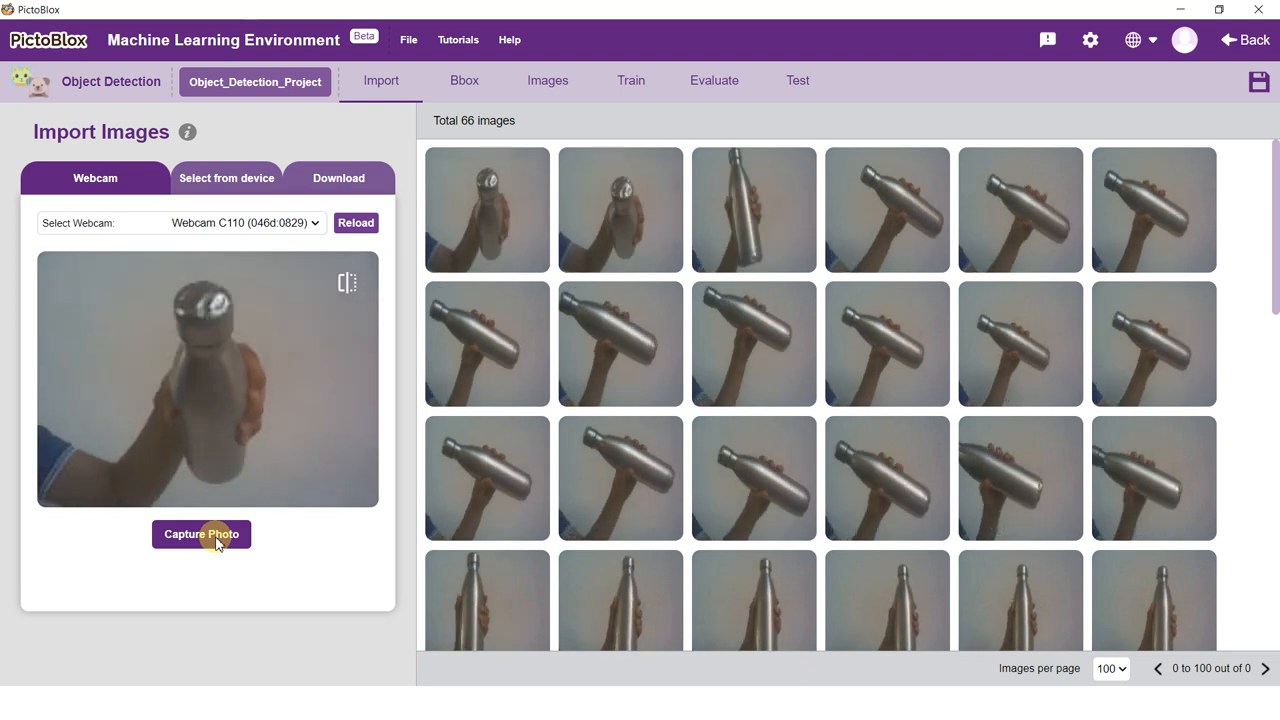
{"action": "left_click", "coordinate": [201, 533]}
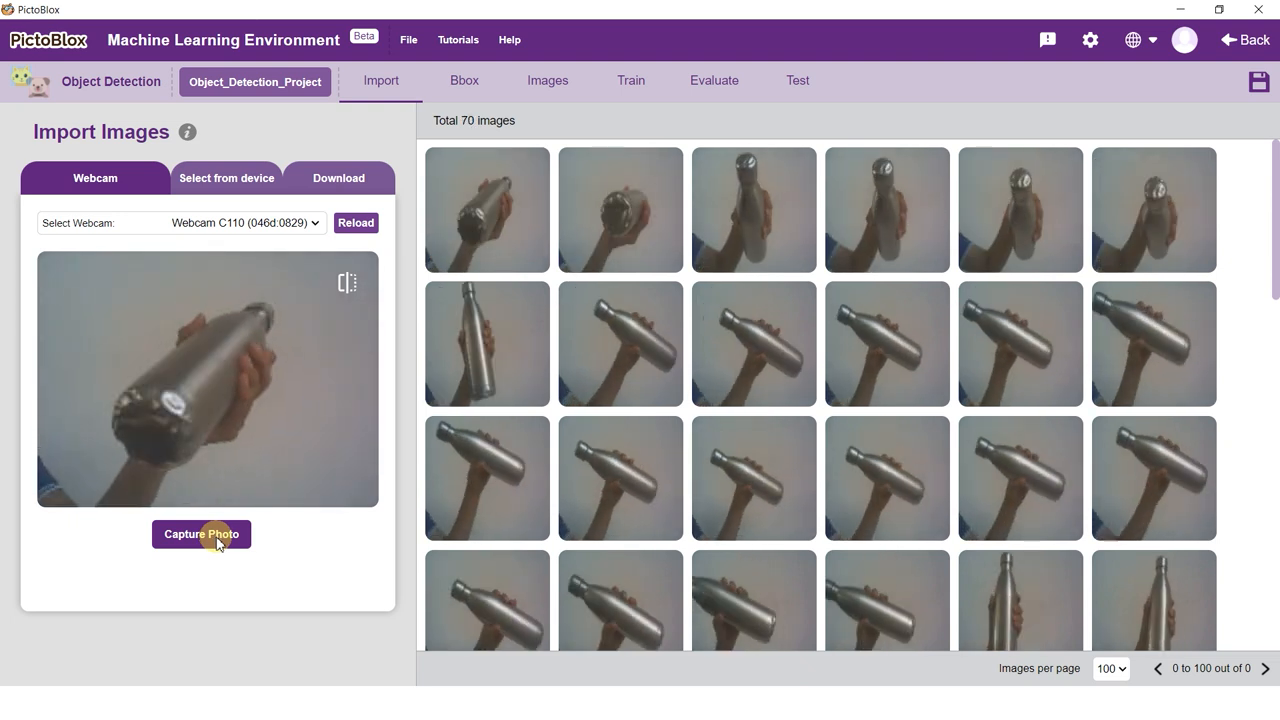
{"action": "left_click", "coordinate": [201, 533]}
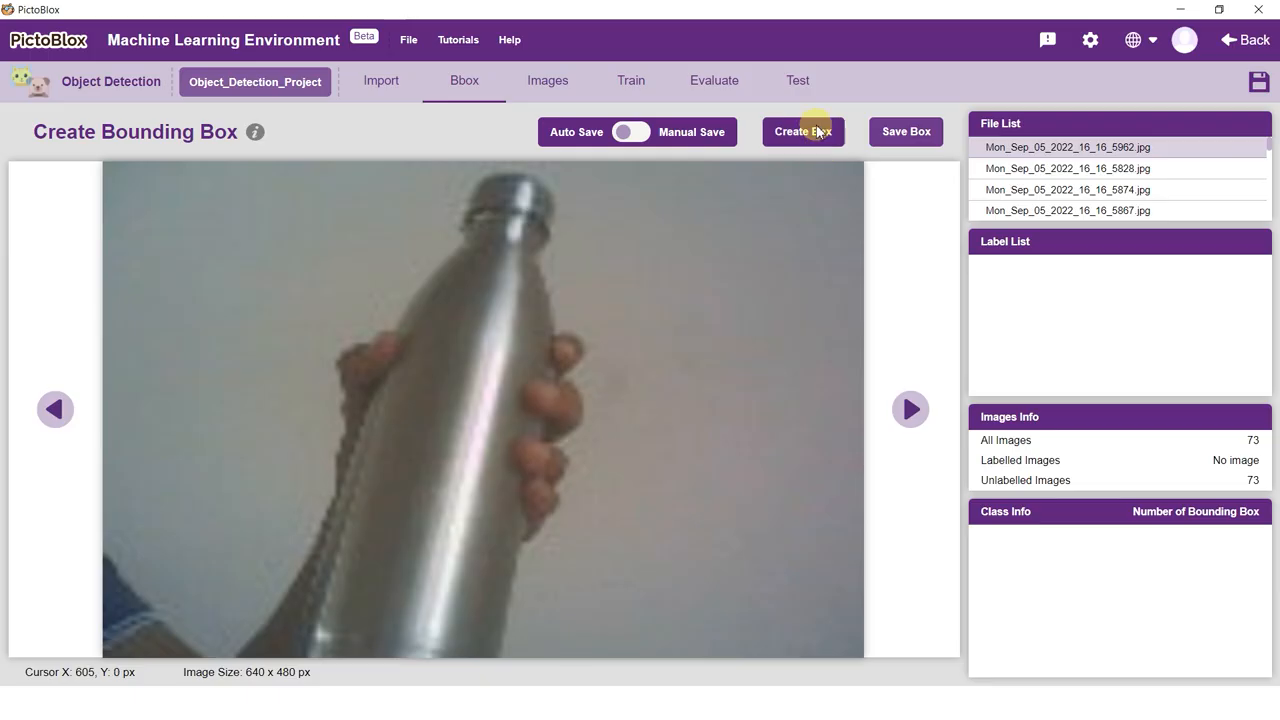
Step: Draw a box around the upright bottle and label it 'Bottle'
{"action": "left_click", "coordinate": [803, 131]}
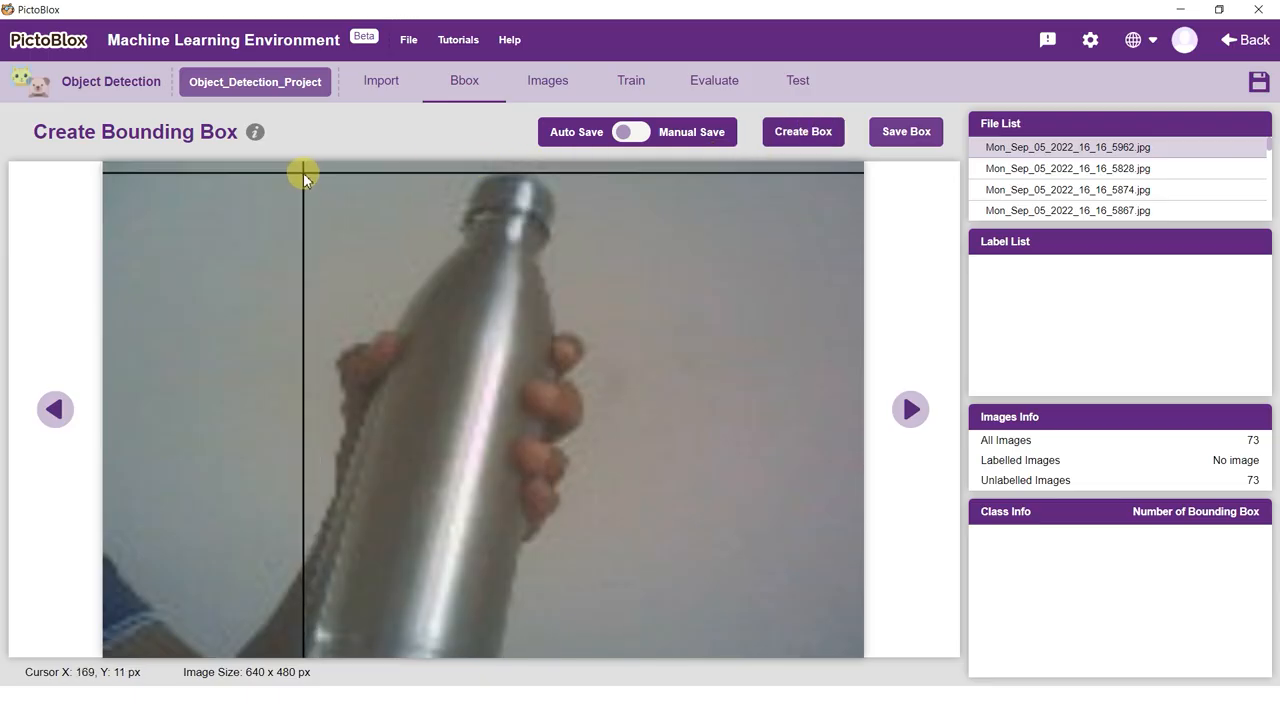
{"action": "left_click_drag", "start_coordinate": [301, 171], "coordinate": [530, 658]}
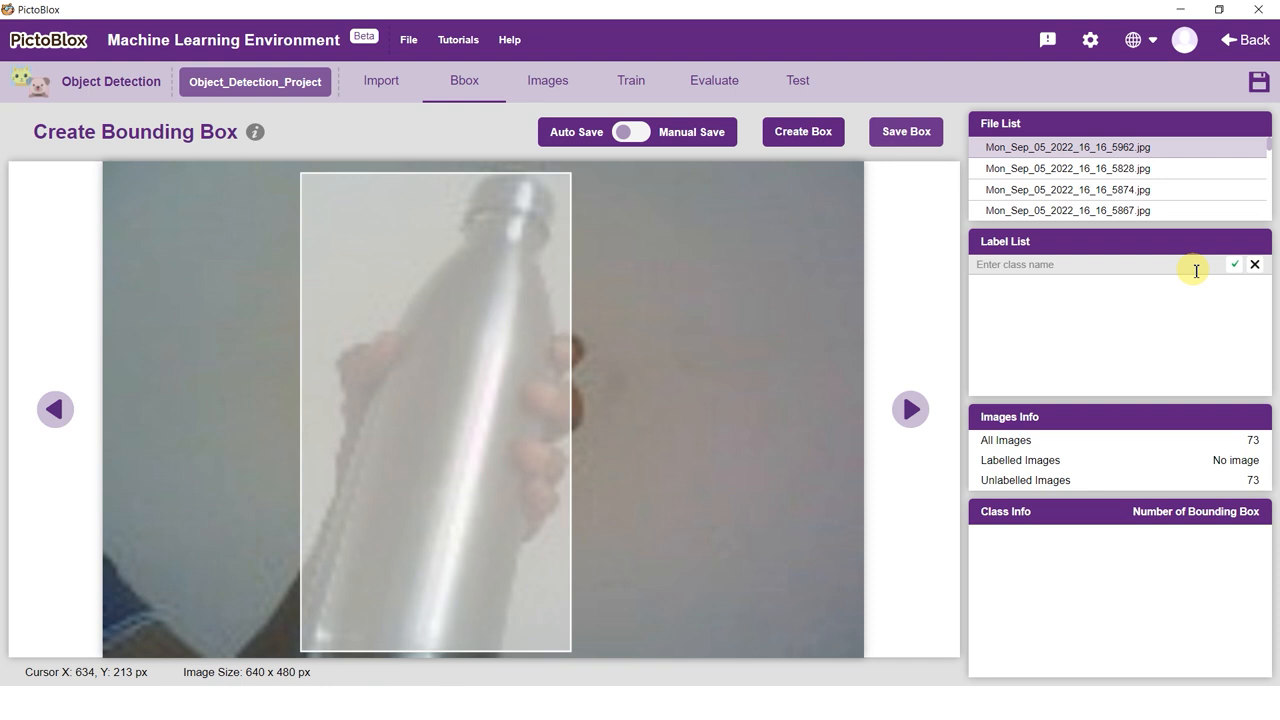
{"action": "type", "text": "Bottle"}
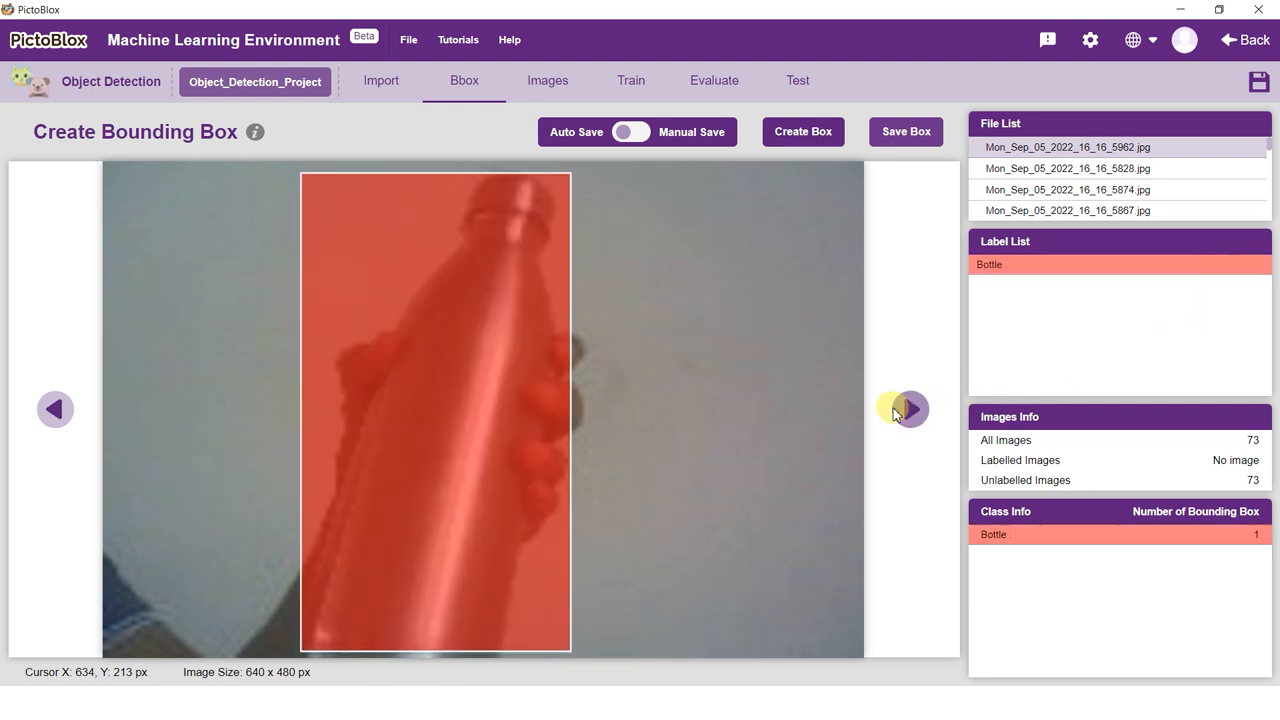
{"action": "left_click", "coordinate": [909, 408]}
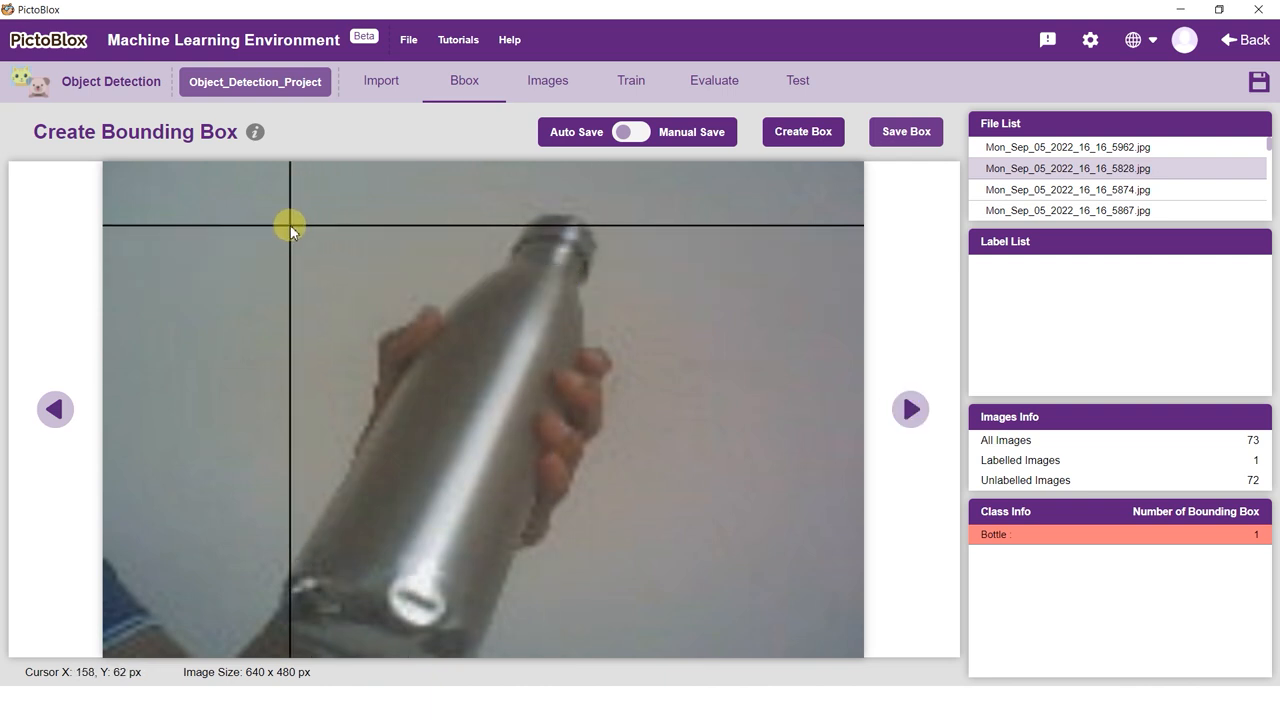
Step: Box and label the tilted and sideways bottles as Bottle, moving through the remaining images
{"action": "left_click_drag", "start_coordinate": [290, 222], "coordinate": [525, 578]}
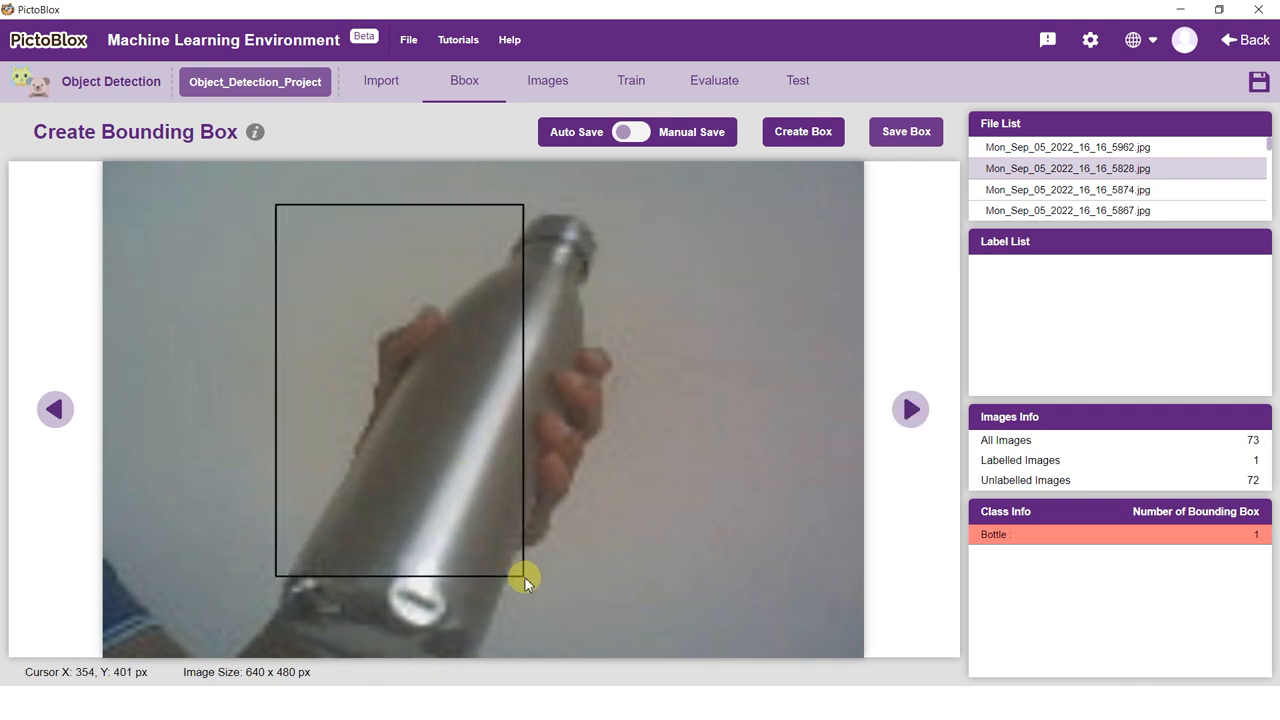
{"action": "left_click_drag", "start_coordinate": [525, 578], "coordinate": [615, 657]}
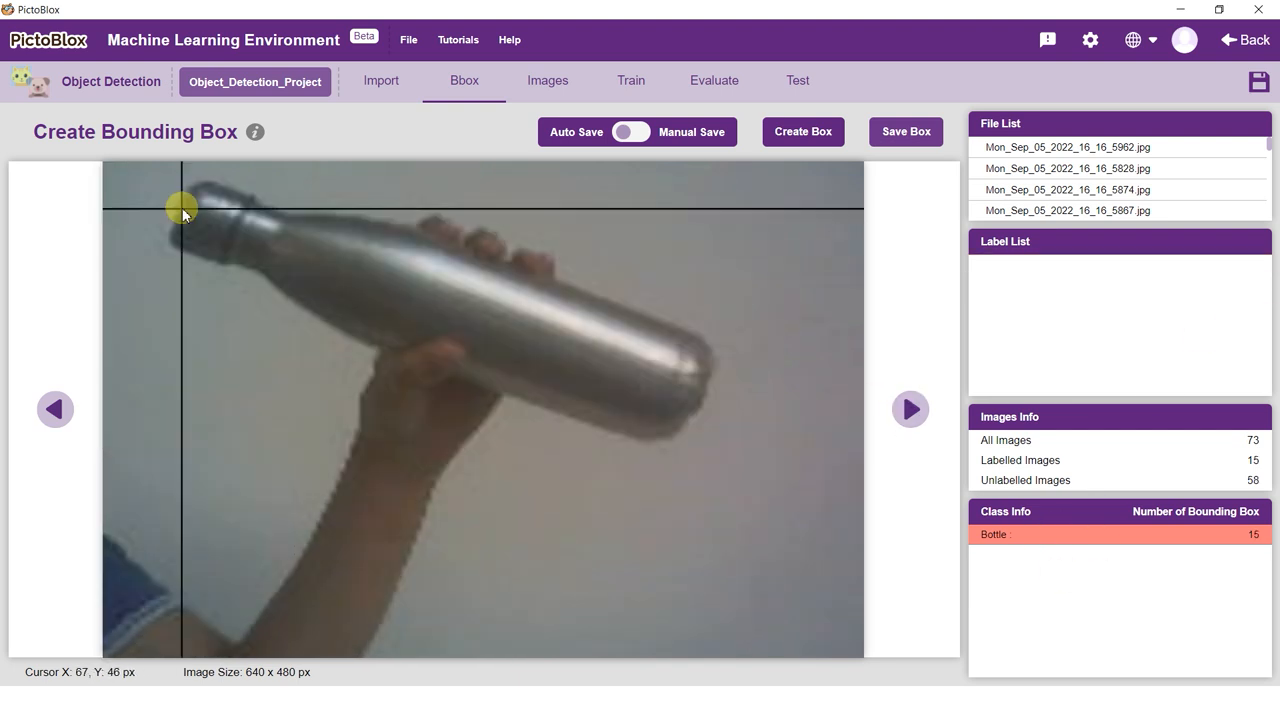
{"action": "left_click_drag", "start_coordinate": [183, 207], "coordinate": [648, 538]}
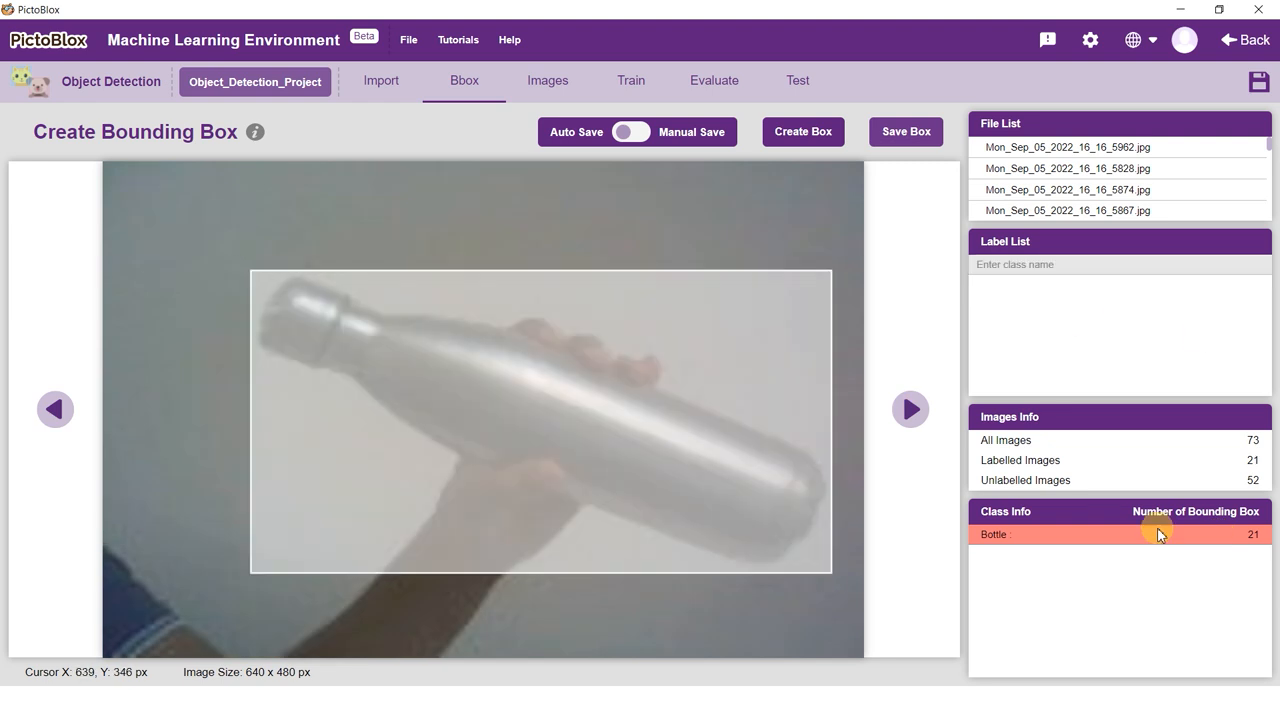
{"action": "left_click", "coordinate": [909, 409]}
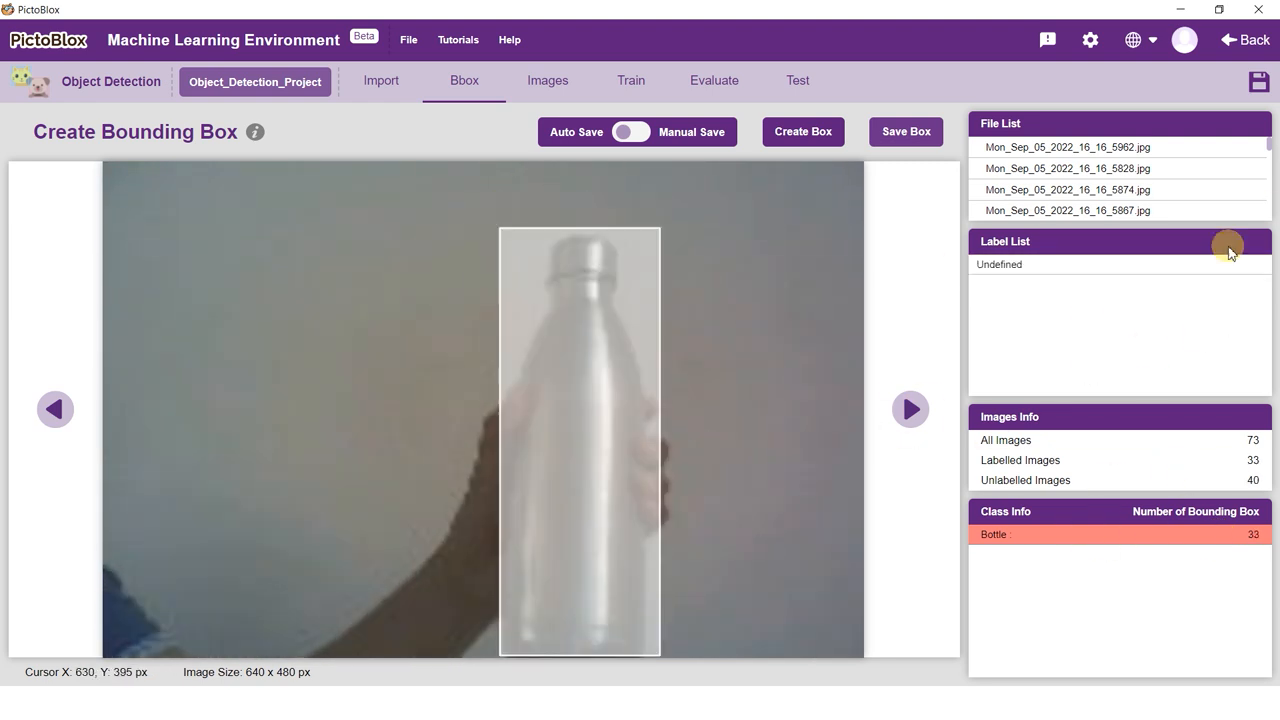
{"action": "left_click", "coordinate": [1230, 264]}
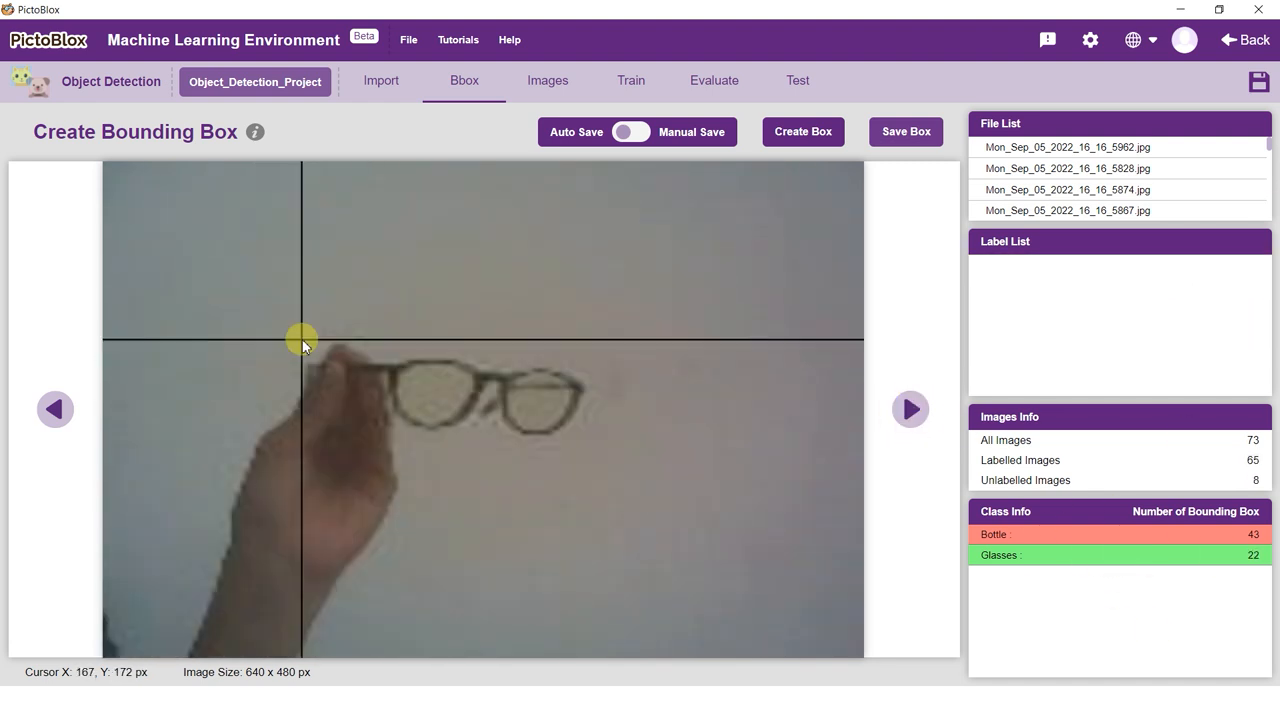
{"action": "left_click", "coordinate": [909, 408]}
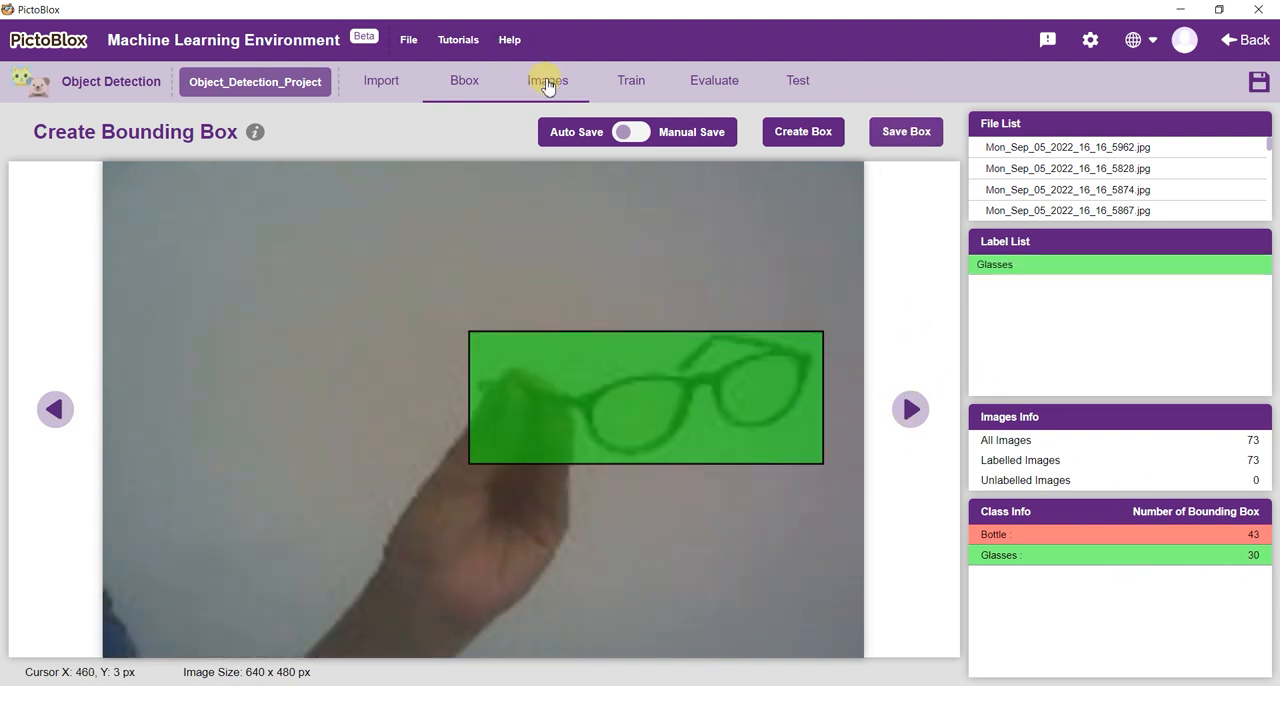
Step: Page through the labelled image thumbnails, then go to the Train page
{"action": "left_click", "coordinate": [547, 80]}
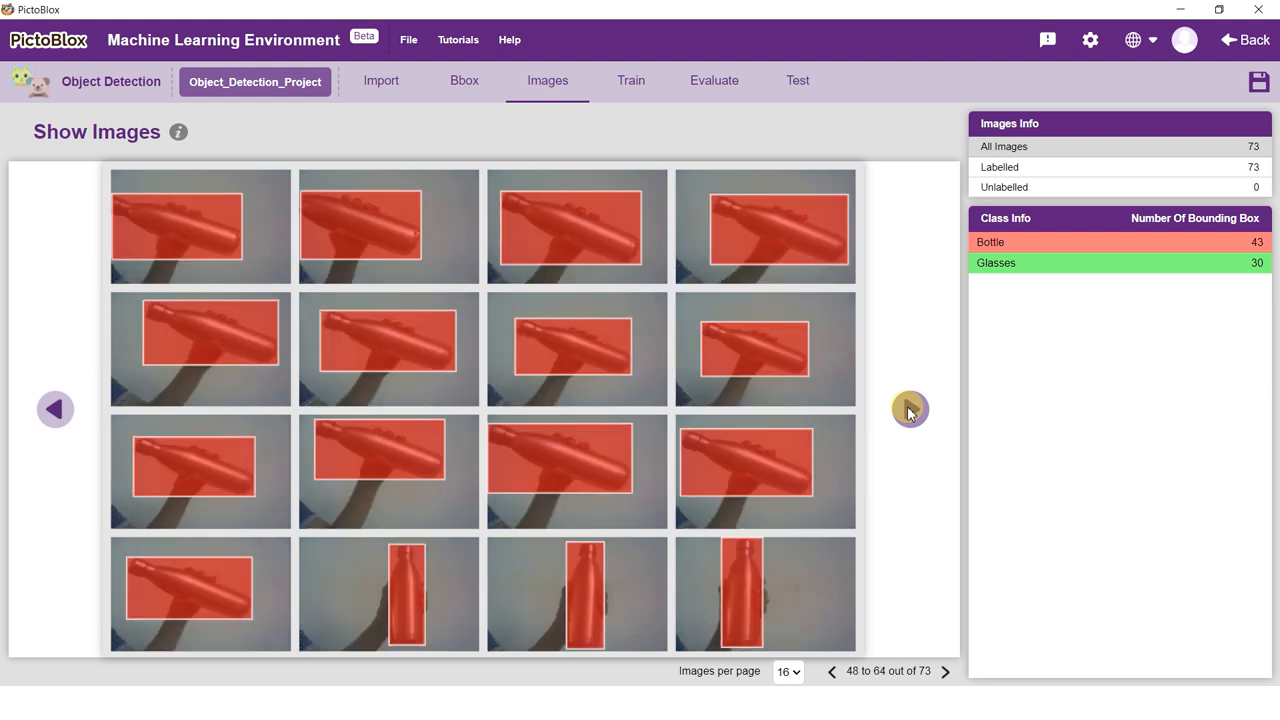
{"action": "left_click", "coordinate": [909, 409]}
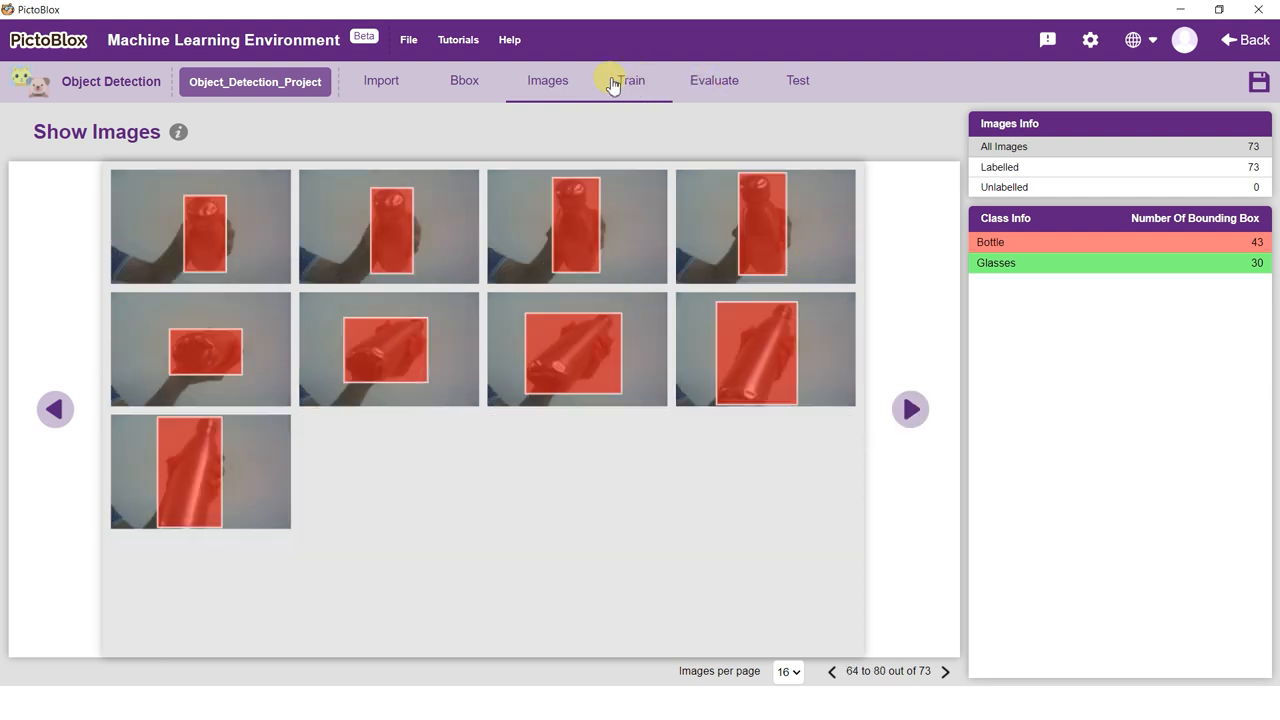
{"action": "left_click", "coordinate": [631, 80]}
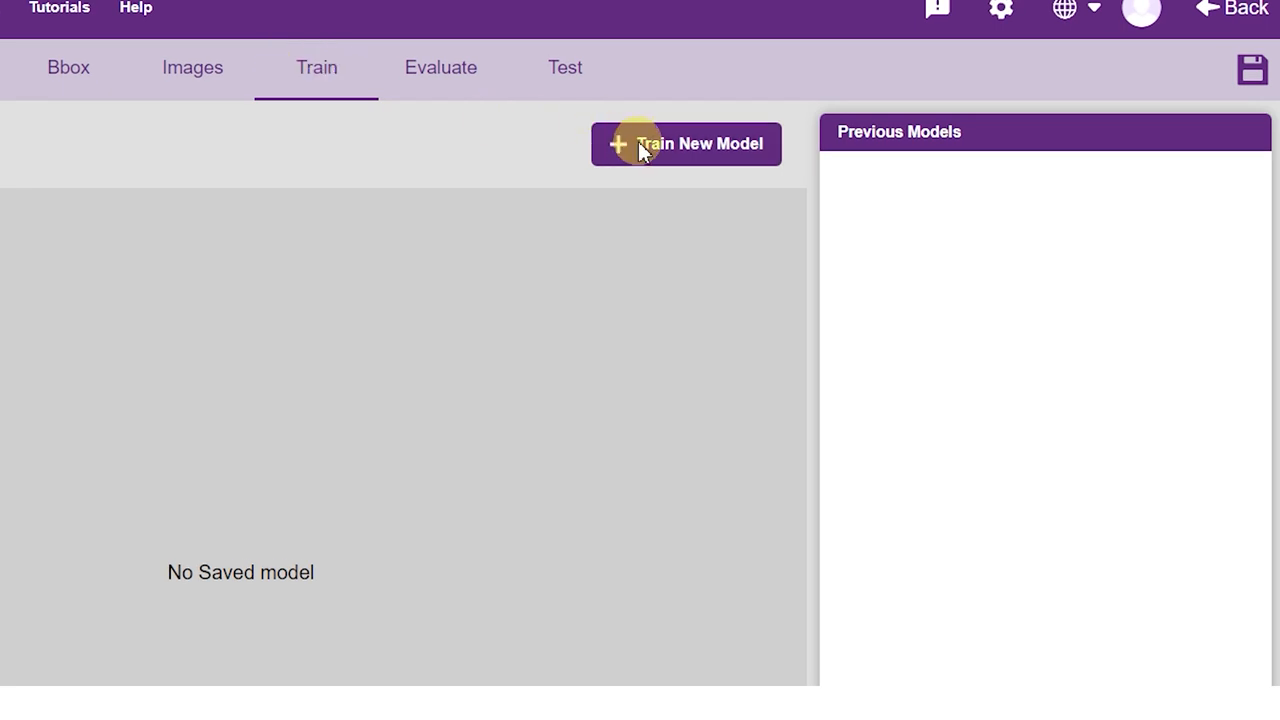
Step: Generate a training dataset with both Bottle and Glasses classes, then continue to model configuration
{"action": "left_click", "coordinate": [686, 143]}
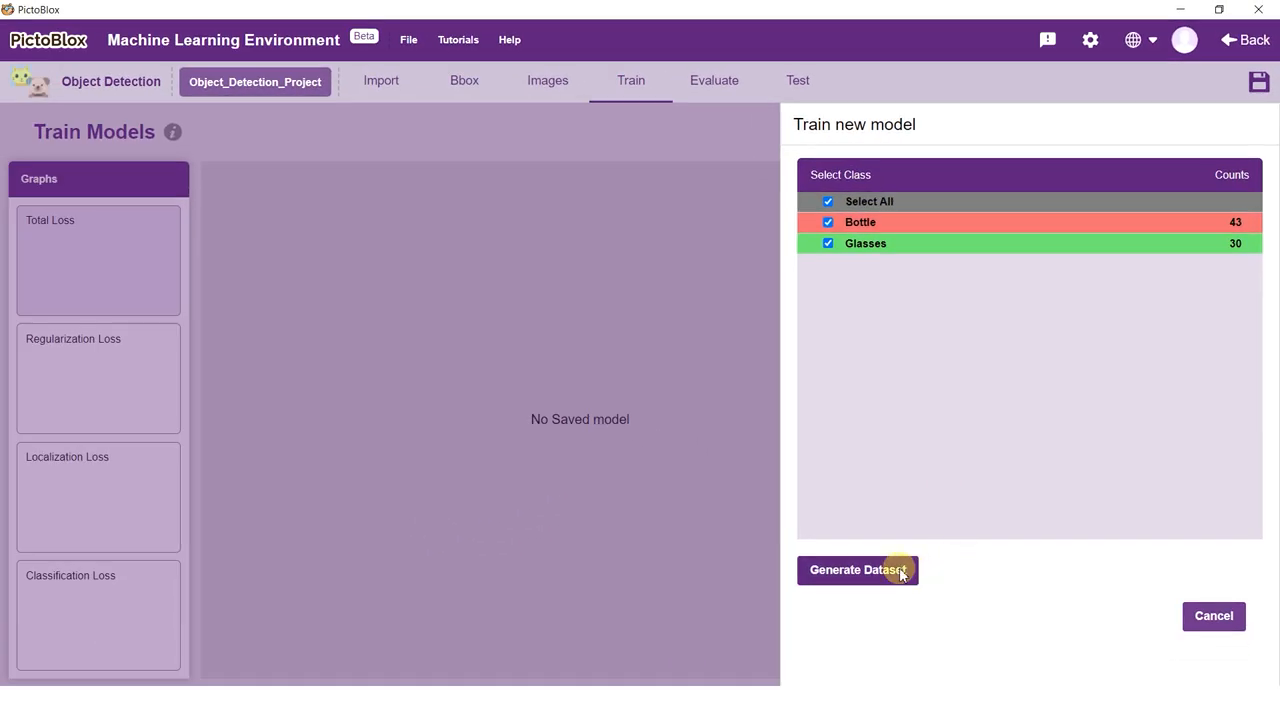
{"action": "left_click", "coordinate": [857, 569]}
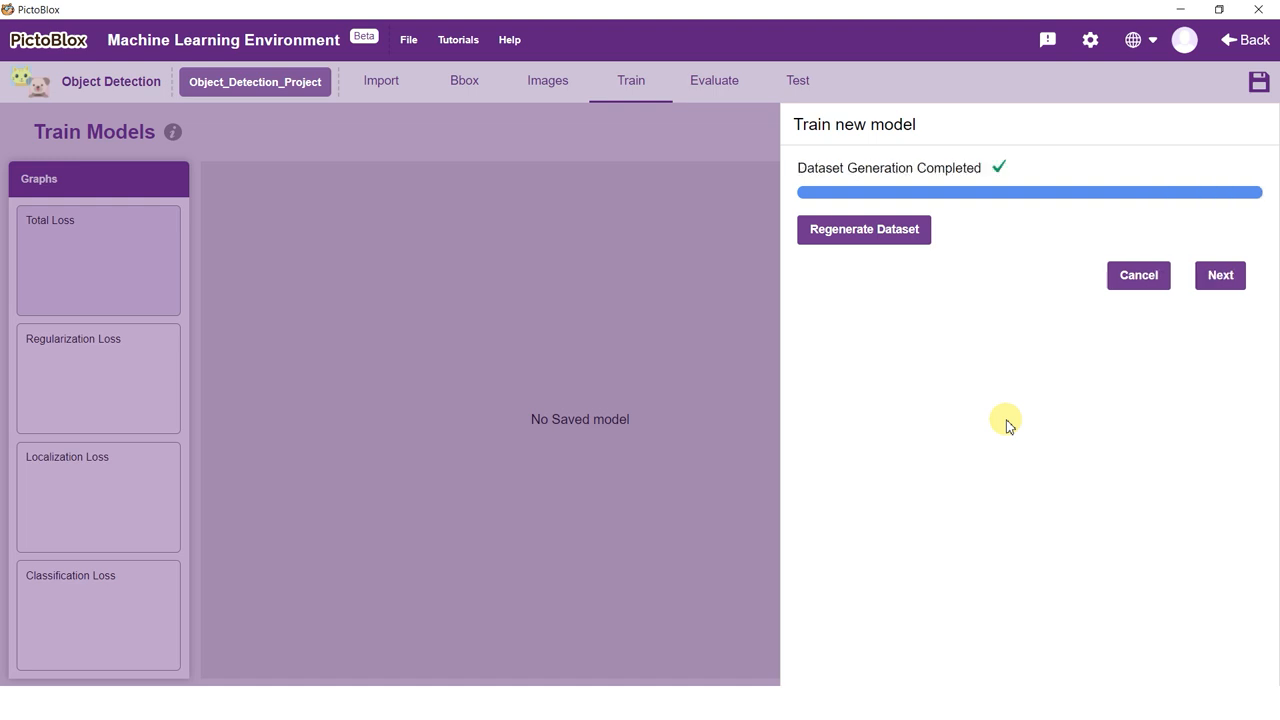
{"action": "left_click", "coordinate": [1219, 275]}
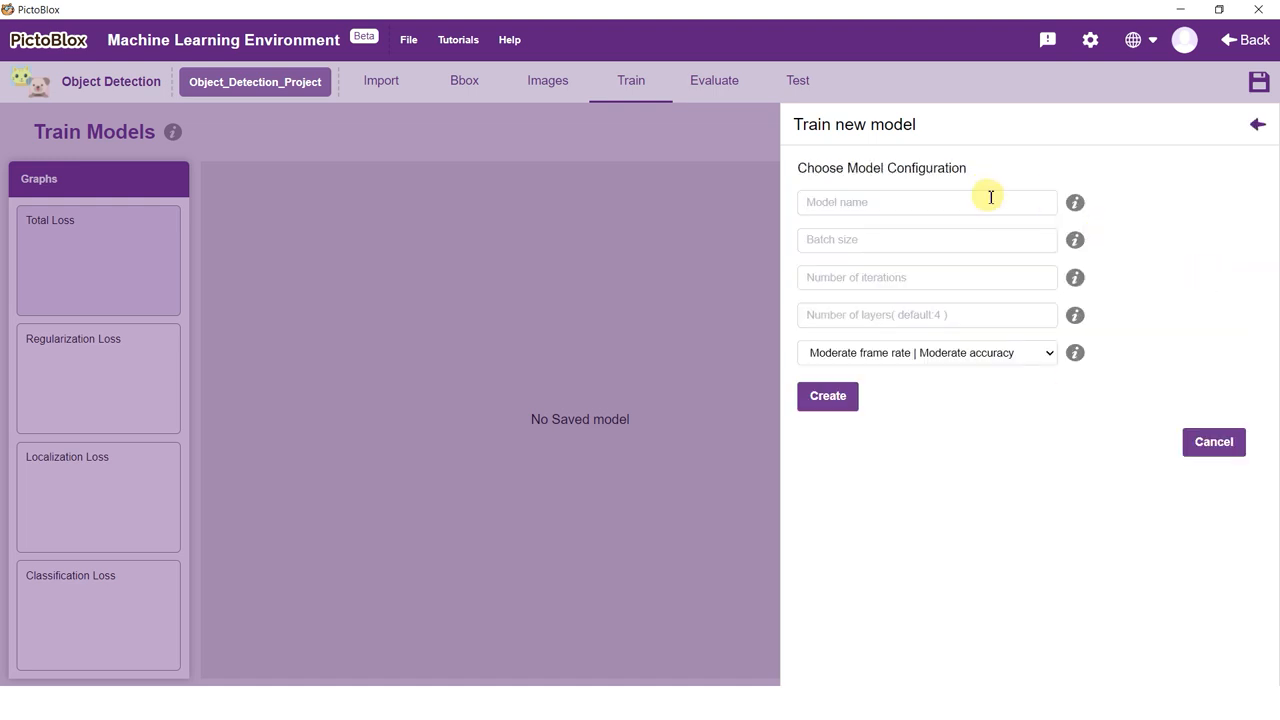
Step: Create 'Model_1' with batch size 4, 5000 iterations and 4 layers, and start training
{"action": "type", "text": "Model_1"}
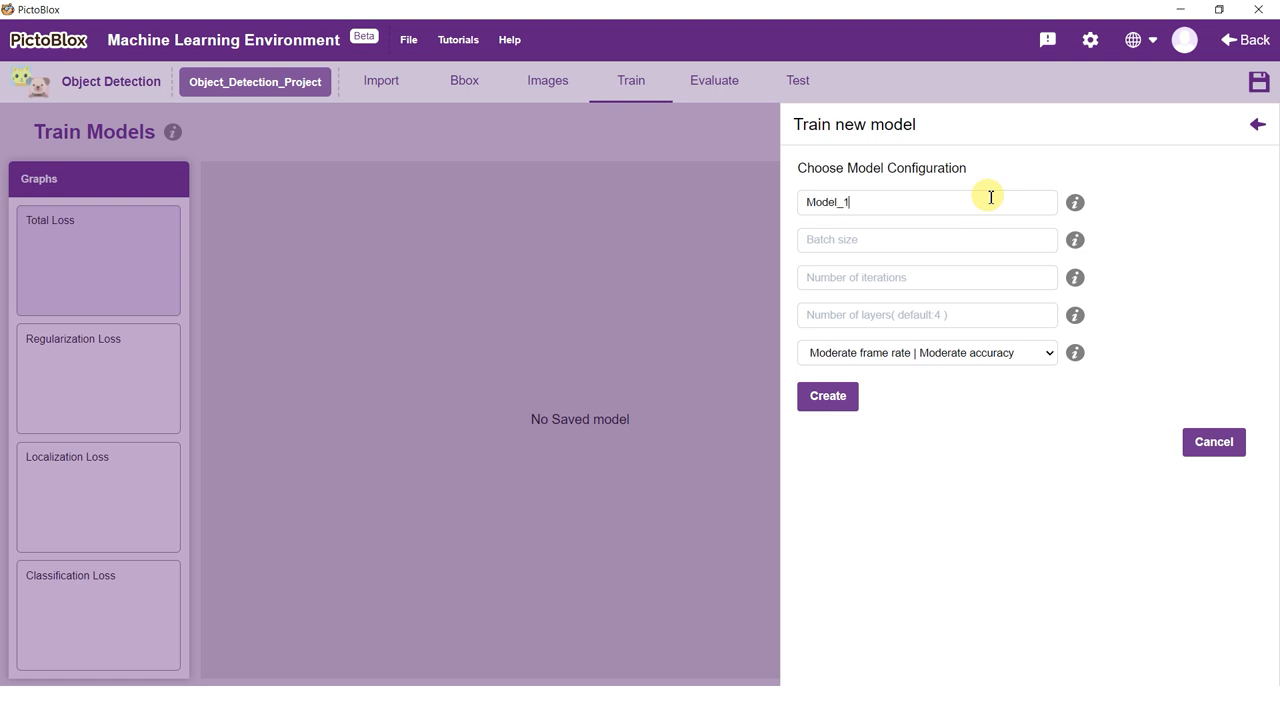
{"action": "type", "text": "4"}
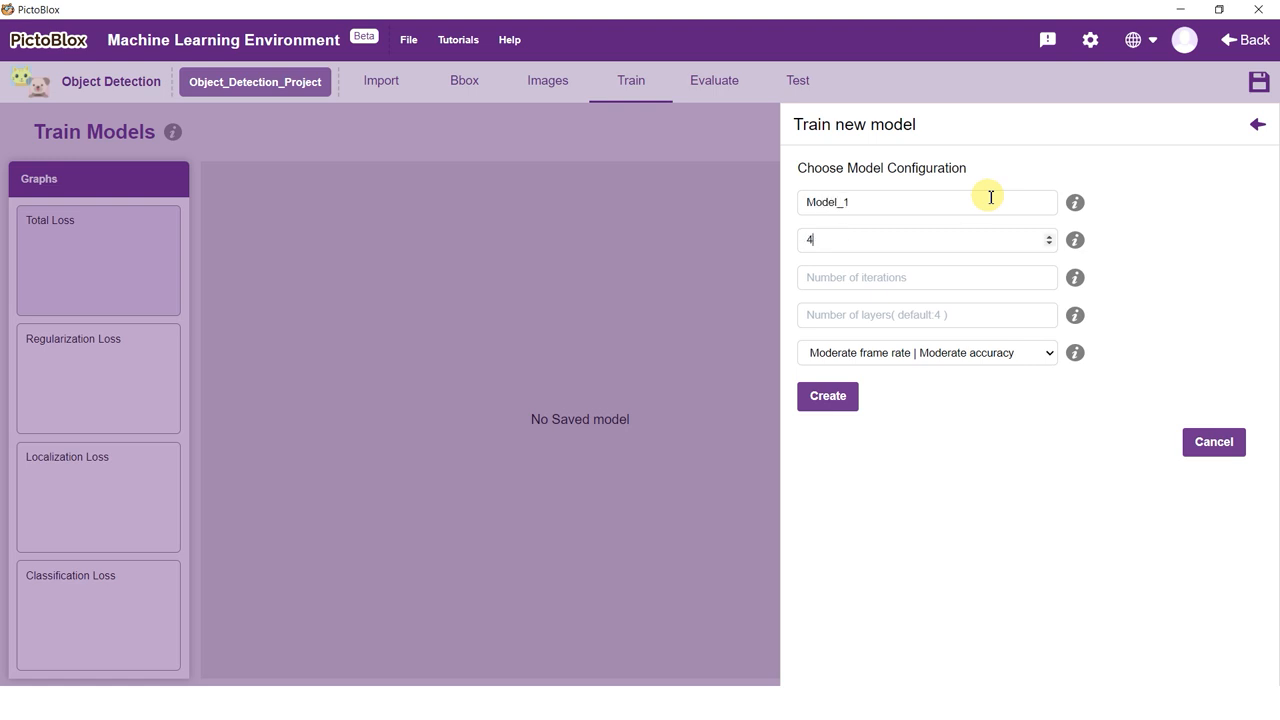
{"action": "type", "text": "5000"}
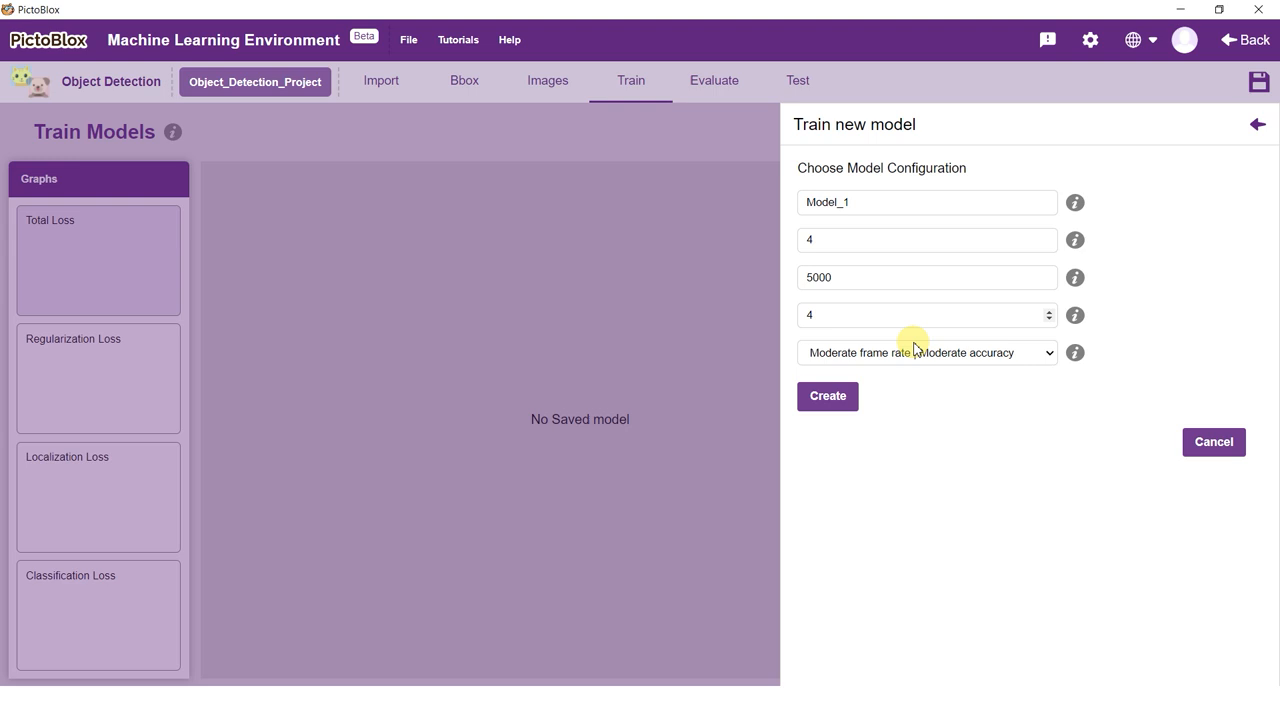
{"action": "left_click", "coordinate": [827, 396]}
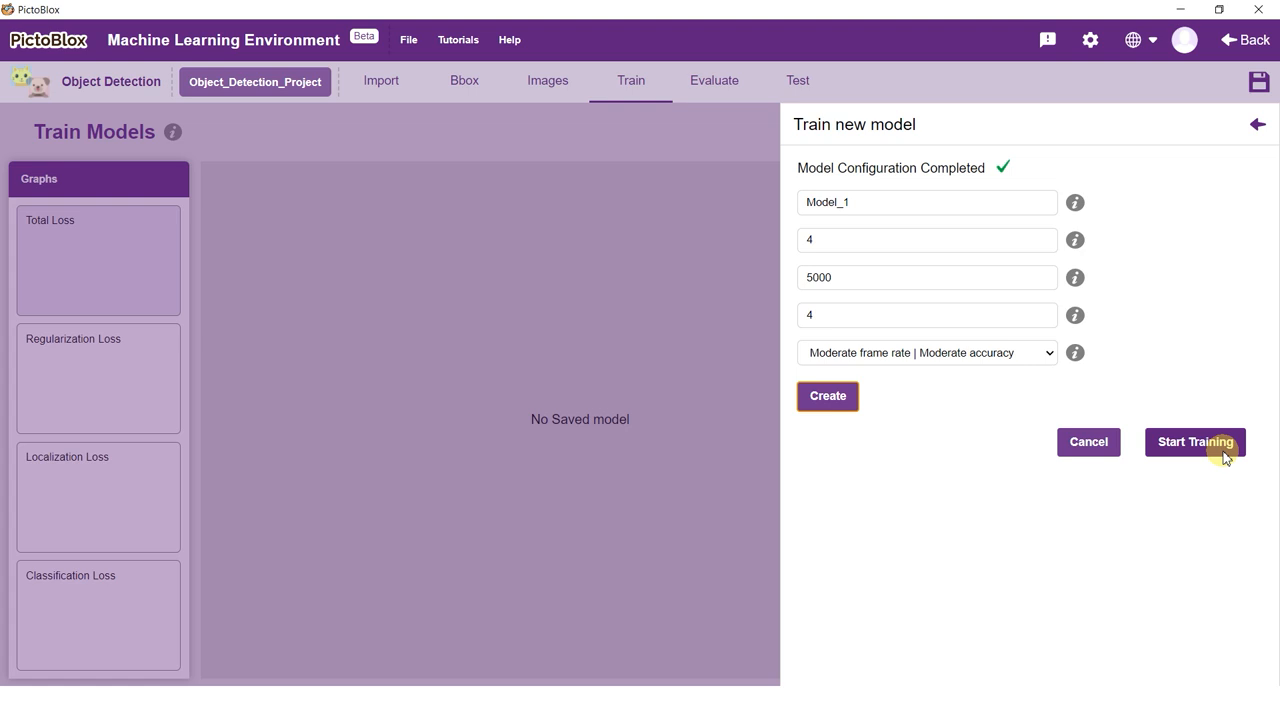
{"action": "left_click", "coordinate": [1195, 441]}
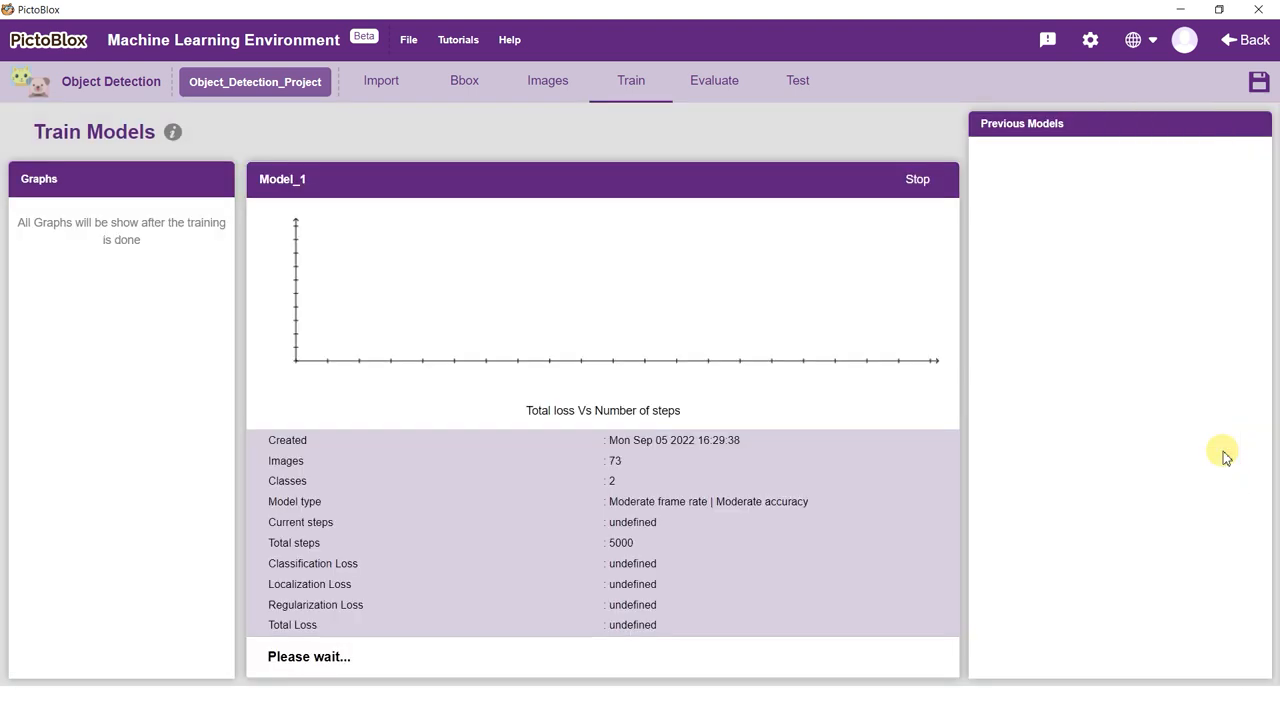
{"action": "mouse_move", "coordinate": [900, 445]}
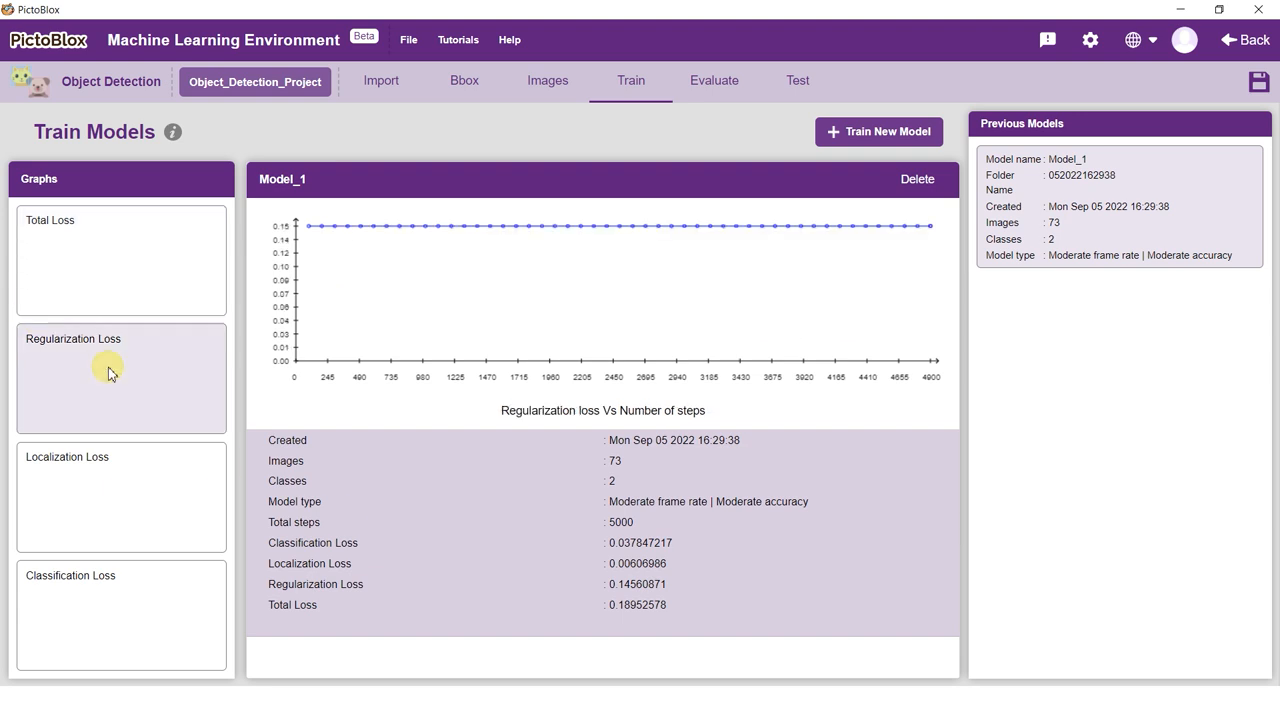
Step: View the Classification Loss graph for the finished Model_1 training (total loss about 0.19)
{"action": "left_click", "coordinate": [70, 575]}
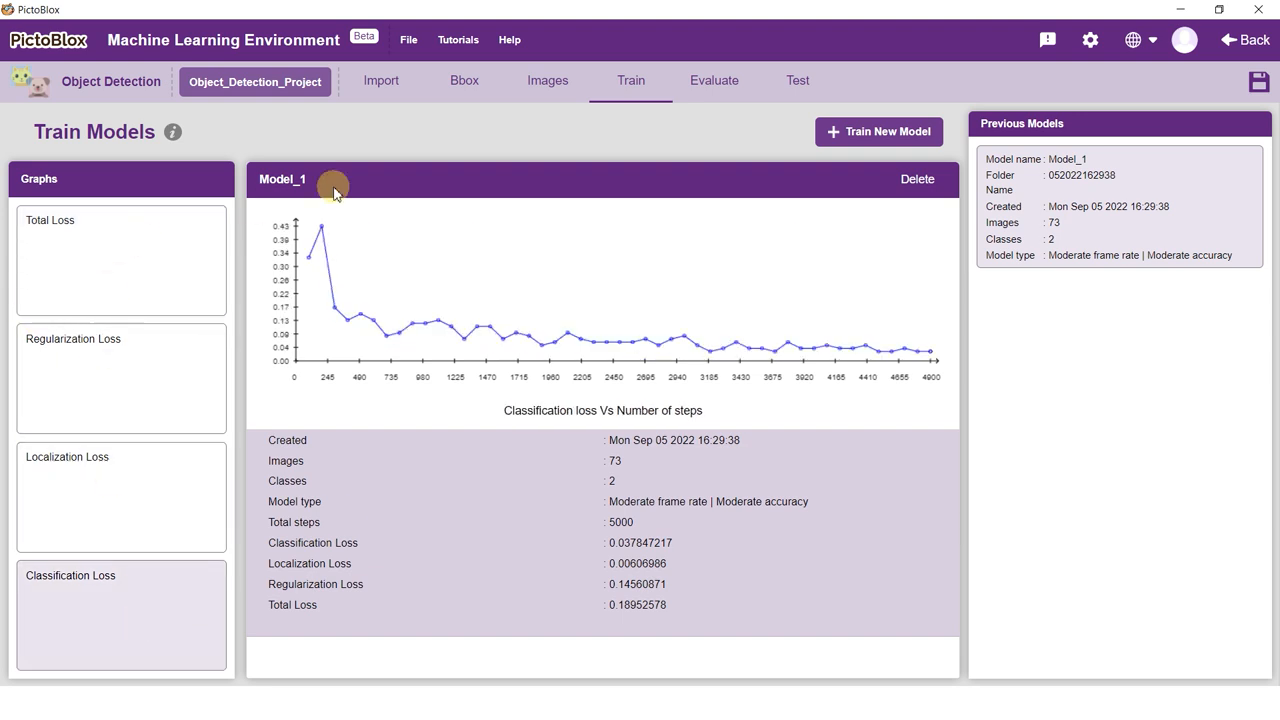
Step: Open model evaluation and set the confidence threshold to 45% and IoU to 42%
{"action": "left_click", "coordinate": [714, 80]}
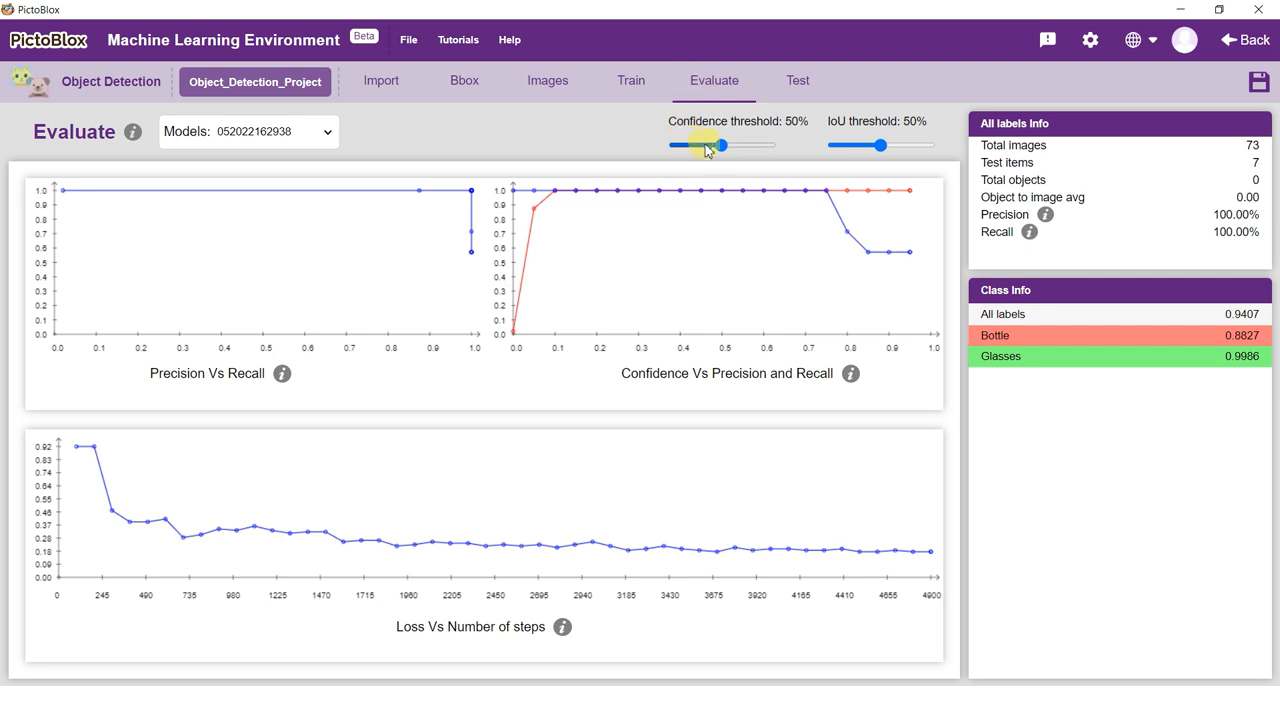
{"action": "left_click_drag", "start_coordinate": [705, 145], "coordinate": [745, 145]}
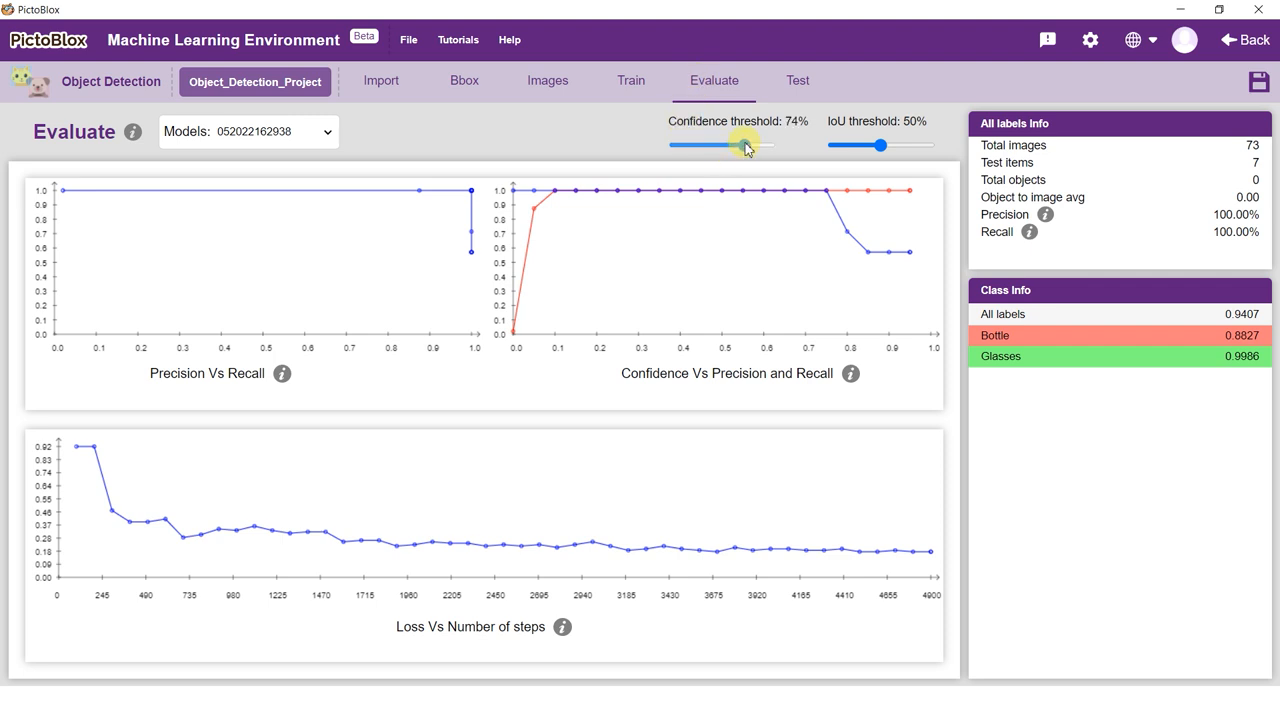
{"action": "left_click_drag", "start_coordinate": [881, 145], "coordinate": [913, 145]}
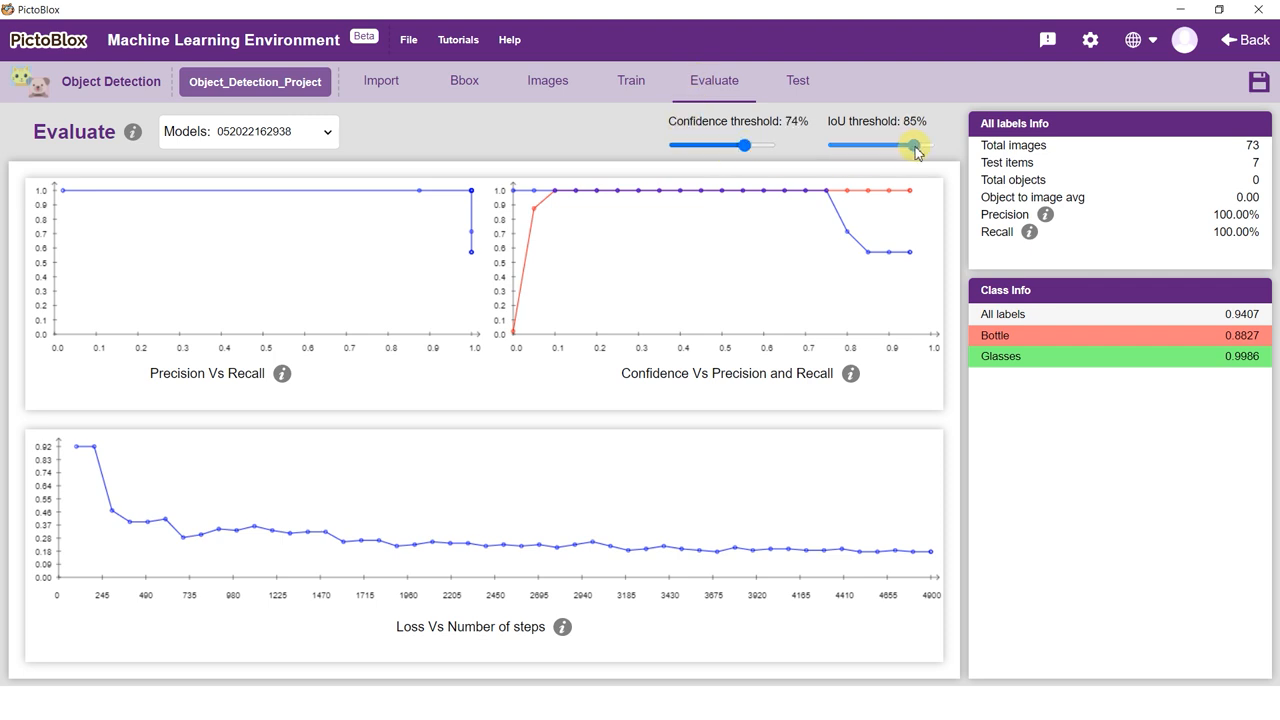
{"action": "left_click_drag", "start_coordinate": [912, 145], "coordinate": [850, 145]}
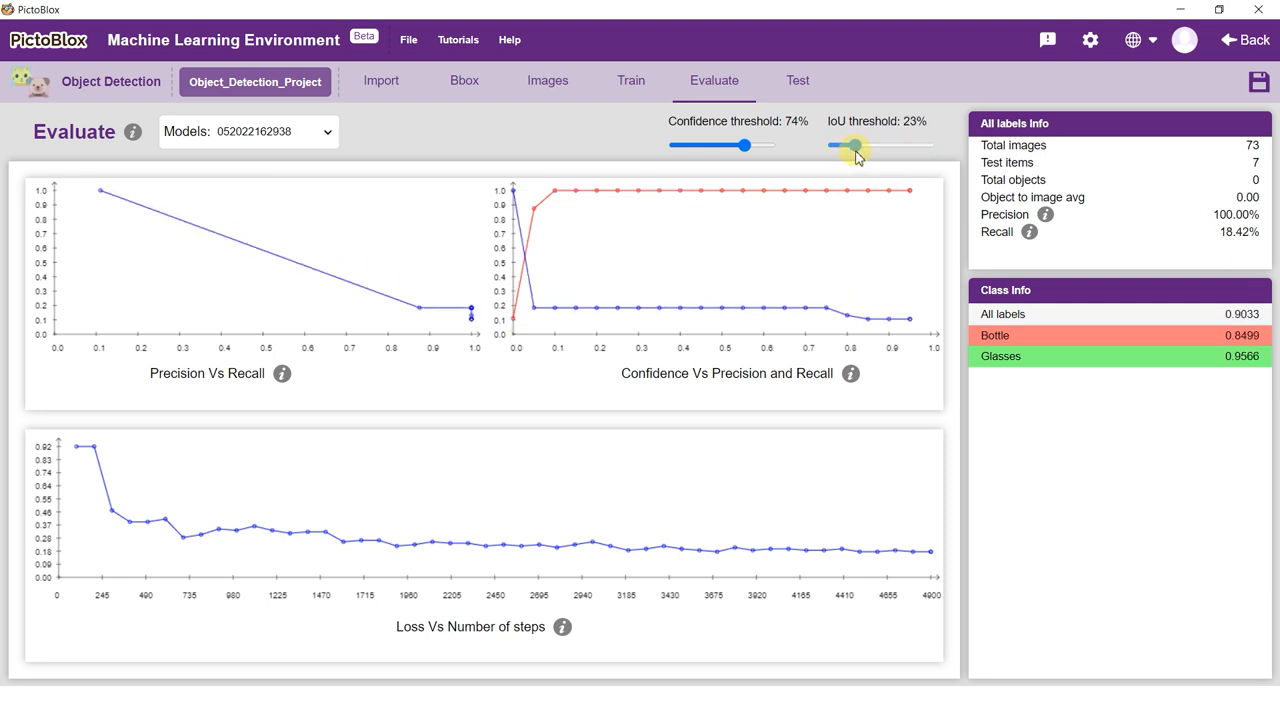
{"action": "left_click_drag", "start_coordinate": [854, 146], "coordinate": [875, 146]}
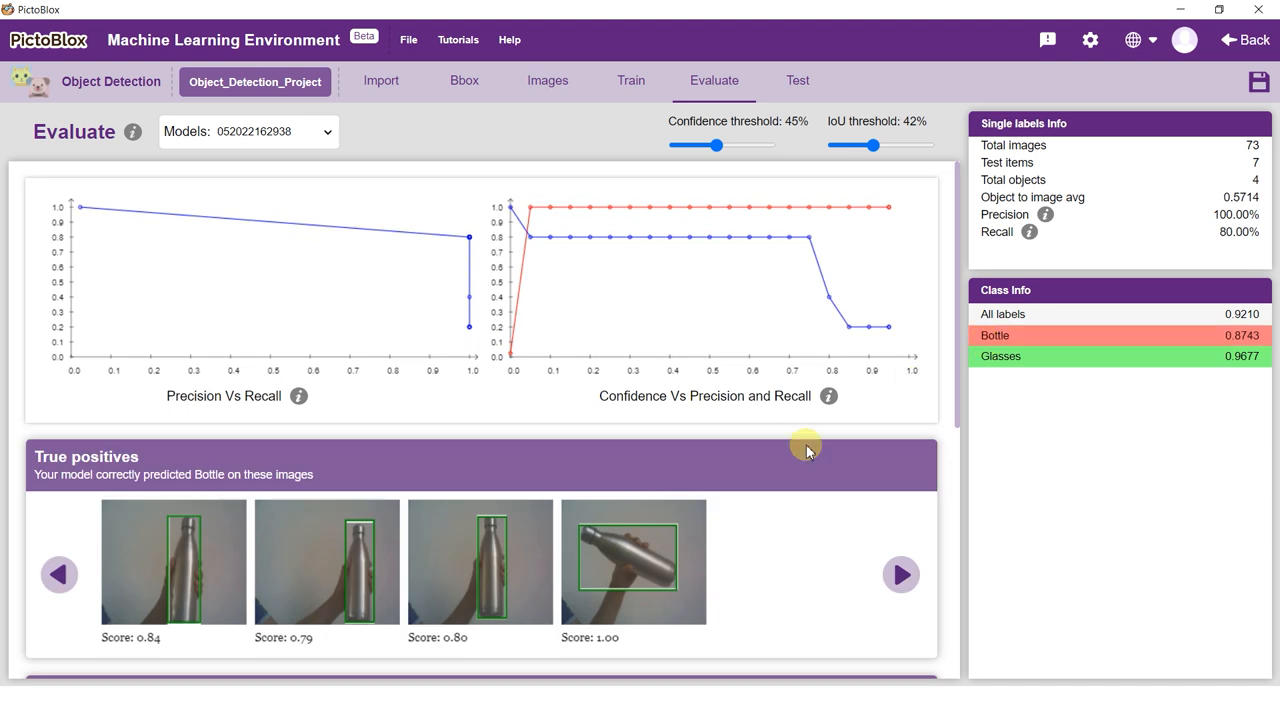
Step: Scroll the results and show Glasses class info, with true positives at 1.00
{"action": "scroll", "scroll_direction": "down", "scroll_amount": 3}
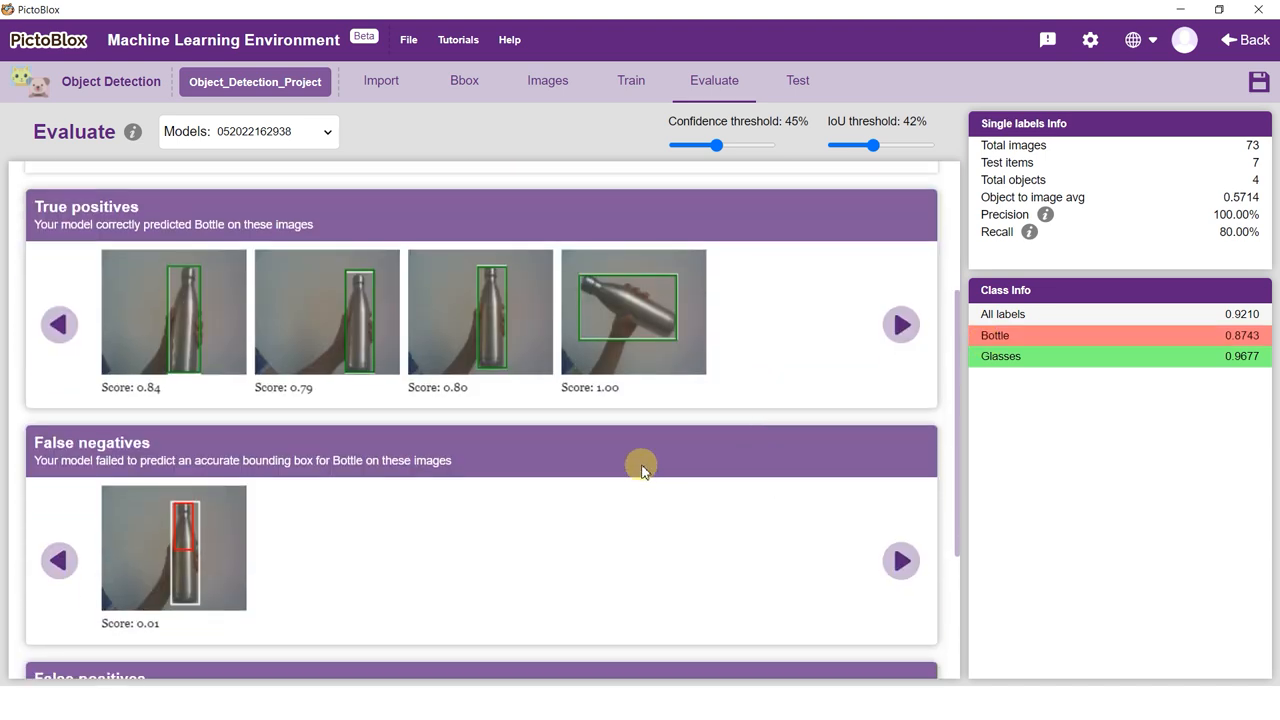
{"action": "scroll", "scroll_direction": "down", "scroll_amount": 3}
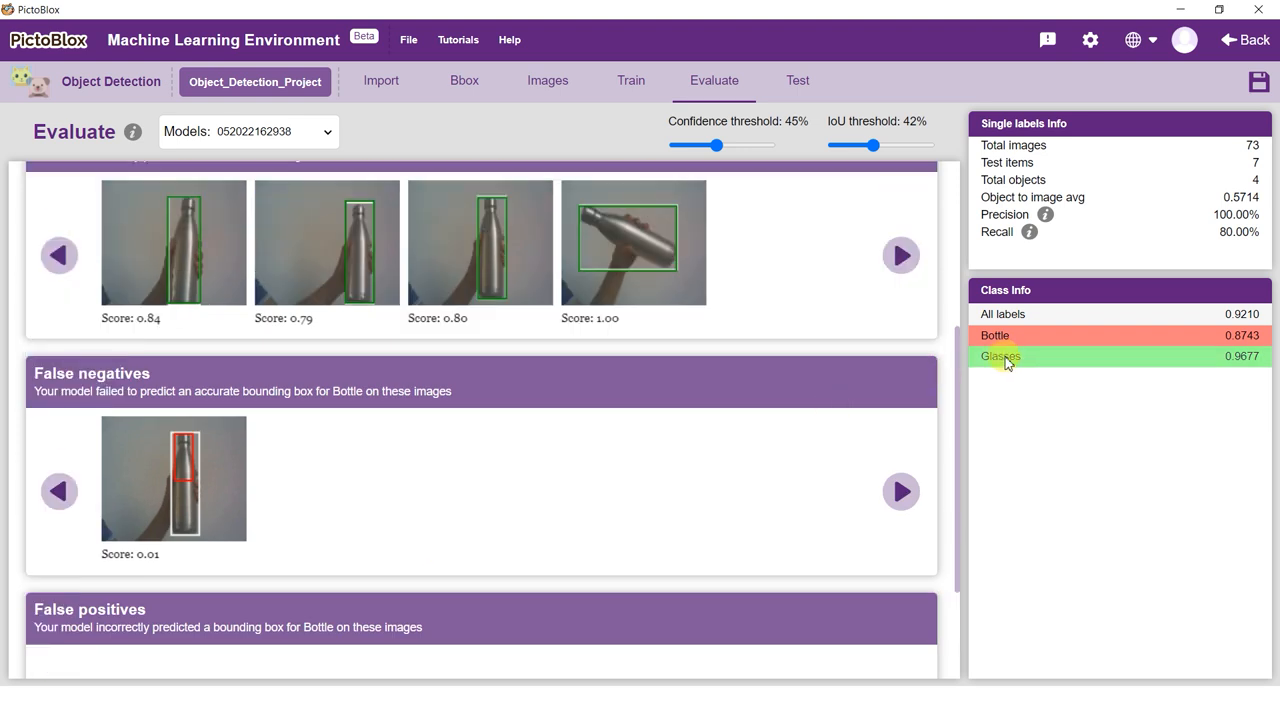
{"action": "left_click", "coordinate": [1000, 356]}
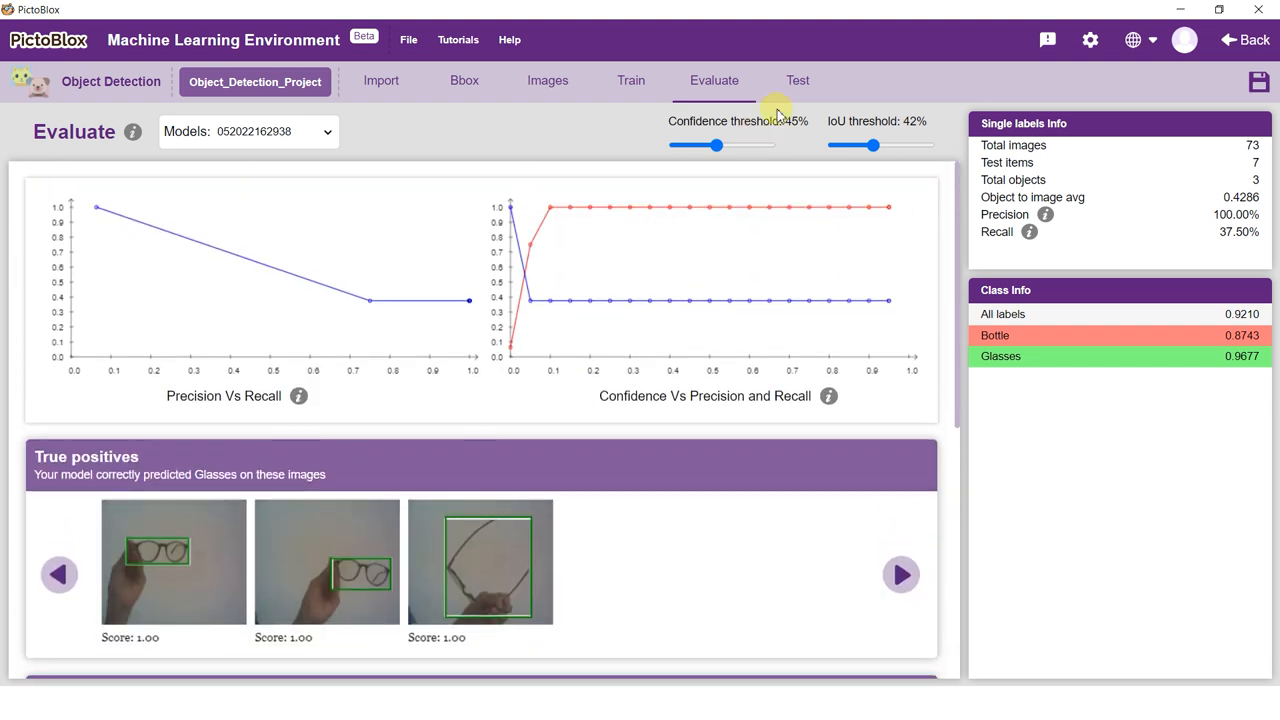
Step: Load the model on the Test page, preview it with the webcam, then go back
{"action": "left_click", "coordinate": [797, 80]}
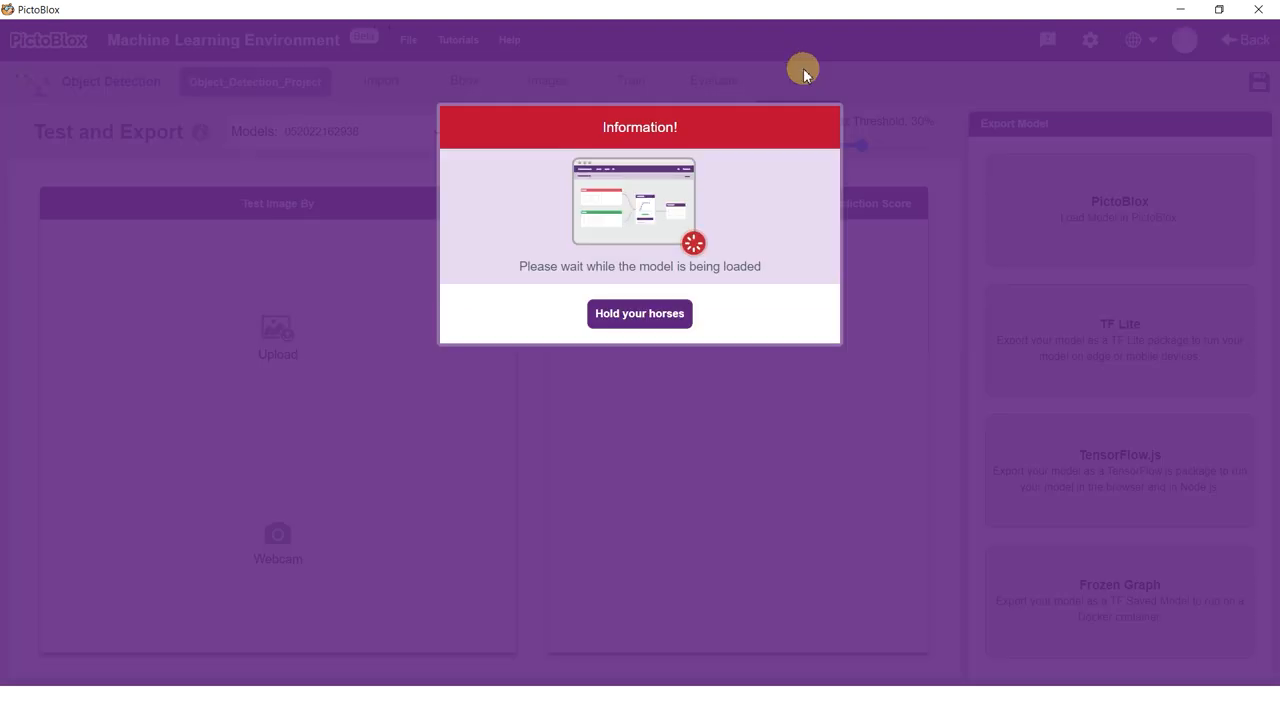
{"action": "mouse_move", "coordinate": [804, 102]}
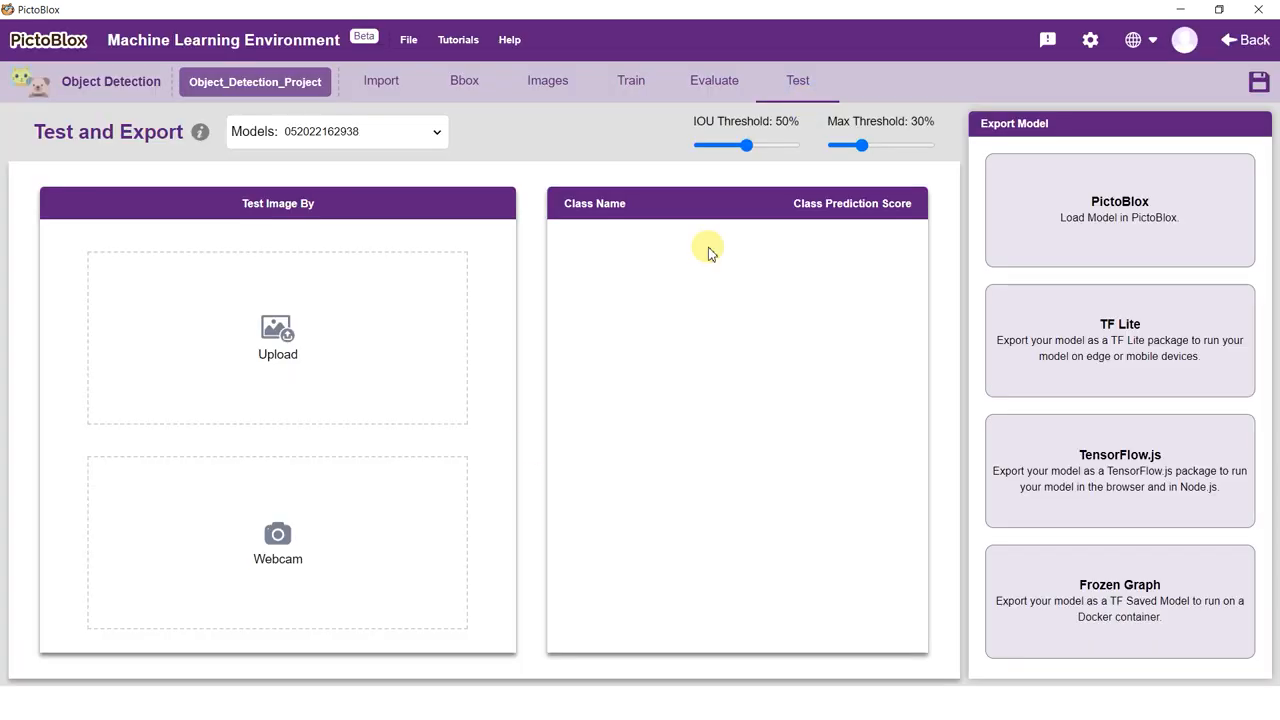
{"action": "left_click", "coordinate": [277, 540]}
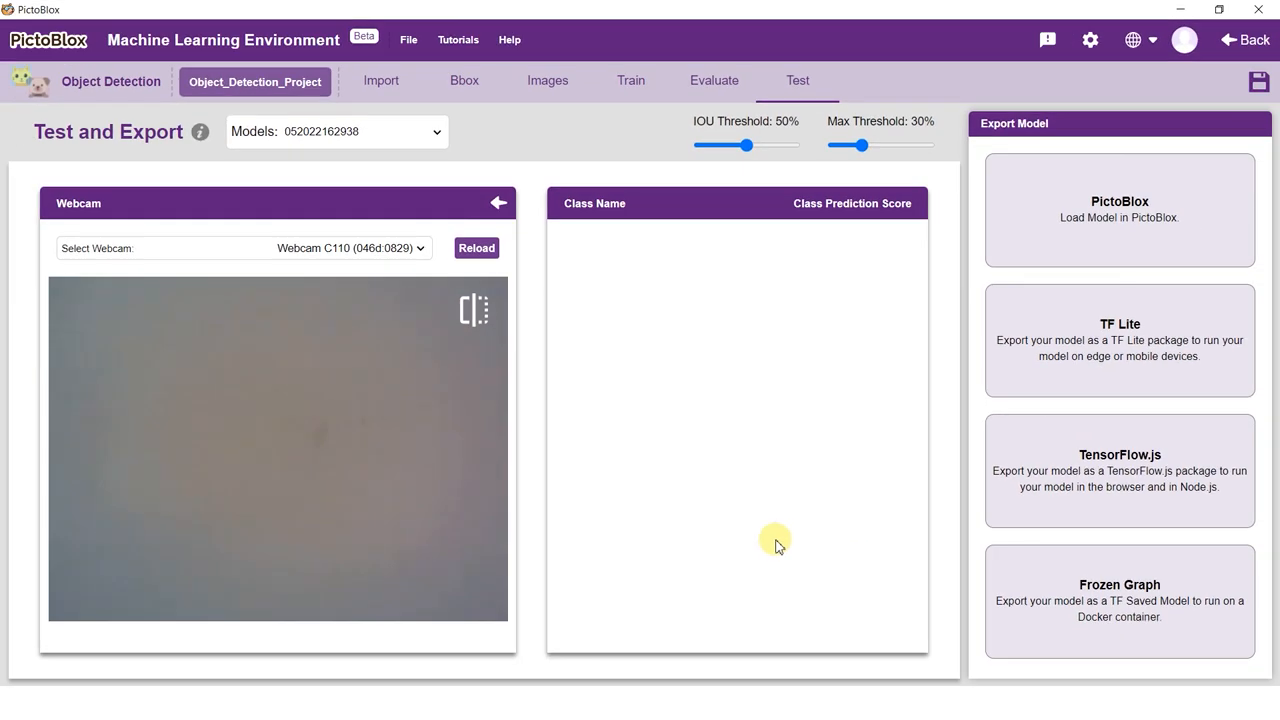
{"action": "left_click", "coordinate": [498, 203]}
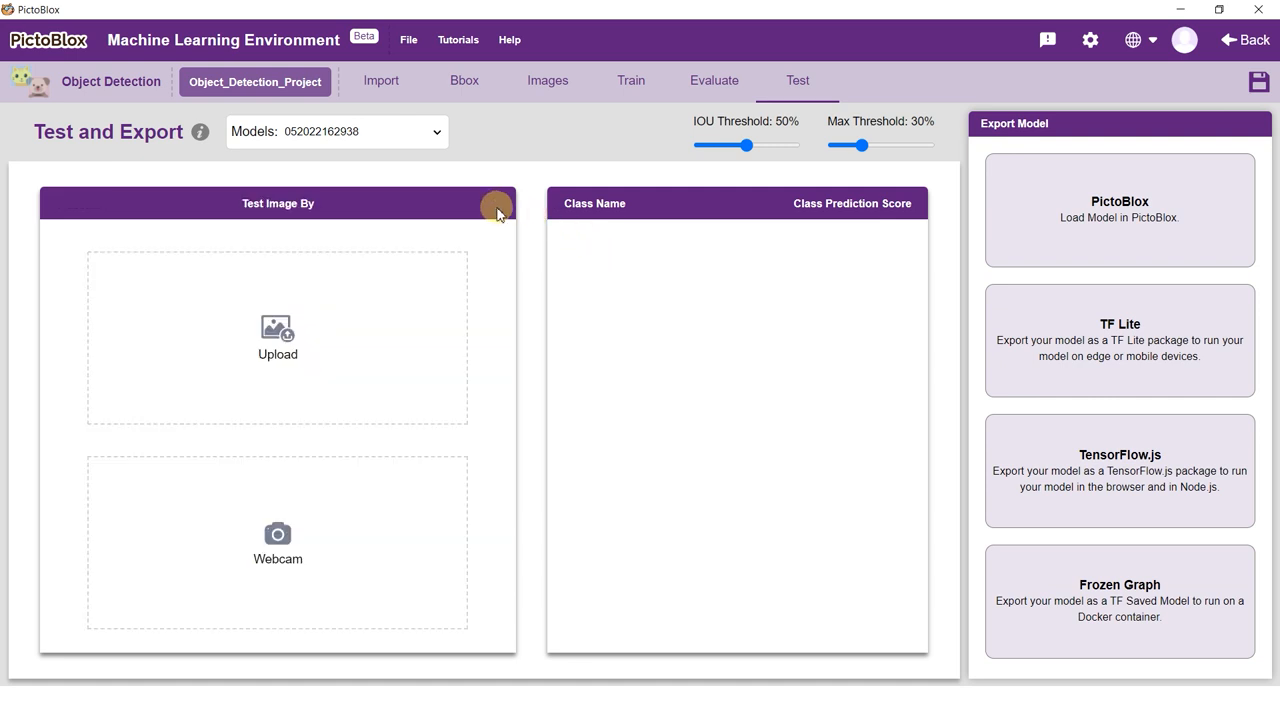
{"action": "mouse_move", "coordinate": [704, 413]}
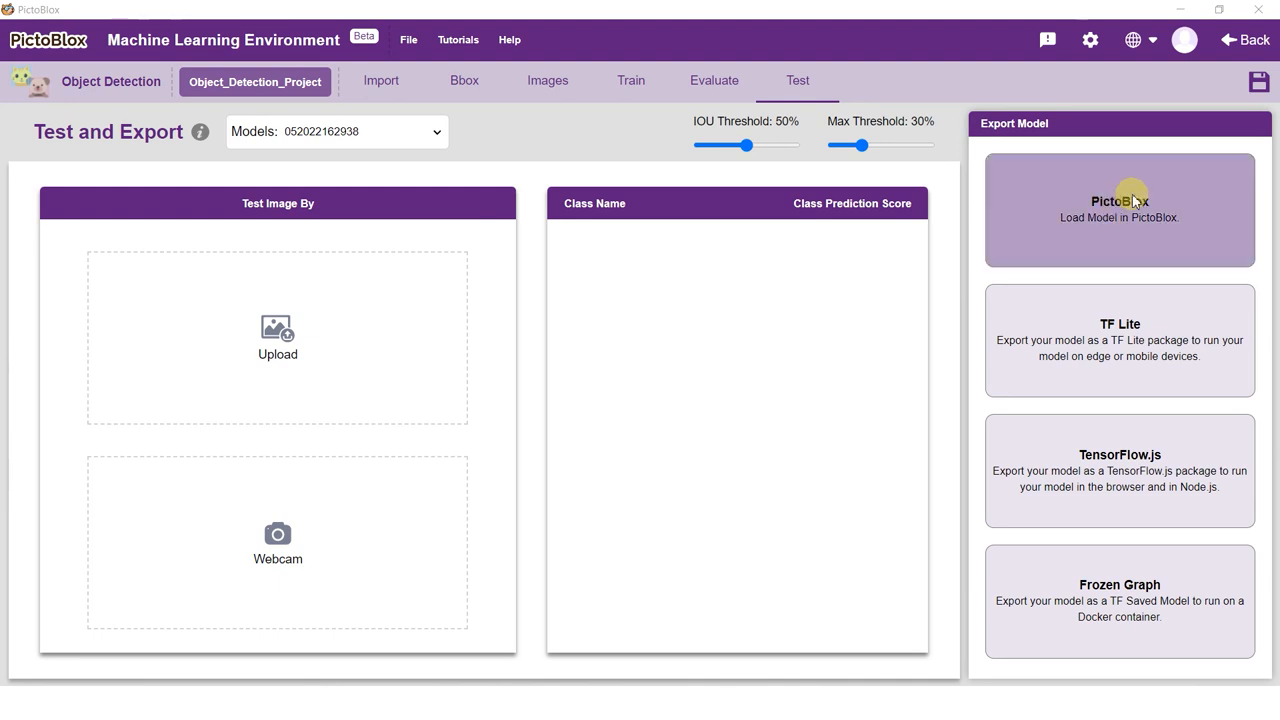
Step: Export the model to PictoBlox blocks, then preview and close the Recognition Window
{"action": "left_click", "coordinate": [1119, 200]}
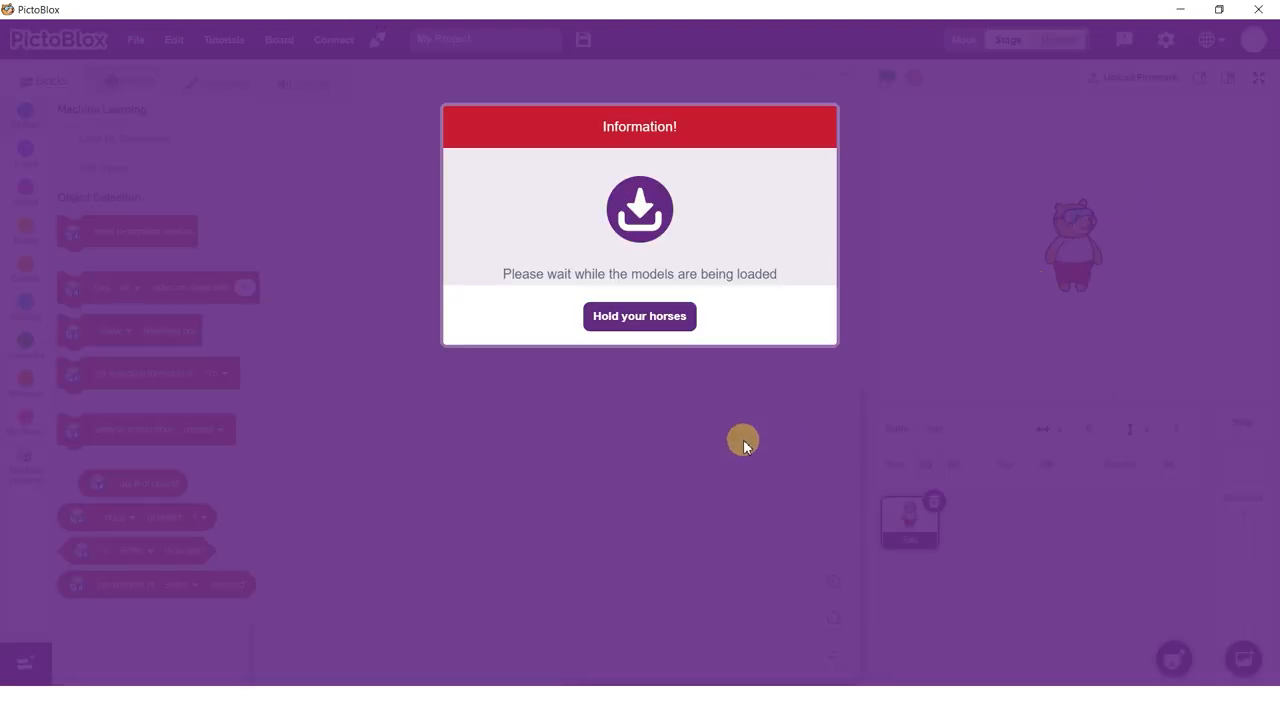
{"action": "mouse_move", "coordinate": [130, 243]}
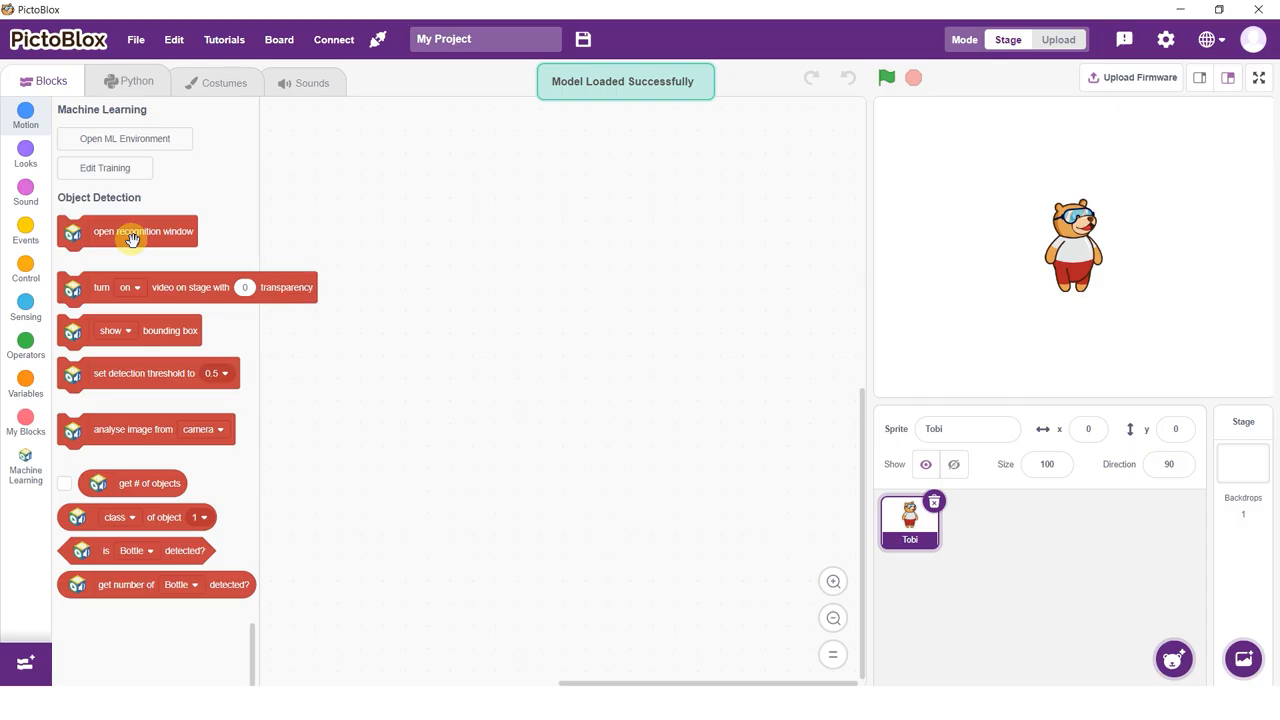
{"action": "left_click", "coordinate": [130, 231]}
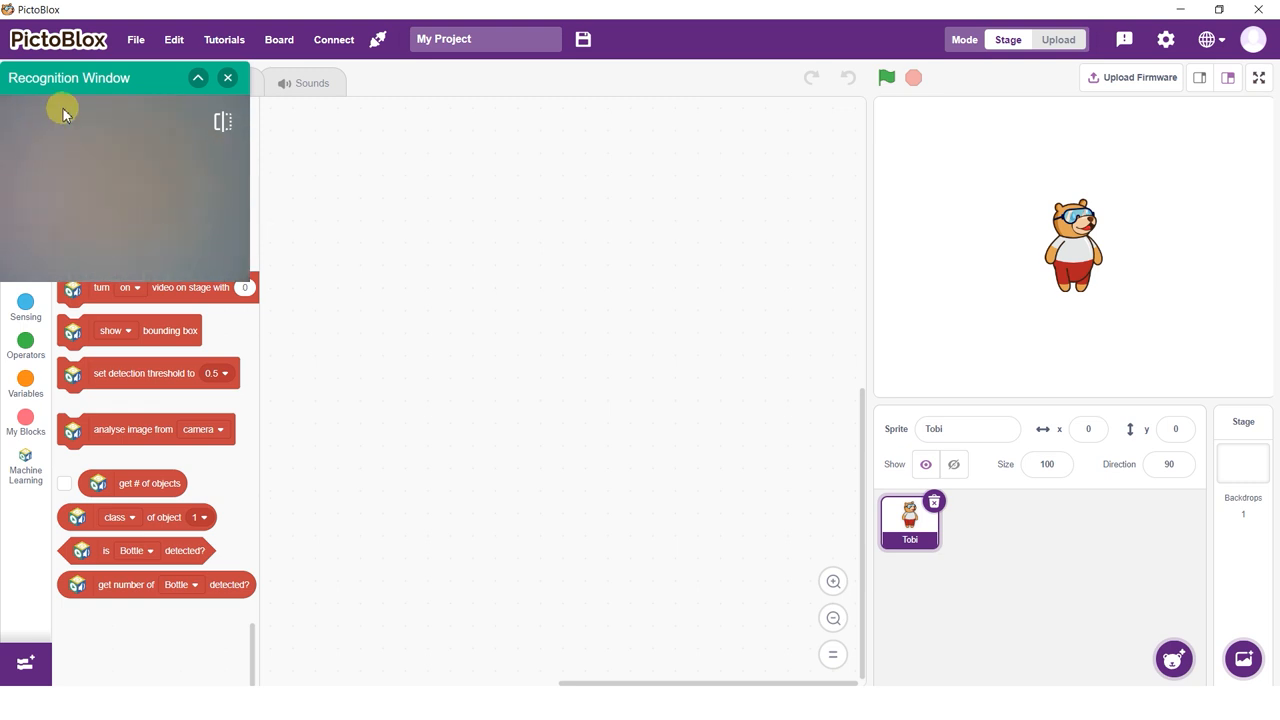
{"action": "left_click", "coordinate": [227, 77]}
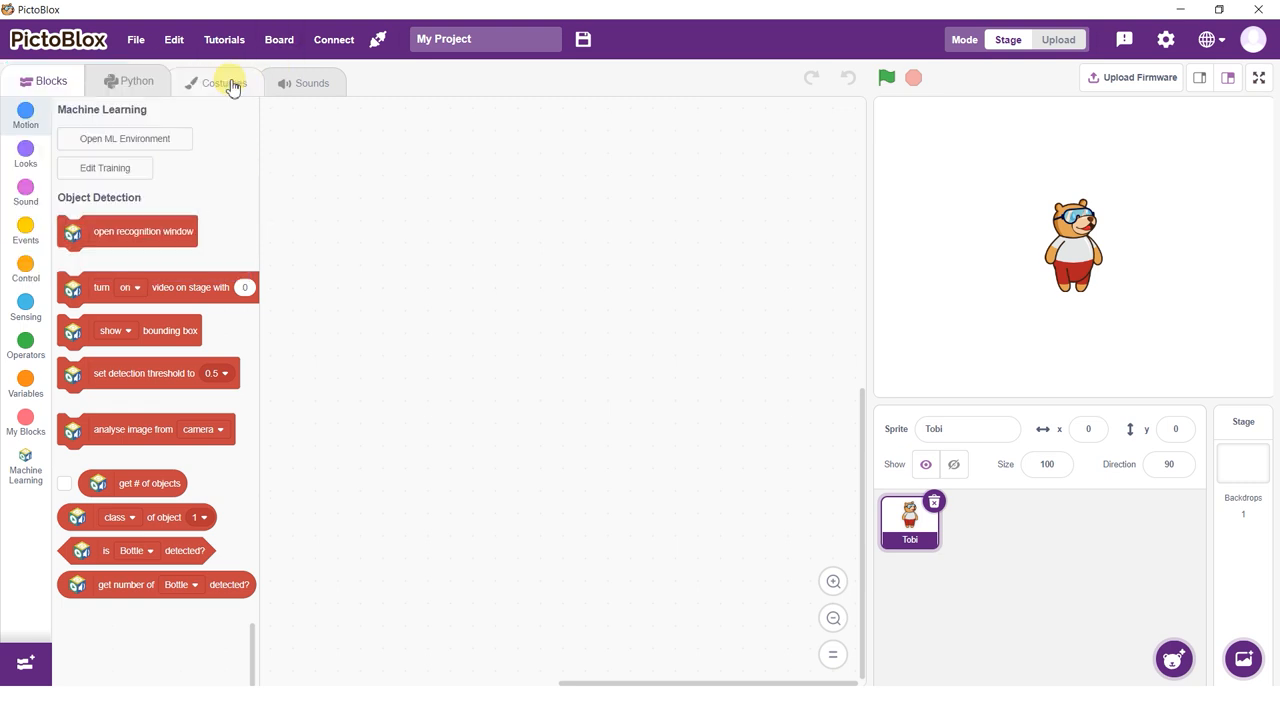
Step: Start the script with a green-flag hat block and a forever loop
{"action": "left_click", "coordinate": [25, 233]}
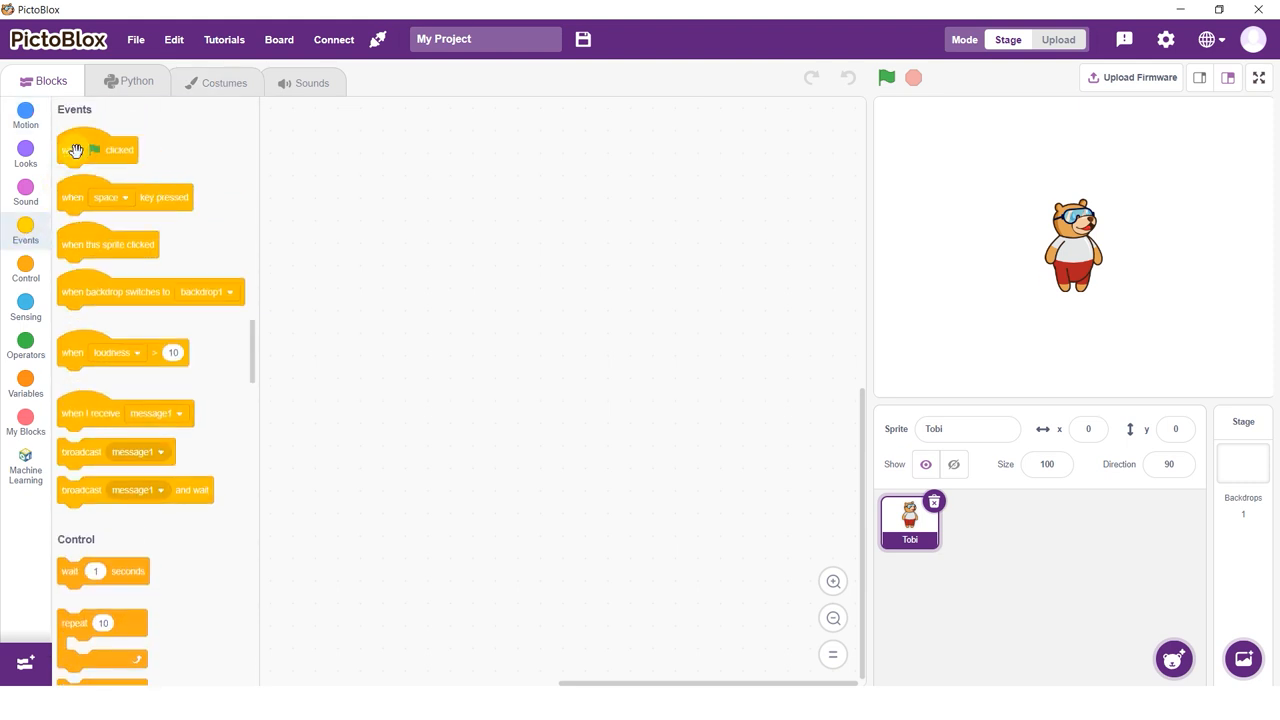
{"action": "left_click_drag", "start_coordinate": [97, 150], "coordinate": [530, 210]}
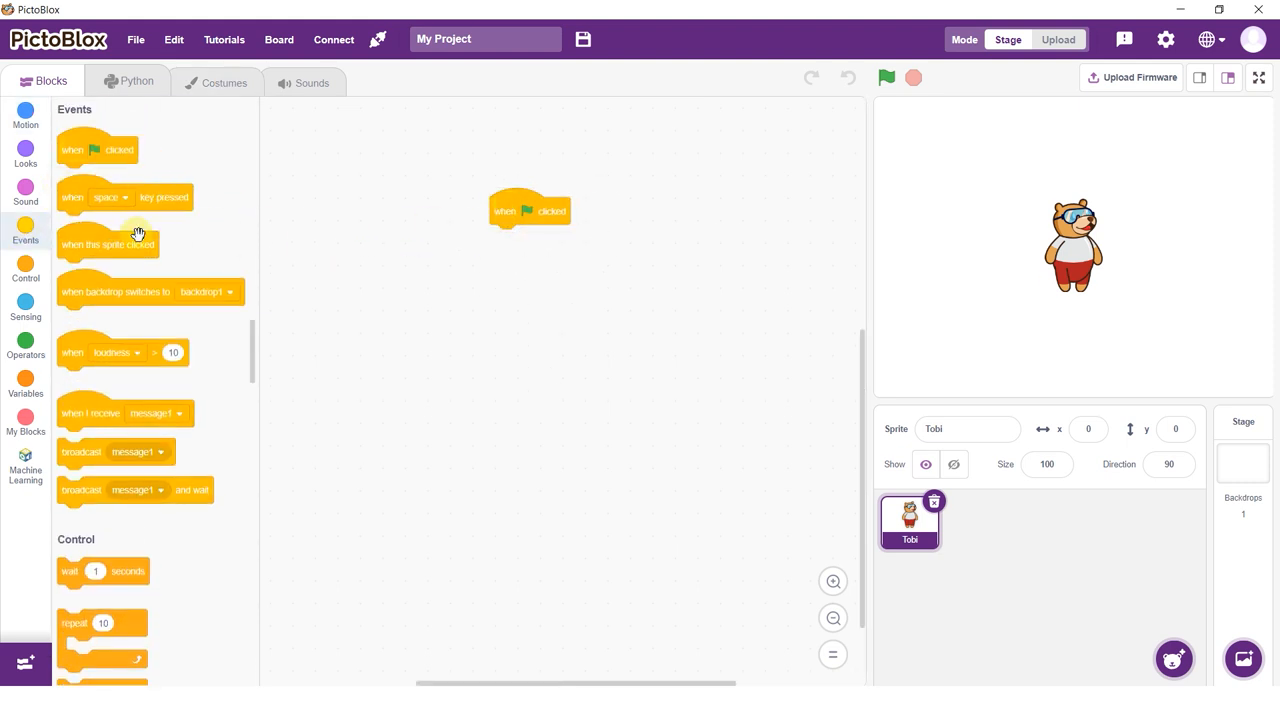
{"action": "left_click", "coordinate": [25, 270]}
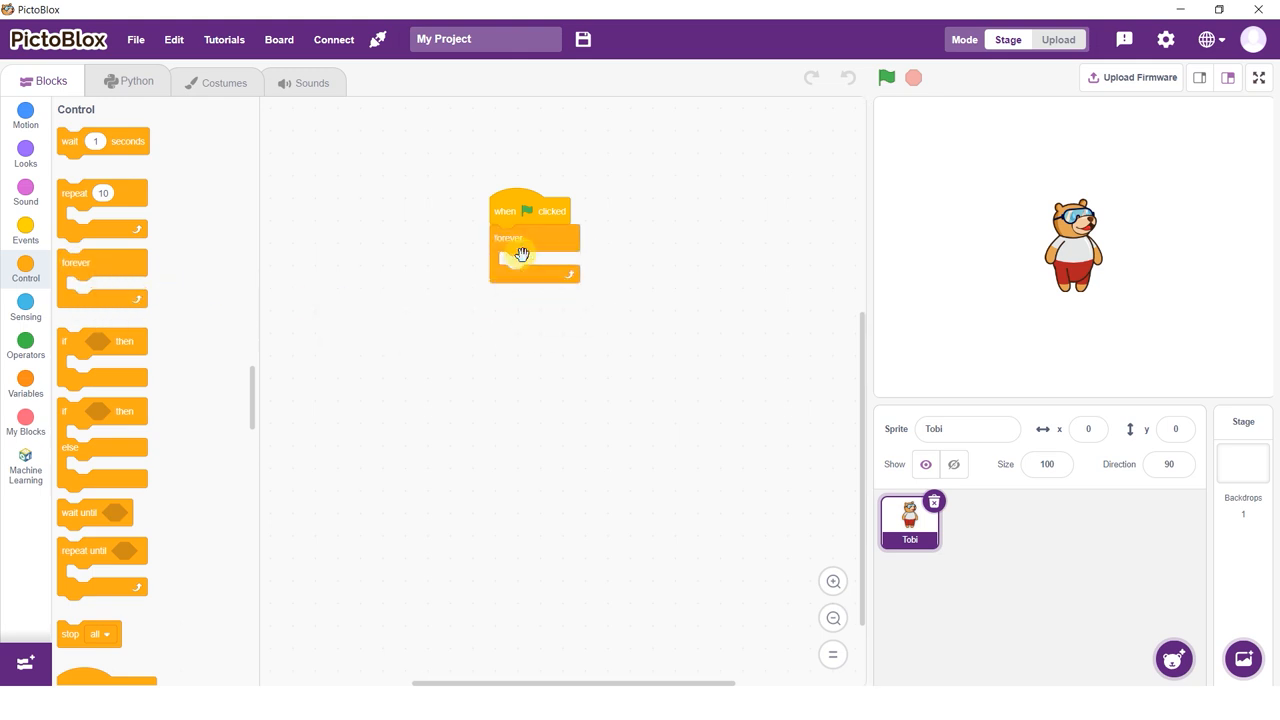
Step: Add turn on video, detection threshold 0.5, bounding boxes, and forever camera analysis
{"action": "left_click", "coordinate": [25, 465]}
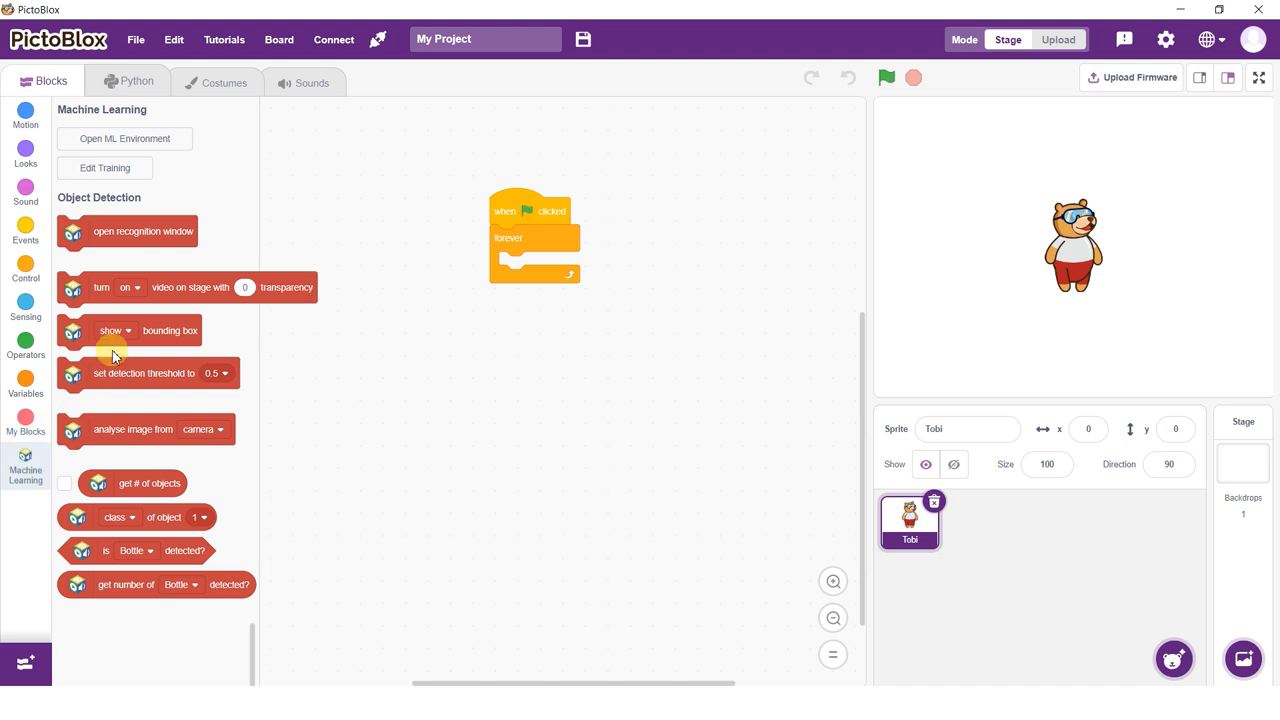
{"action": "left_click_drag", "start_coordinate": [100, 287], "coordinate": [480, 261]}
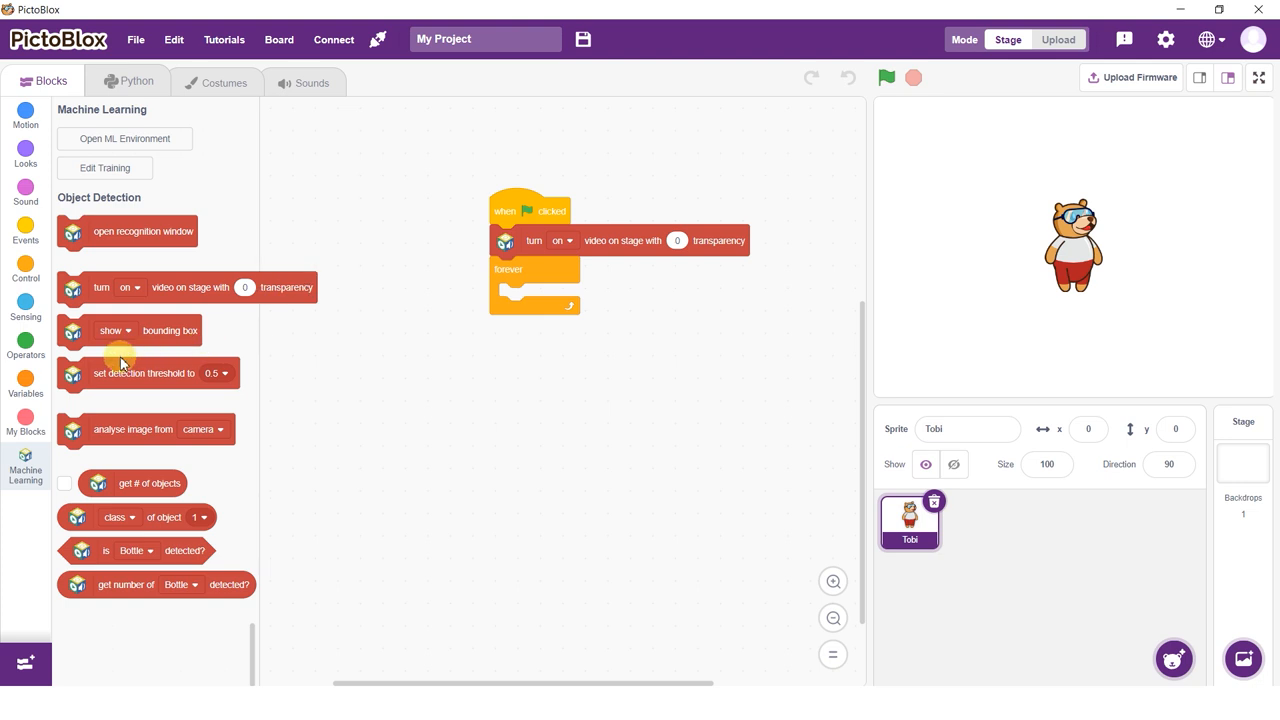
{"action": "mouse_move", "coordinate": [114, 379]}
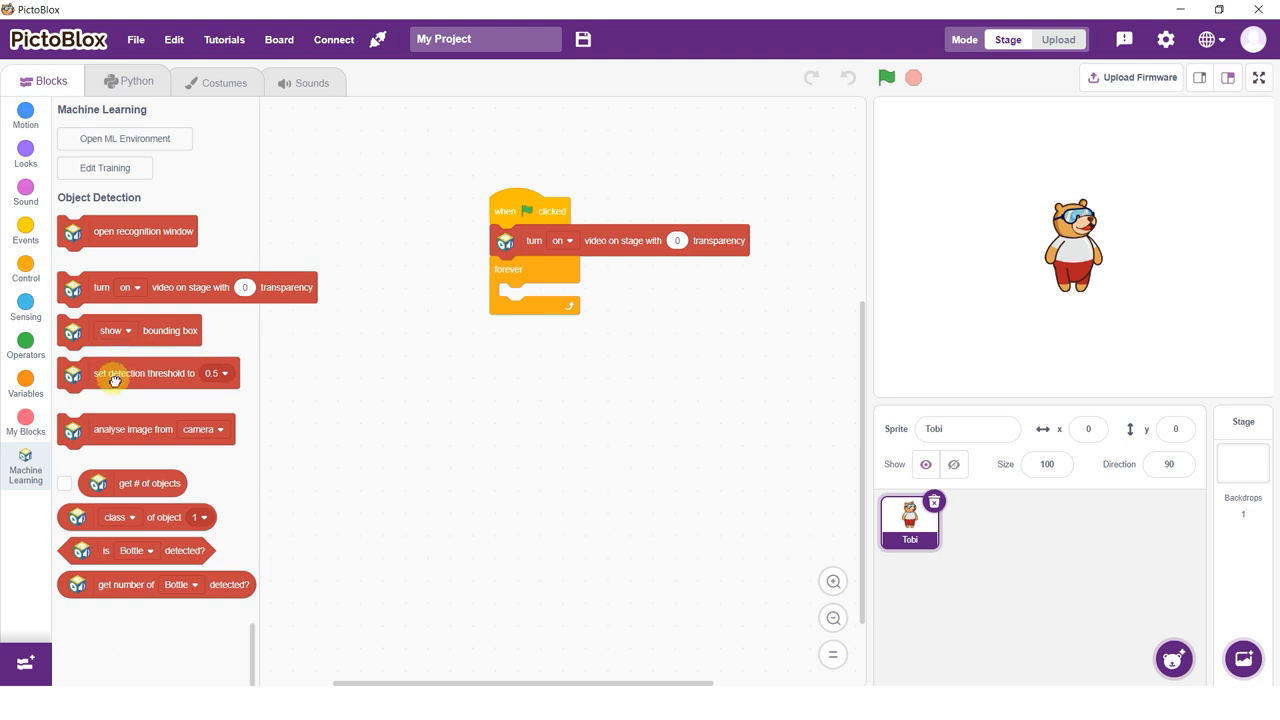
{"action": "left_click_drag", "start_coordinate": [143, 373], "coordinate": [550, 280]}
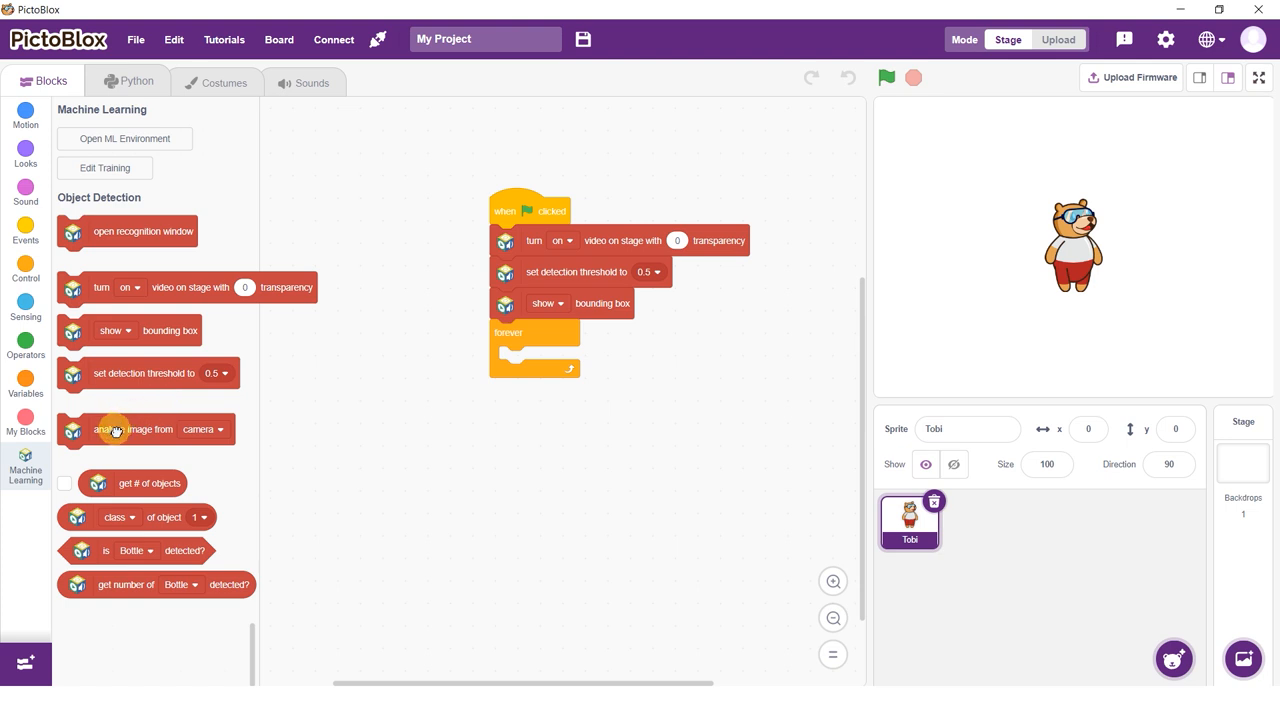
{"action": "left_click_drag", "start_coordinate": [115, 429], "coordinate": [550, 367]}
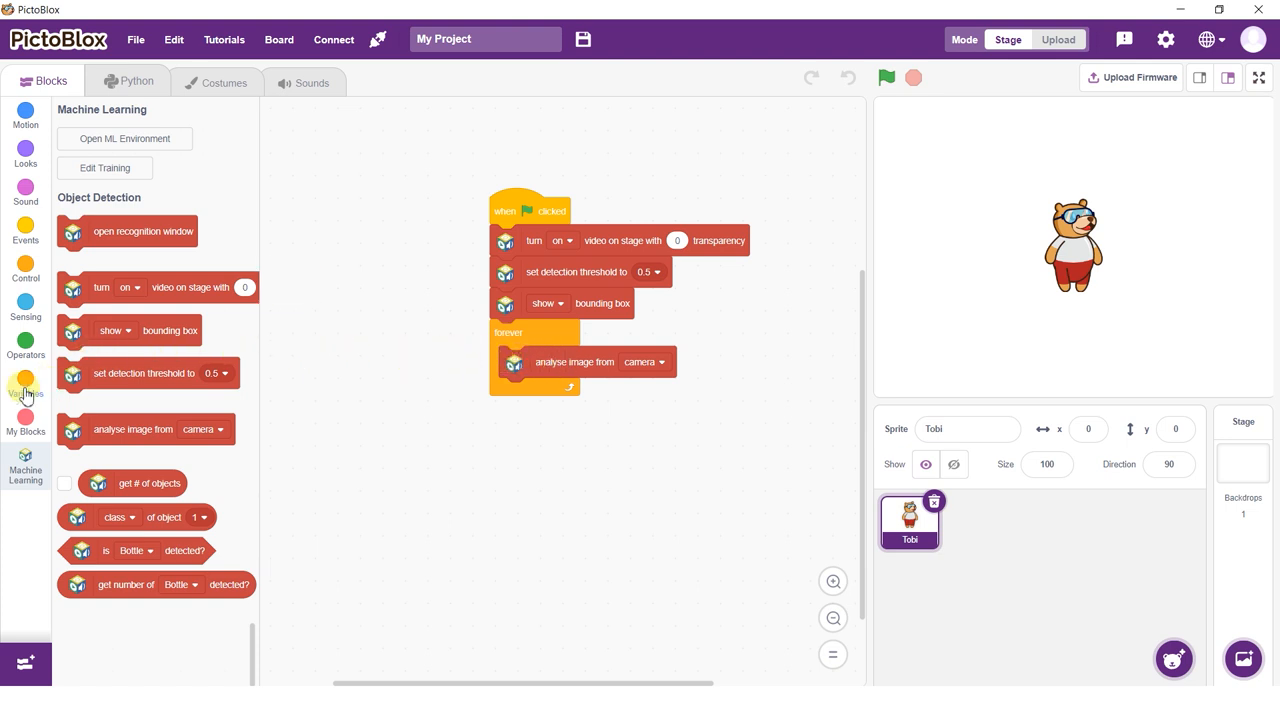
Step: Create a variable named 'iteration' and set it to 1 inside the forever loop
{"action": "left_click", "coordinate": [25, 385]}
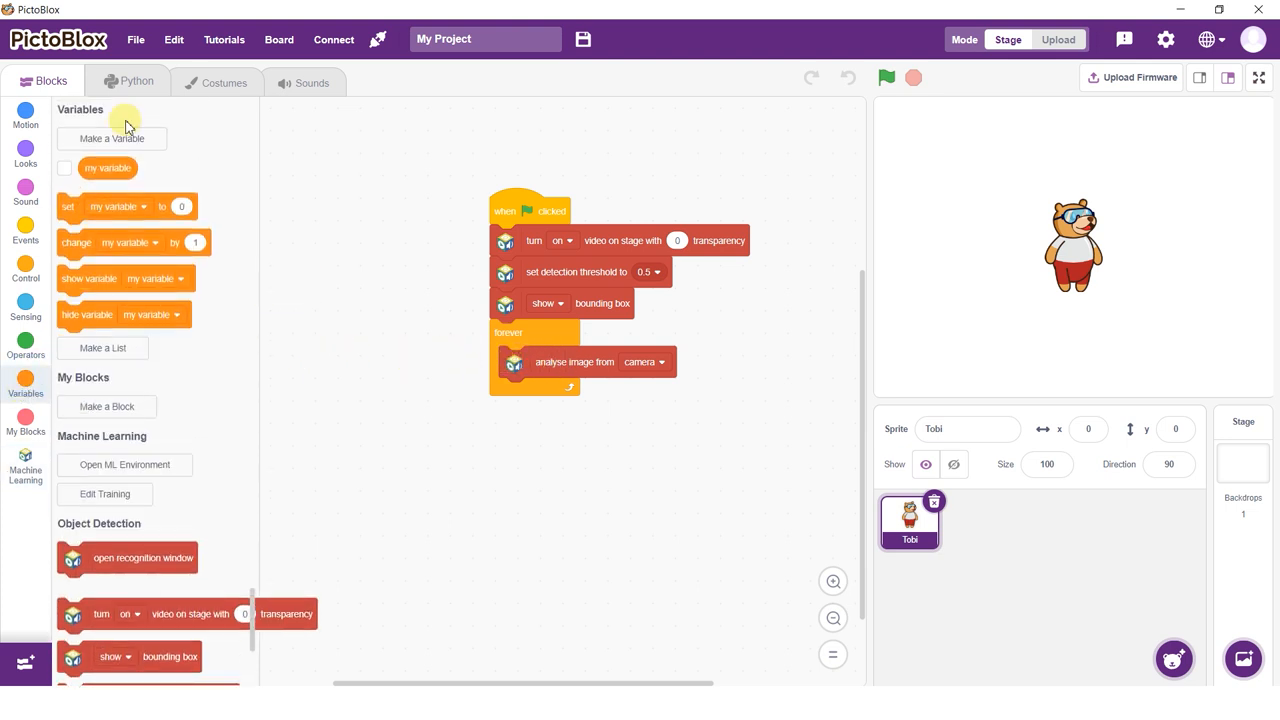
{"action": "left_click", "coordinate": [111, 138]}
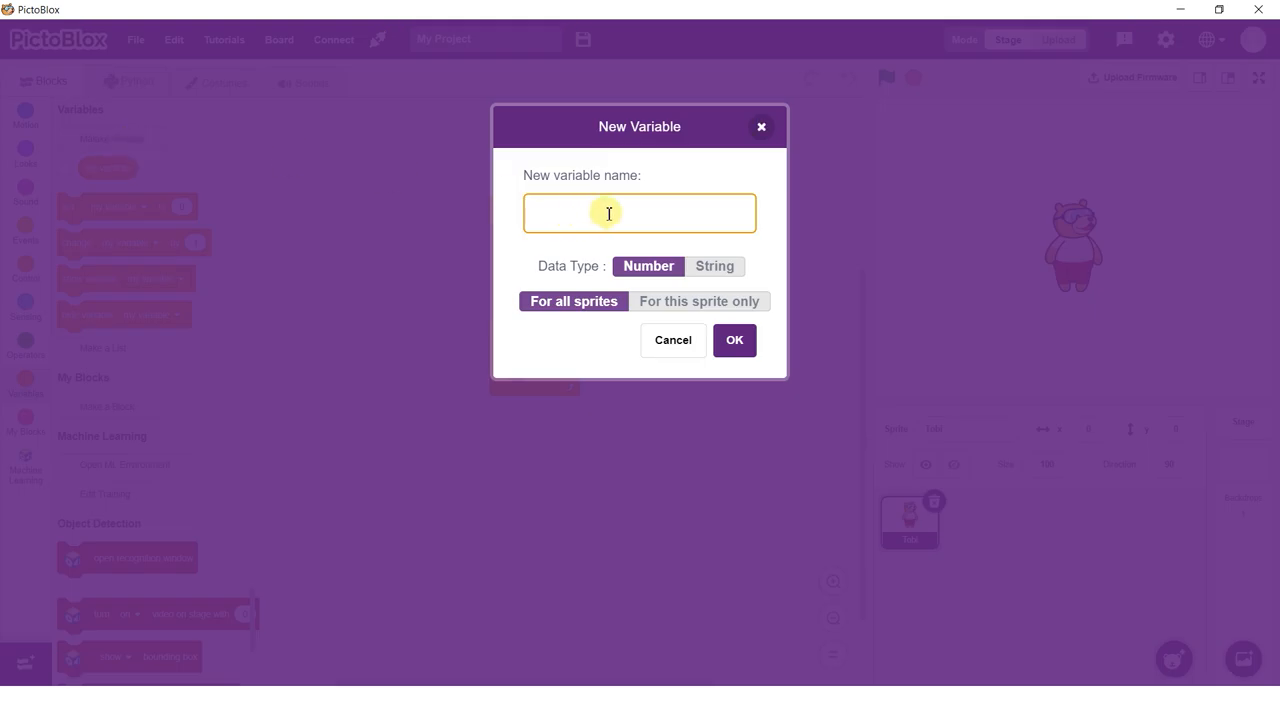
{"action": "type", "text": "it"}
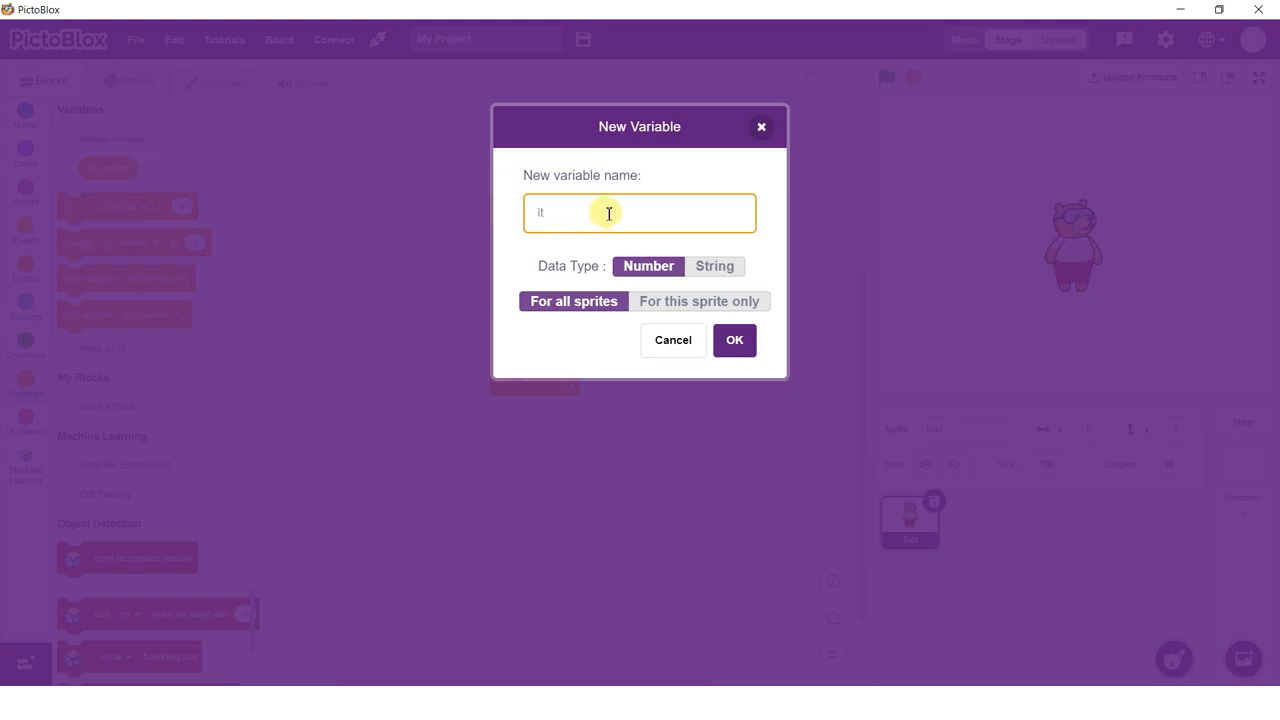
{"action": "type", "text": "iteration"}
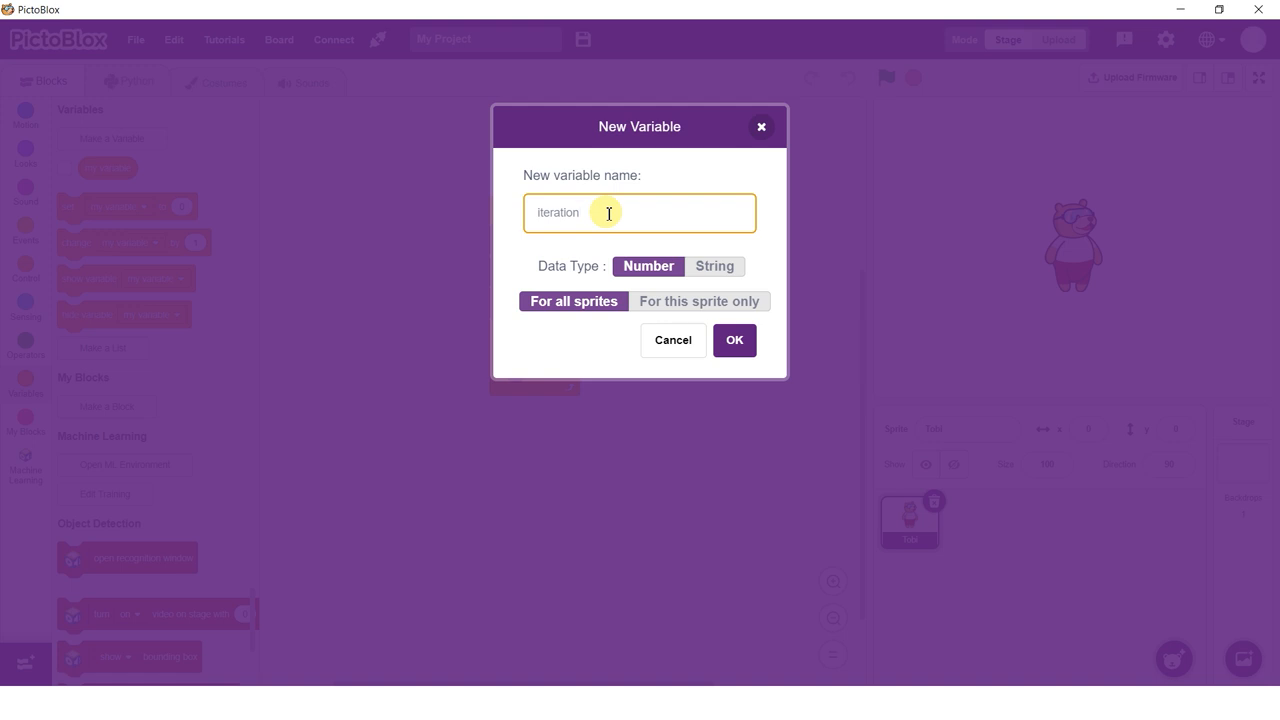
{"action": "left_click", "coordinate": [734, 340]}
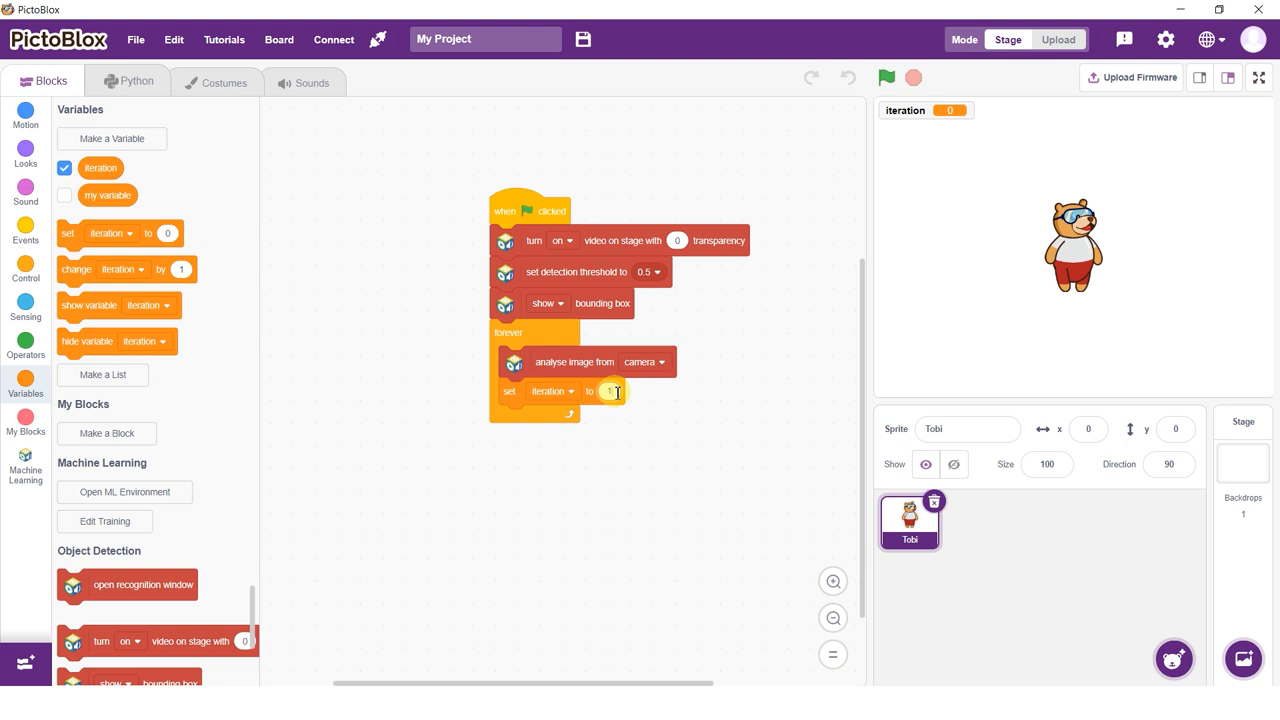
Step: Add a repeat loop running once per detected object, with a say block inside
{"action": "left_click", "coordinate": [25, 270]}
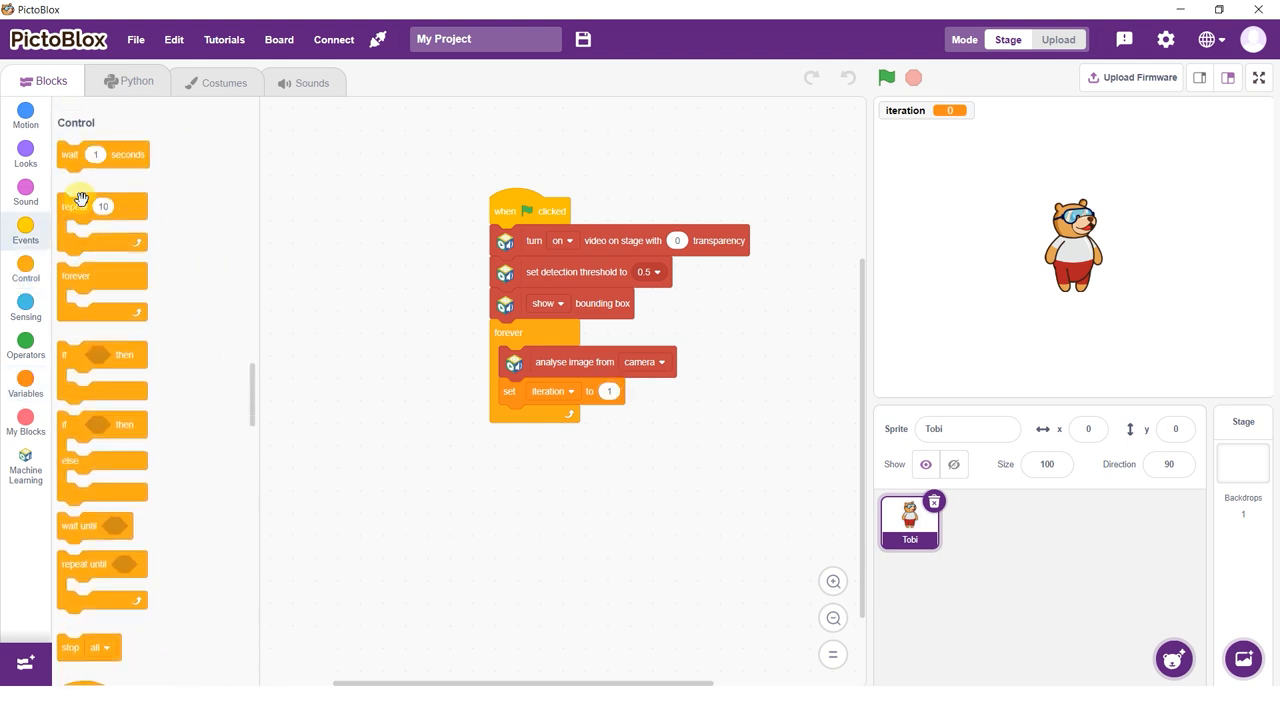
{"action": "left_click_drag", "start_coordinate": [103, 207], "coordinate": [540, 443]}
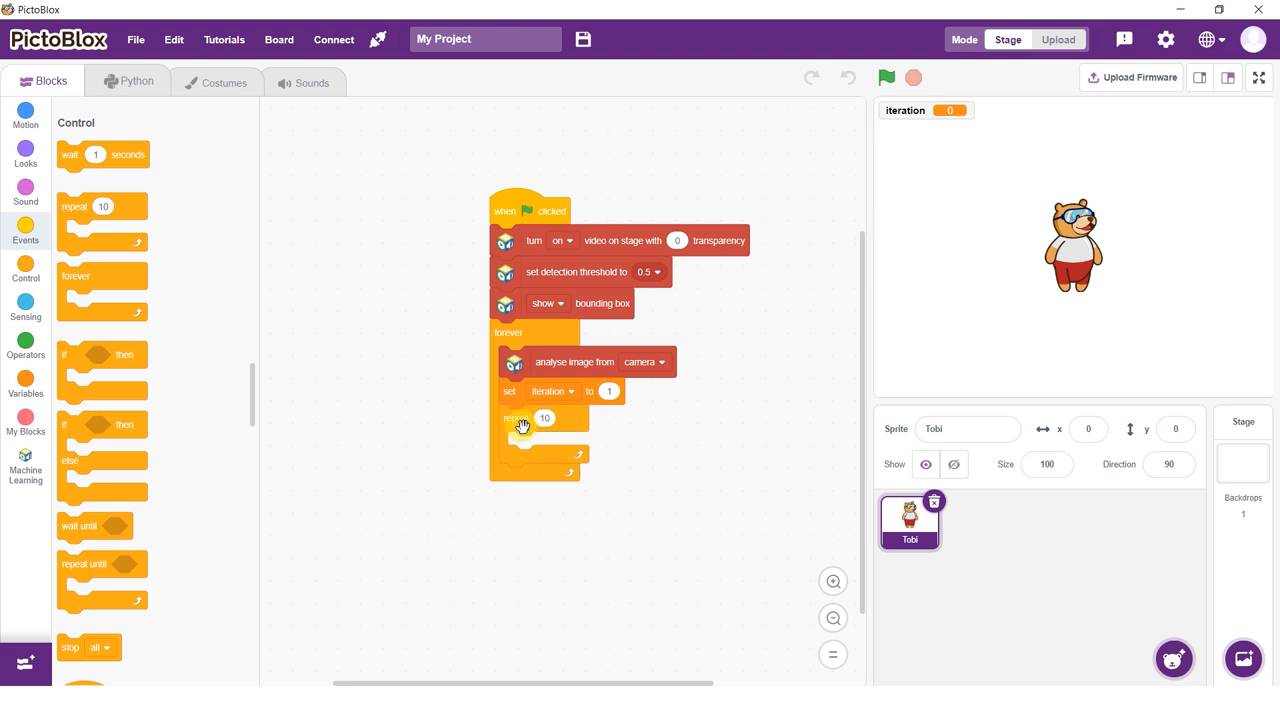
{"action": "left_click", "coordinate": [25, 470]}
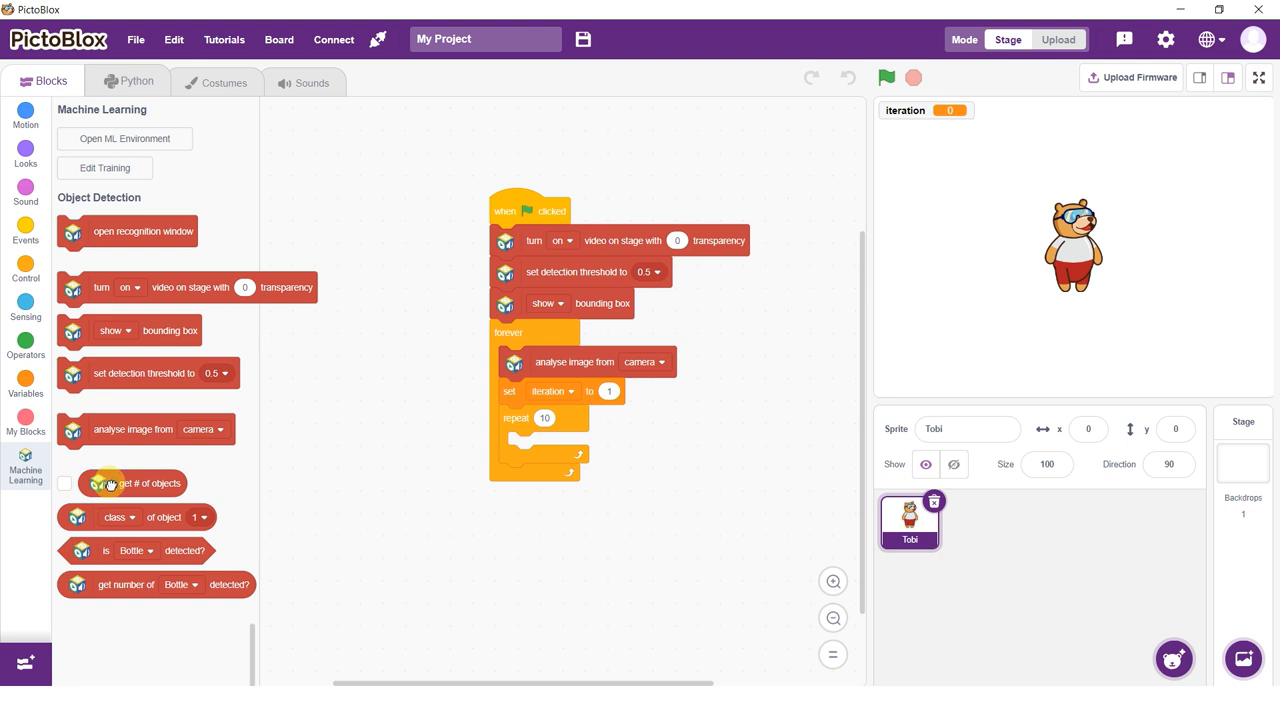
{"action": "left_click_drag", "start_coordinate": [133, 483], "coordinate": [588, 420]}
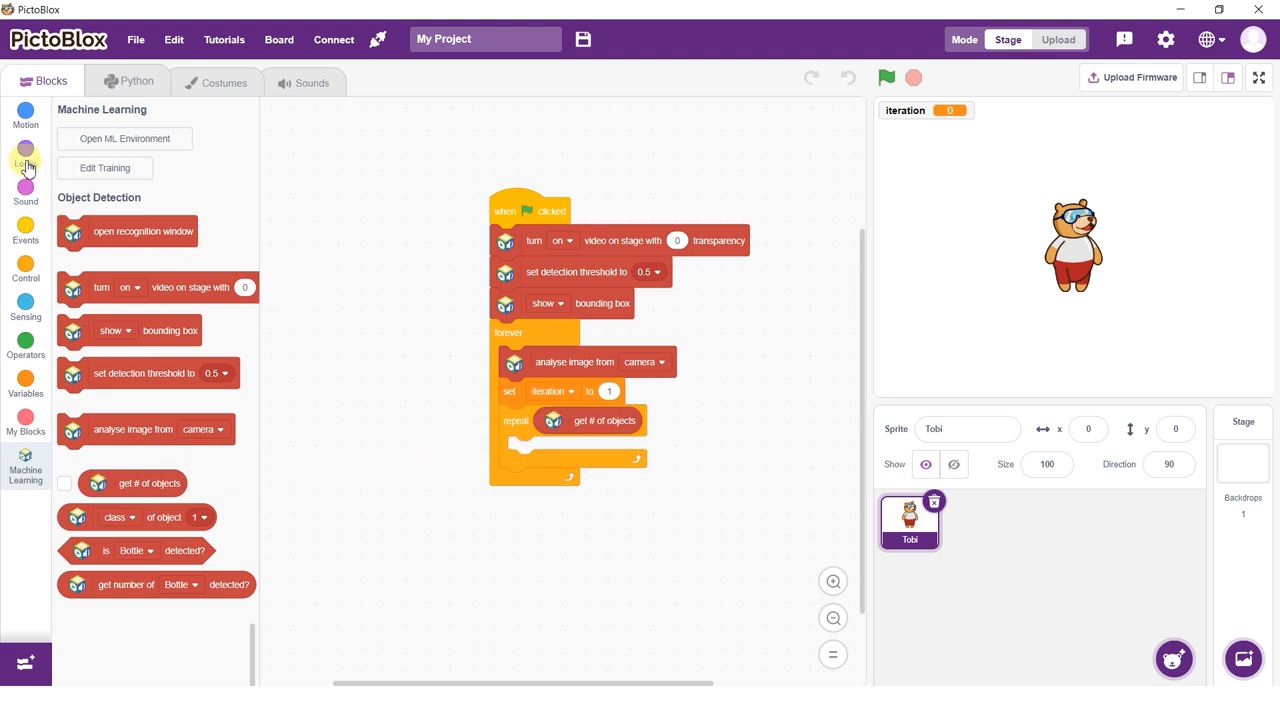
{"action": "left_click", "coordinate": [25, 155]}
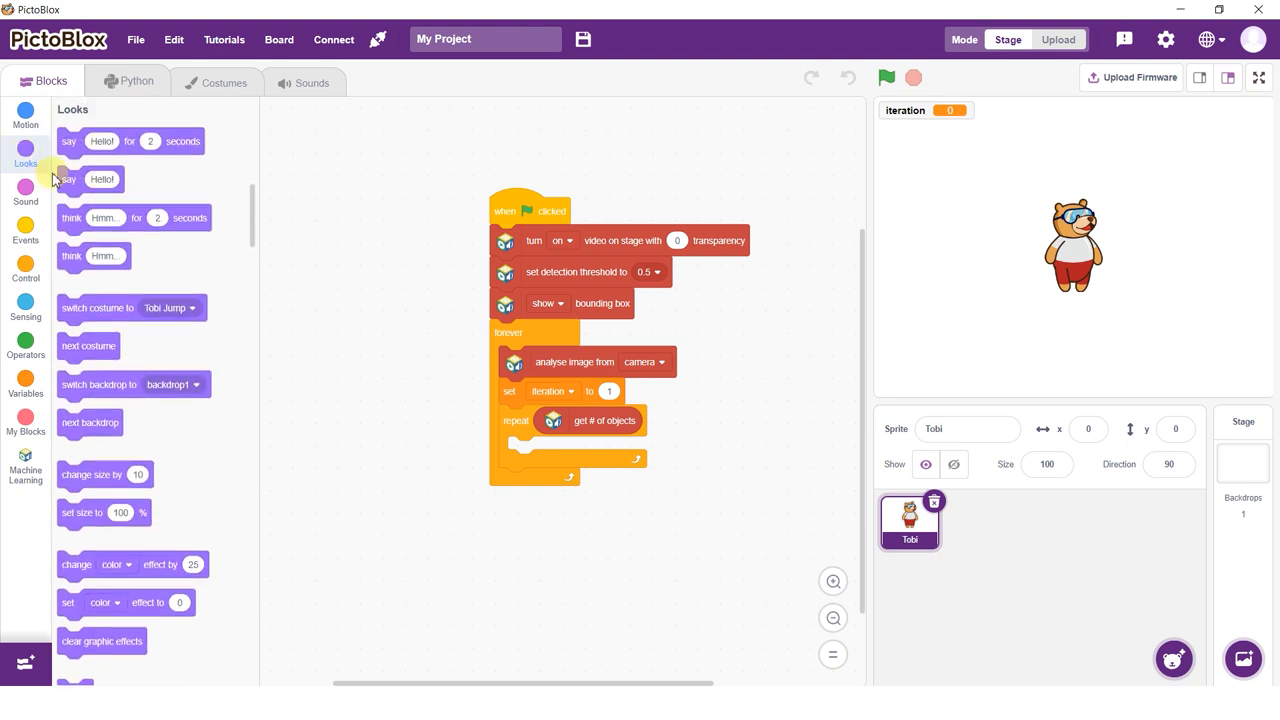
{"action": "left_click_drag", "start_coordinate": [90, 179], "coordinate": [515, 465]}
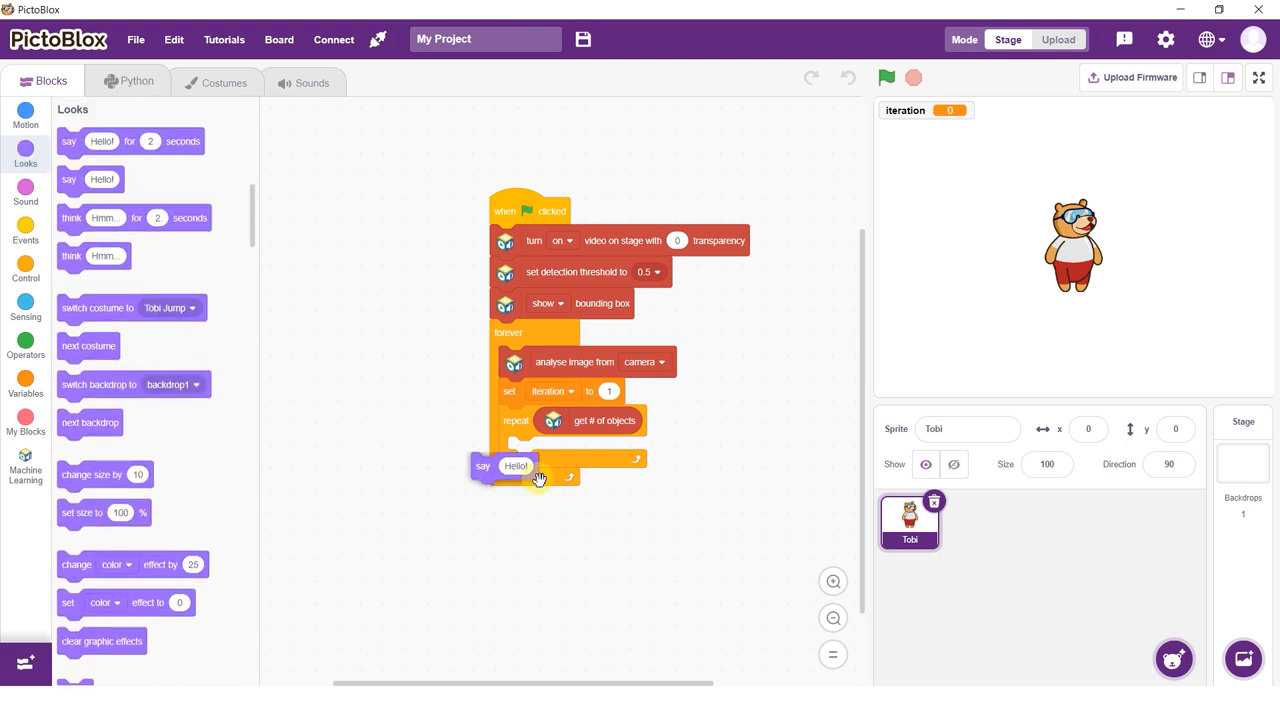
Step: Say the class of object 'iteration', wait 1 second, increment iteration, and run the script
{"action": "left_click", "coordinate": [25, 463]}
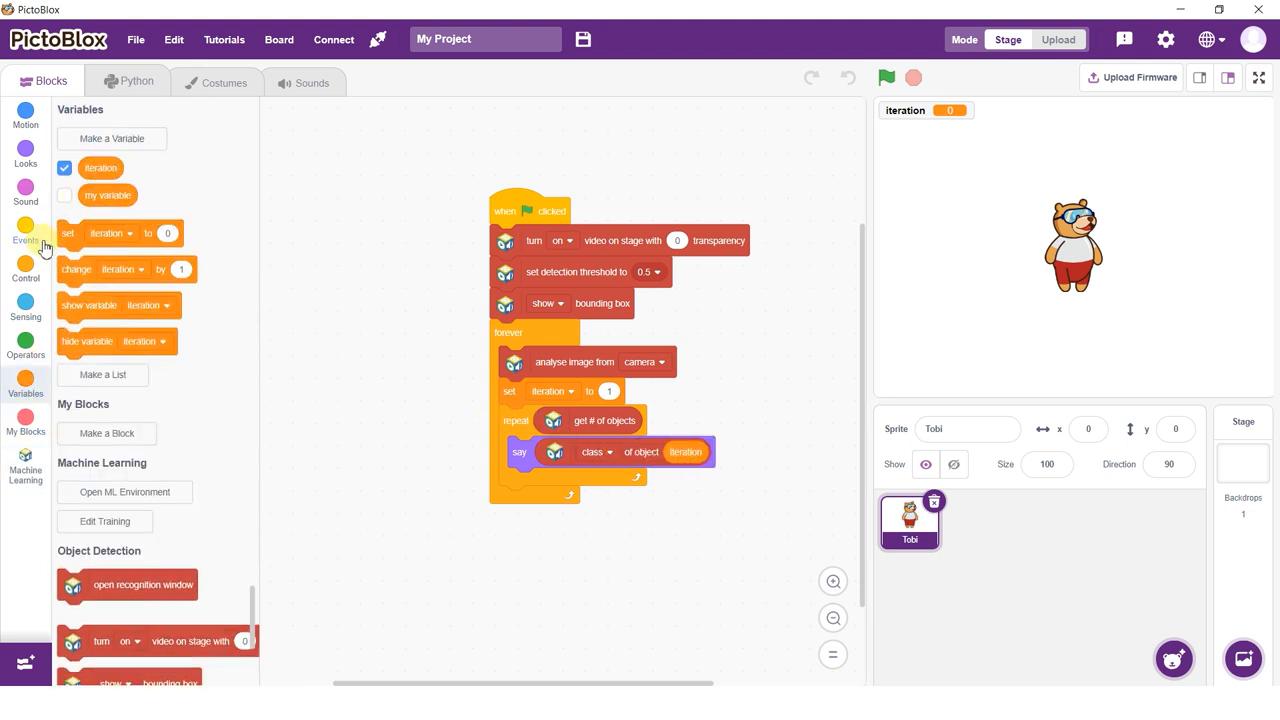
{"action": "left_click", "coordinate": [25, 233]}
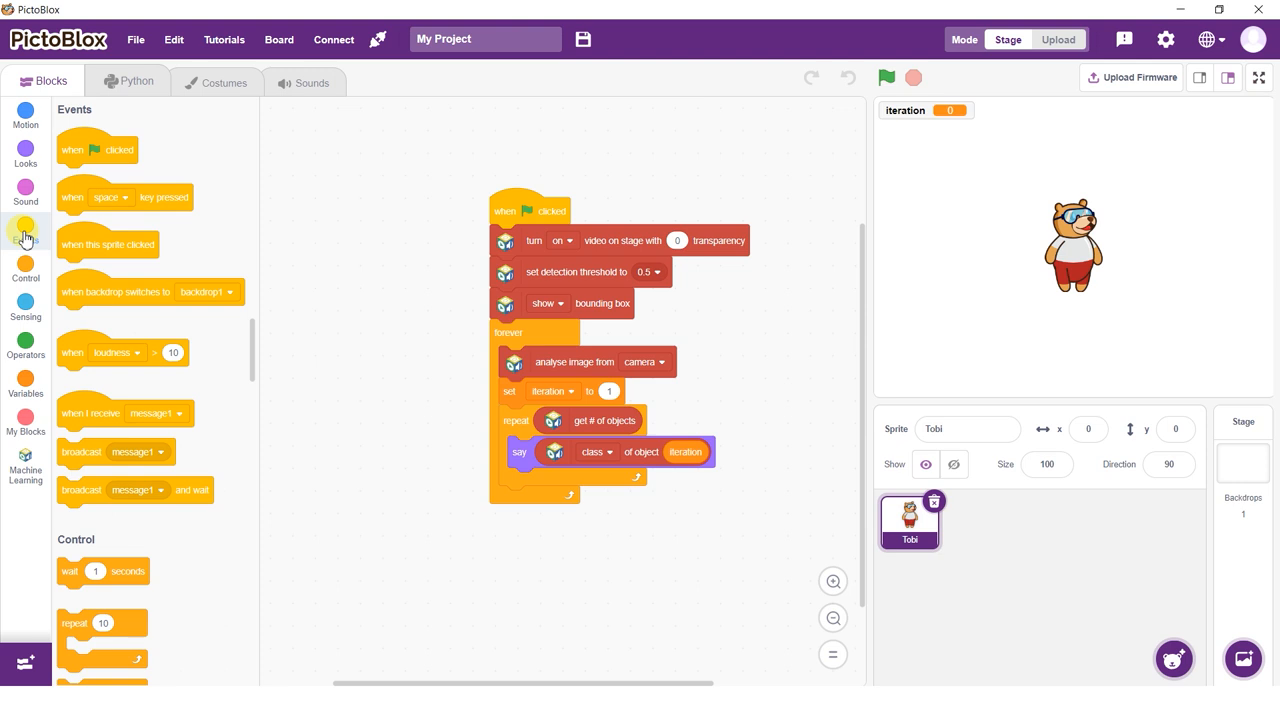
{"action": "left_click", "coordinate": [25, 270]}
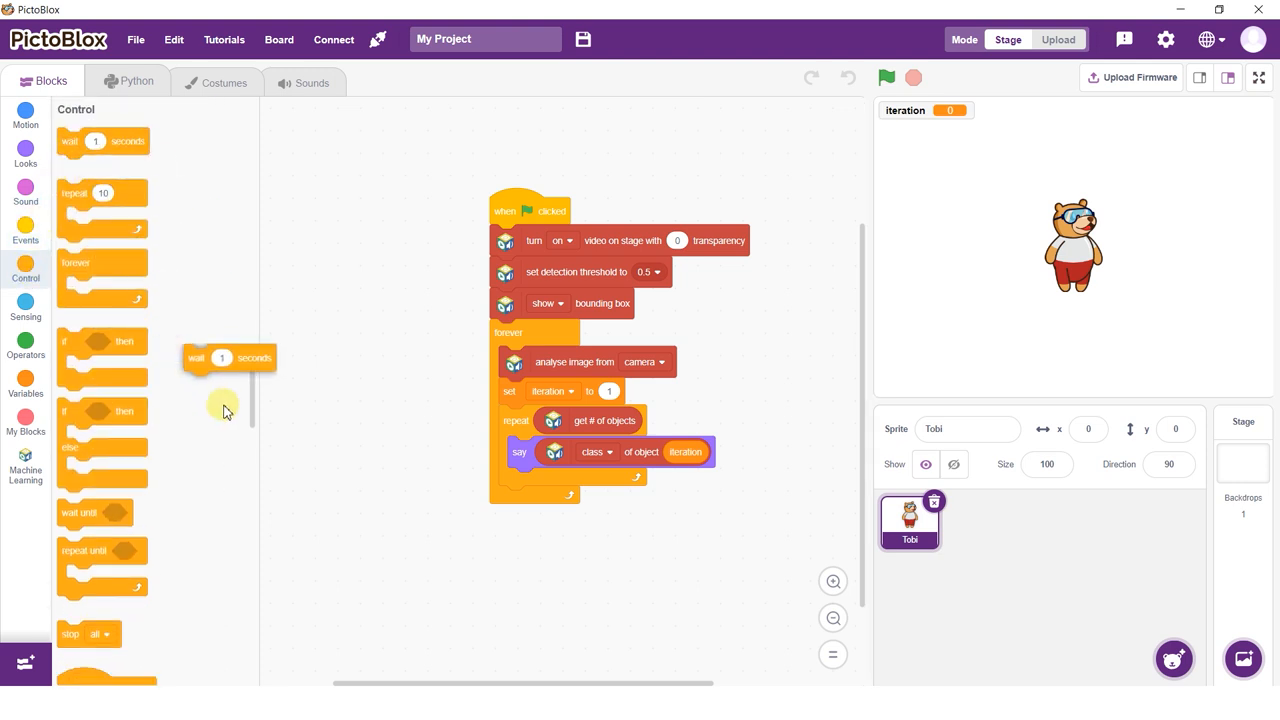
{"action": "left_click_drag", "start_coordinate": [228, 357], "coordinate": [552, 479]}
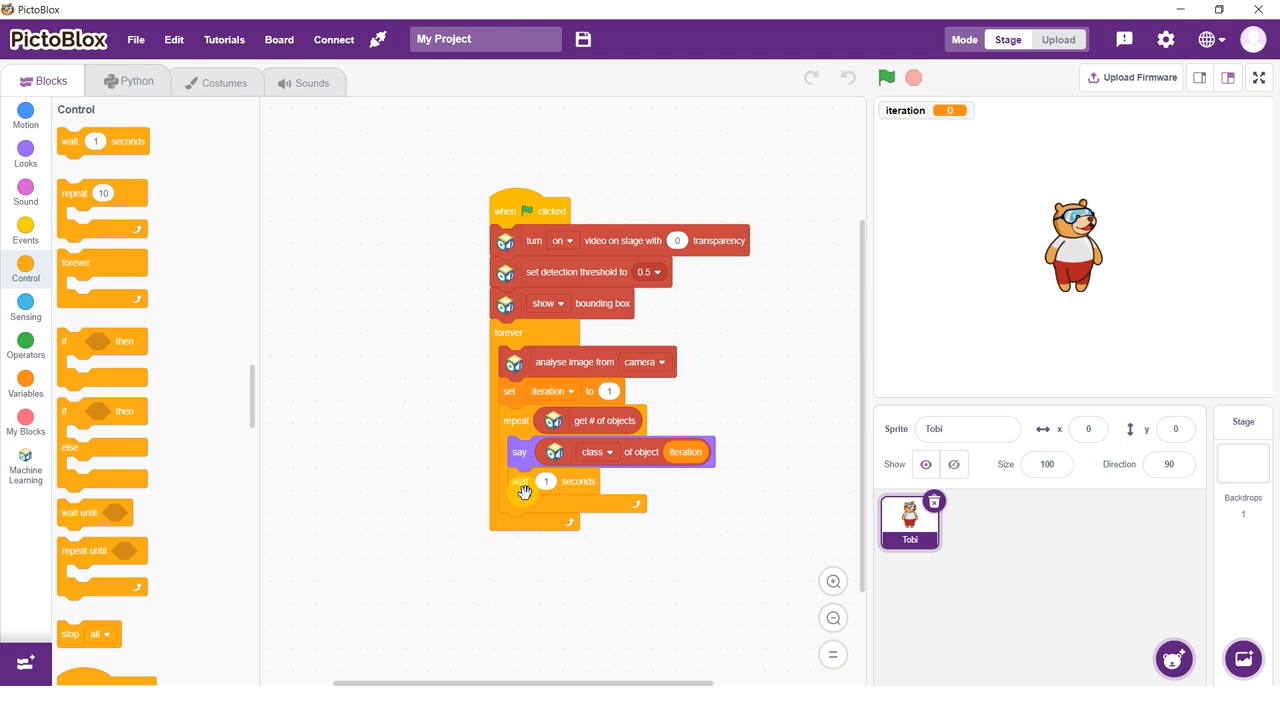
{"action": "left_click", "coordinate": [25, 420]}
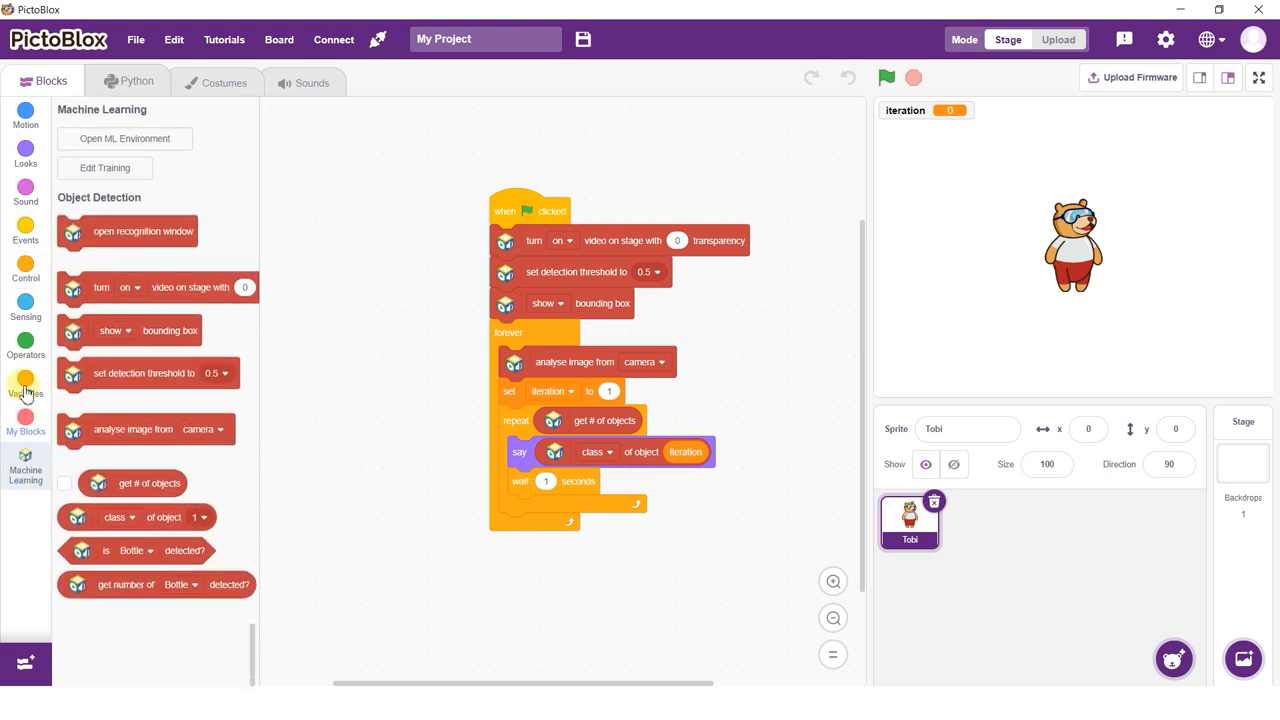
{"action": "left_click", "coordinate": [25, 385]}
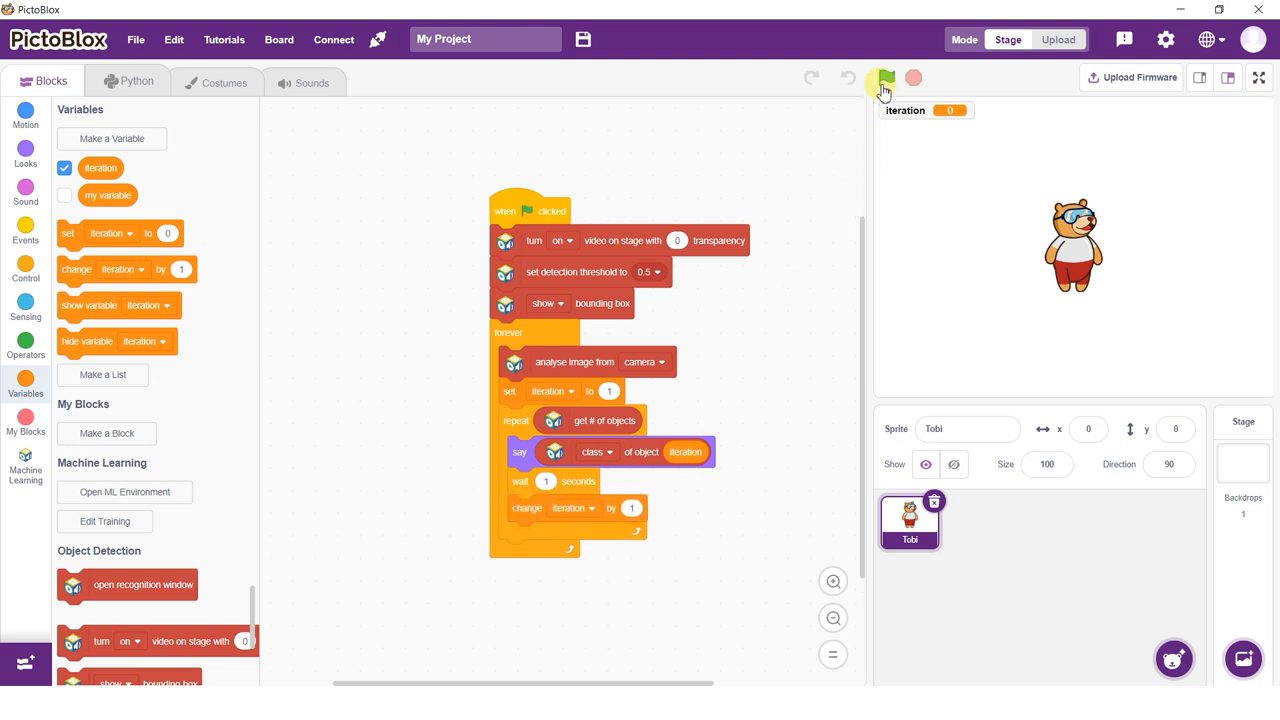
{"action": "left_click", "coordinate": [886, 78]}
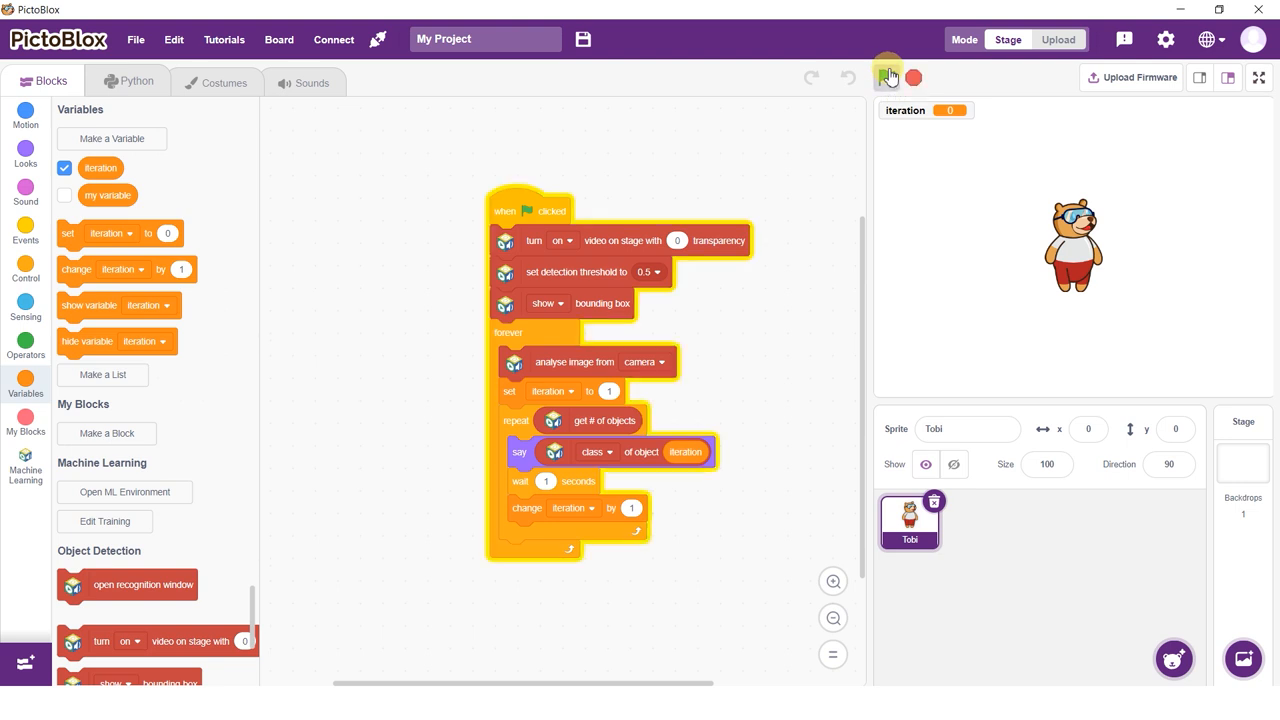
{"action": "left_click", "coordinate": [887, 77]}
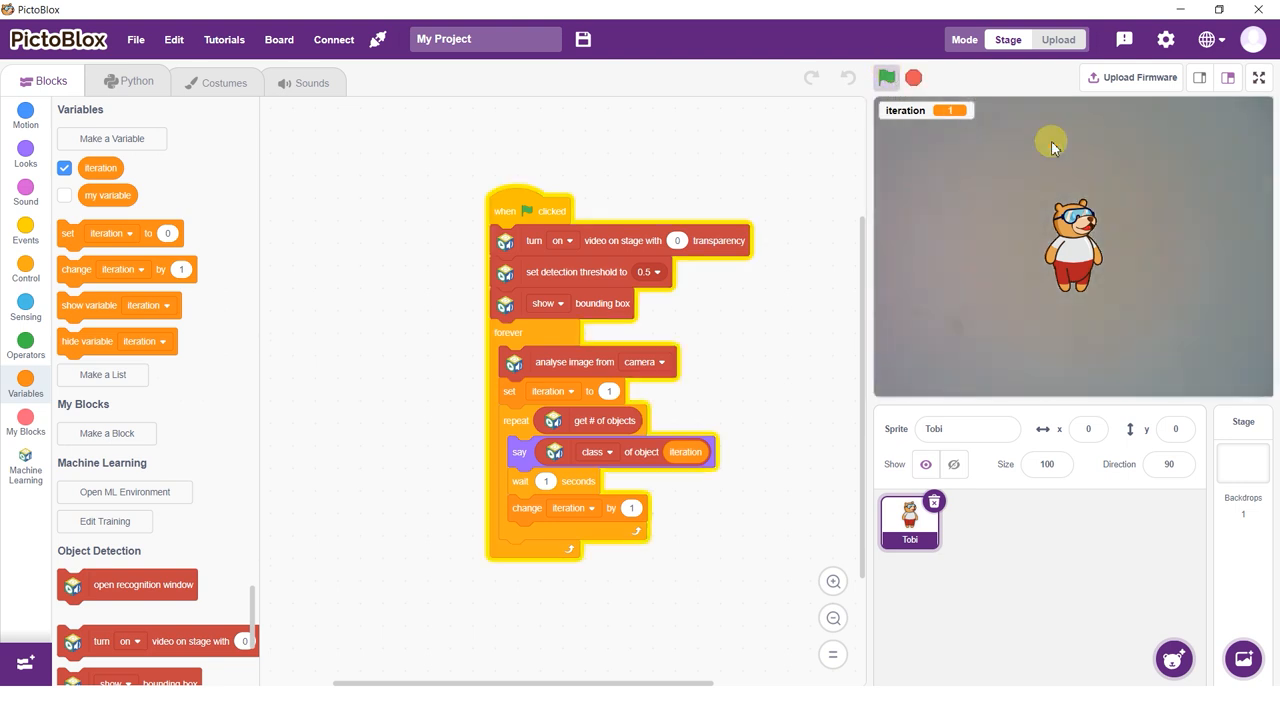